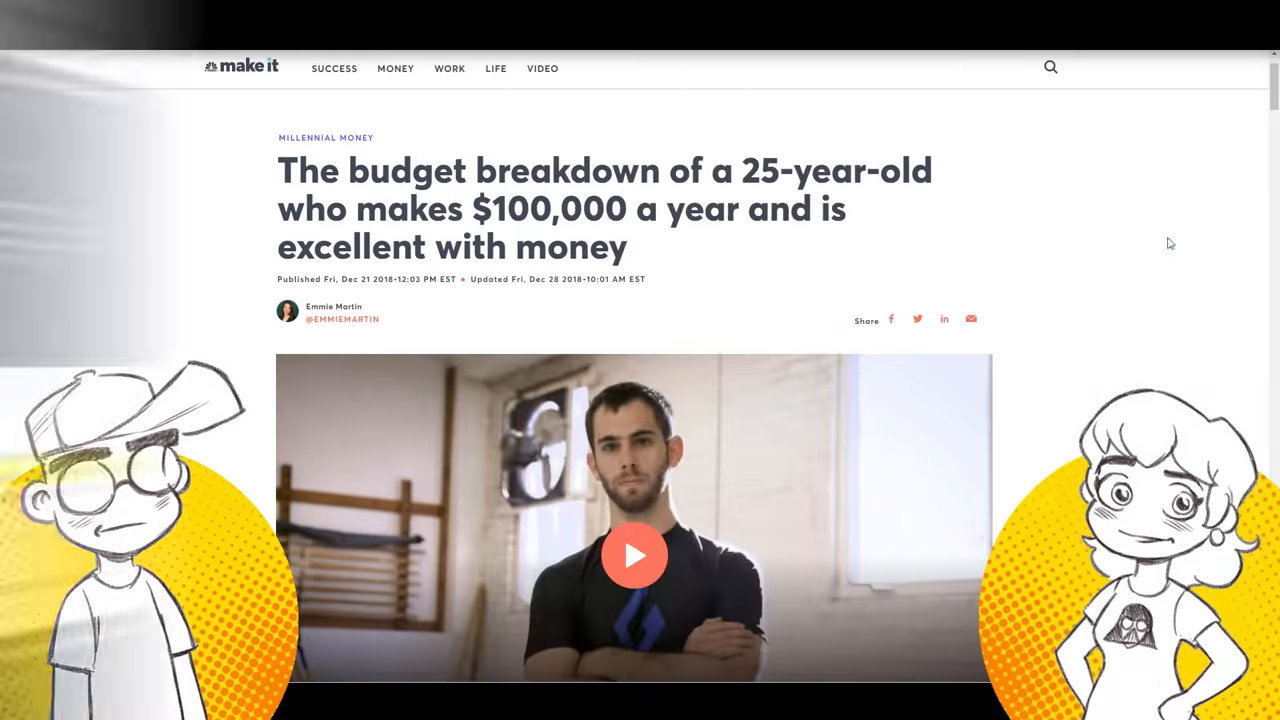
# Scroll past 'What he earns' to the tutoring photo and Klee's Cambridge paragraphs.
pyautogui.scroll(-3)
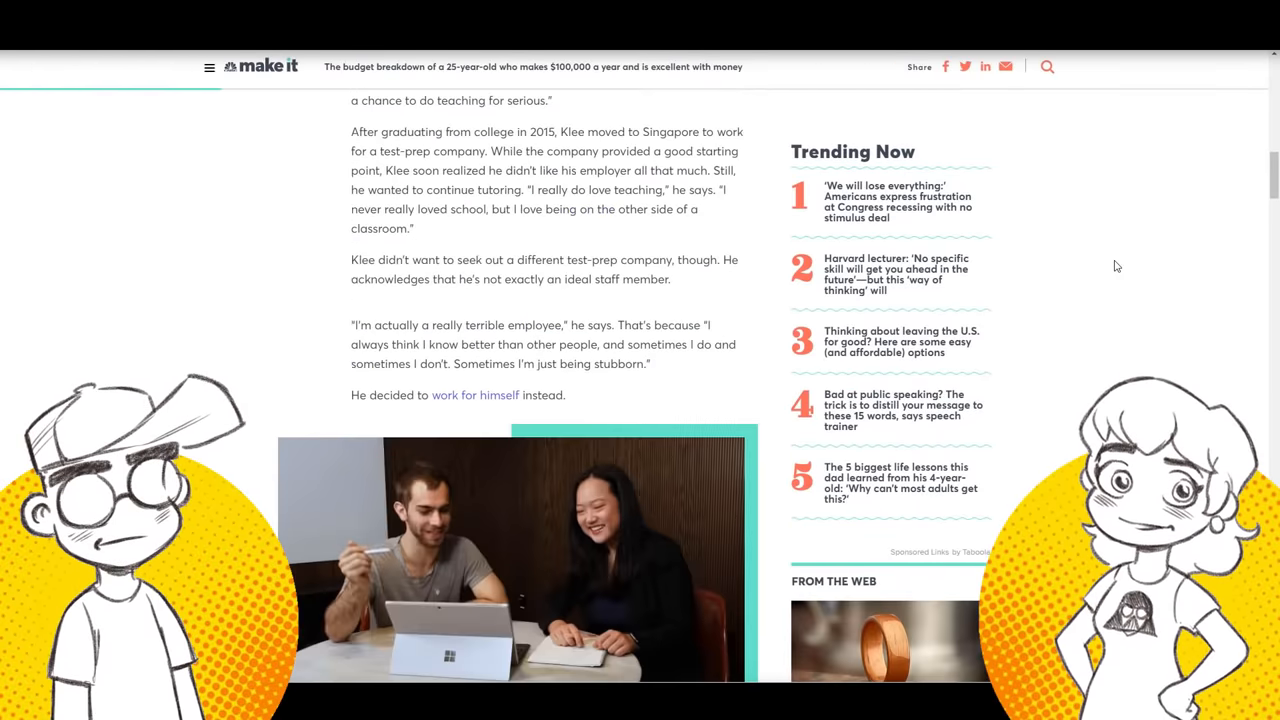
pyautogui.scroll(-3)
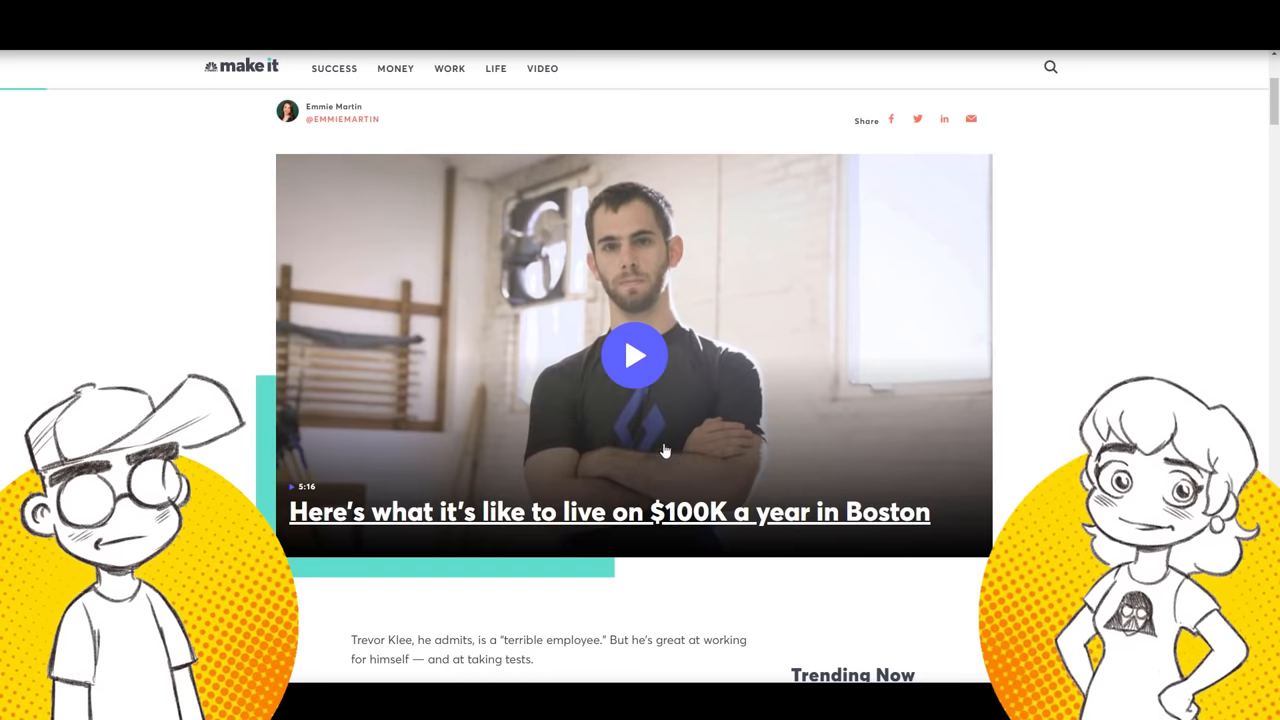
pyautogui.scroll(-3)
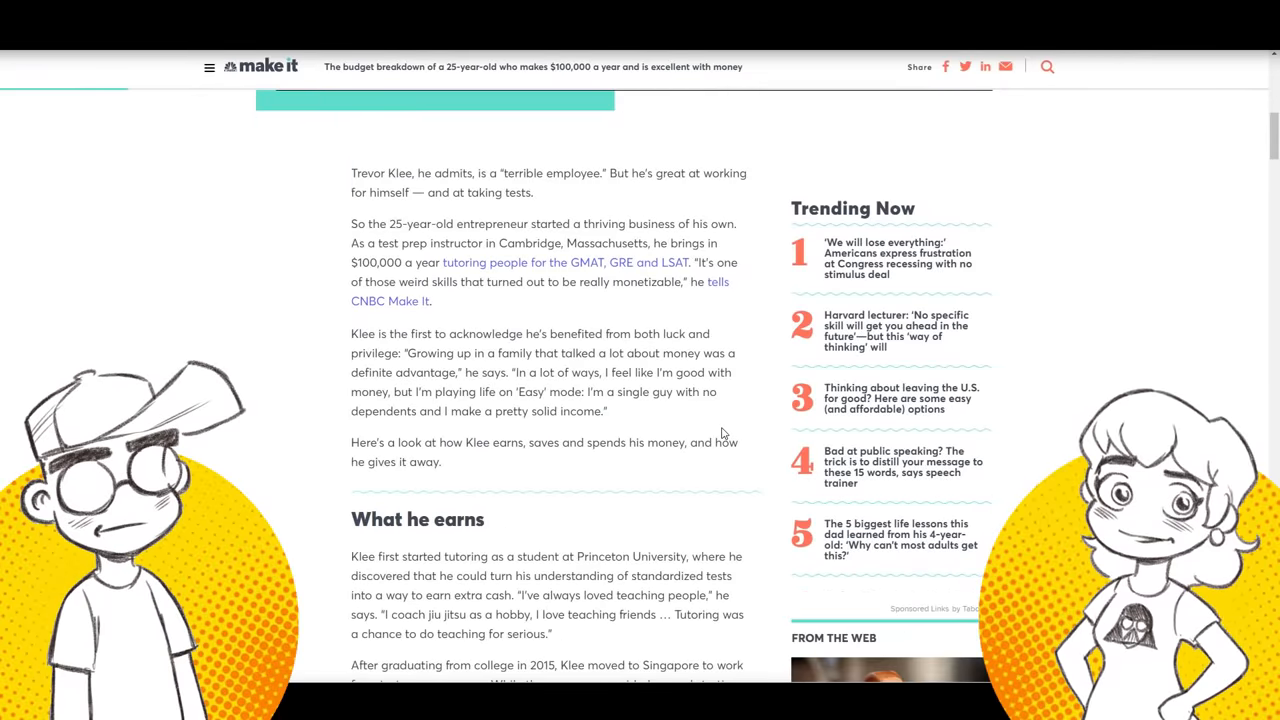
pyautogui.scroll(-3)
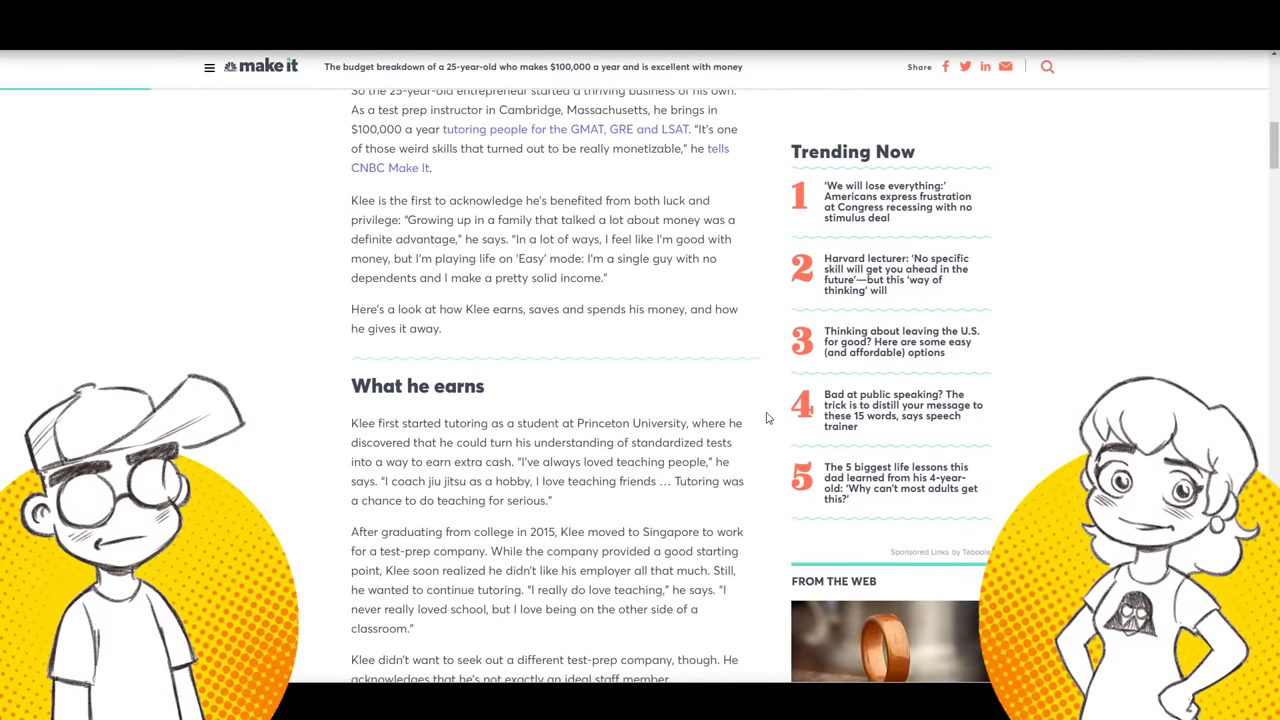
pyautogui.scroll(-3)
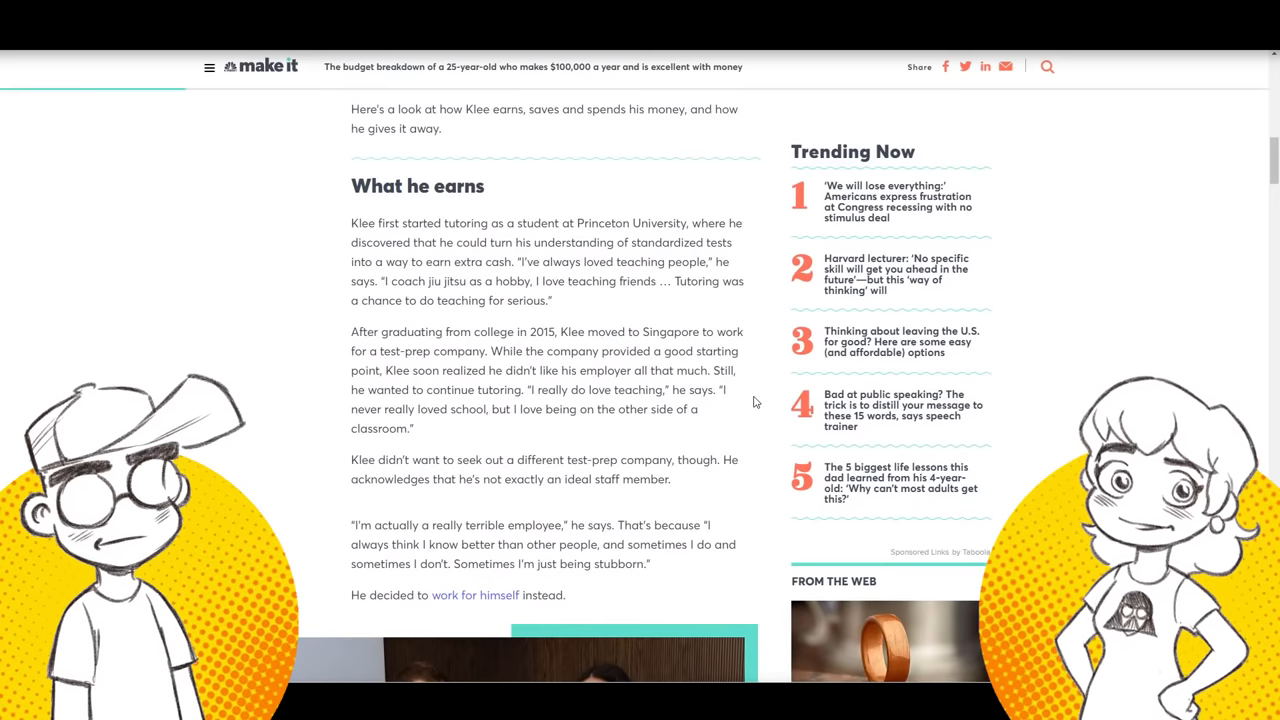
pyautogui.scroll(-3)
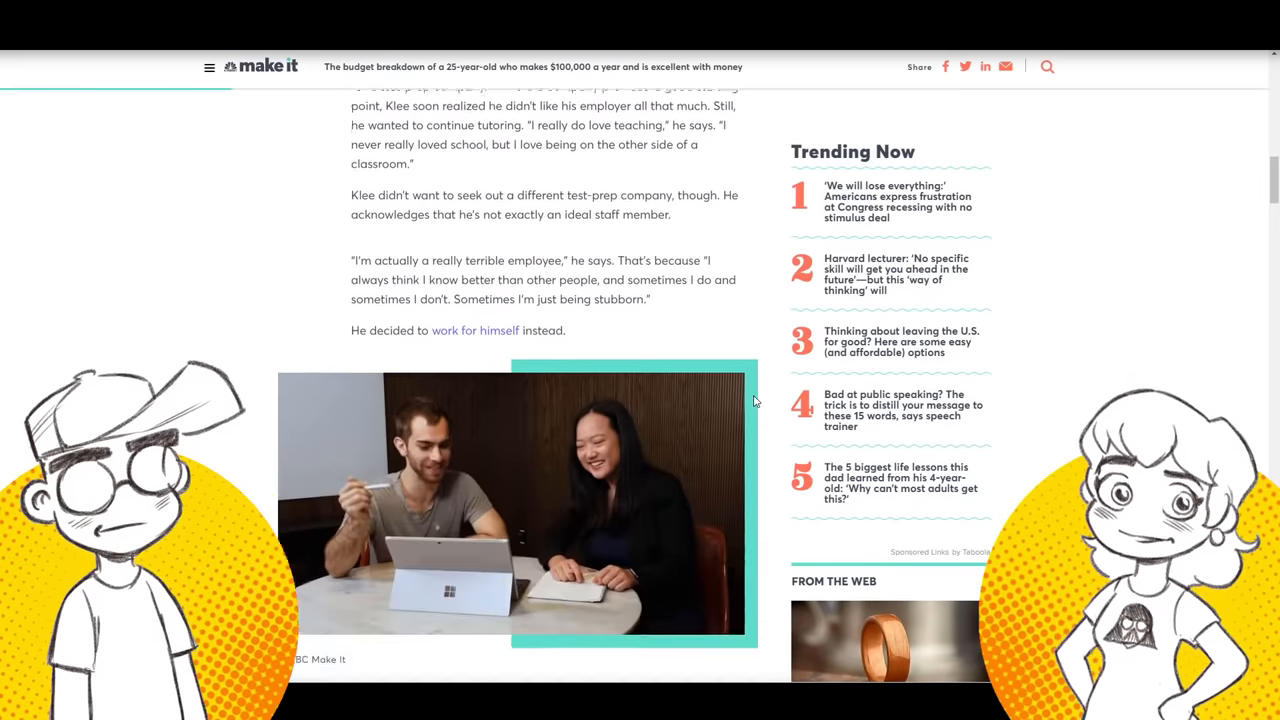
pyautogui.scroll(-3)
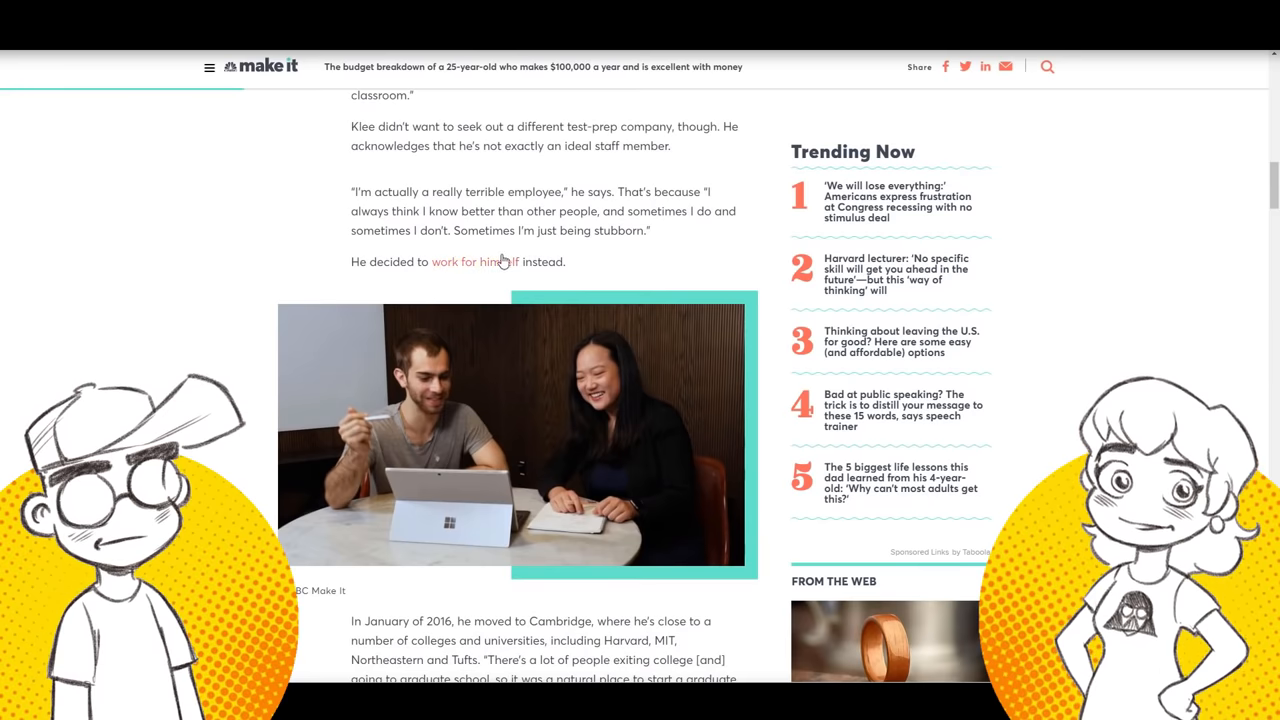
pyautogui.scroll(-3)
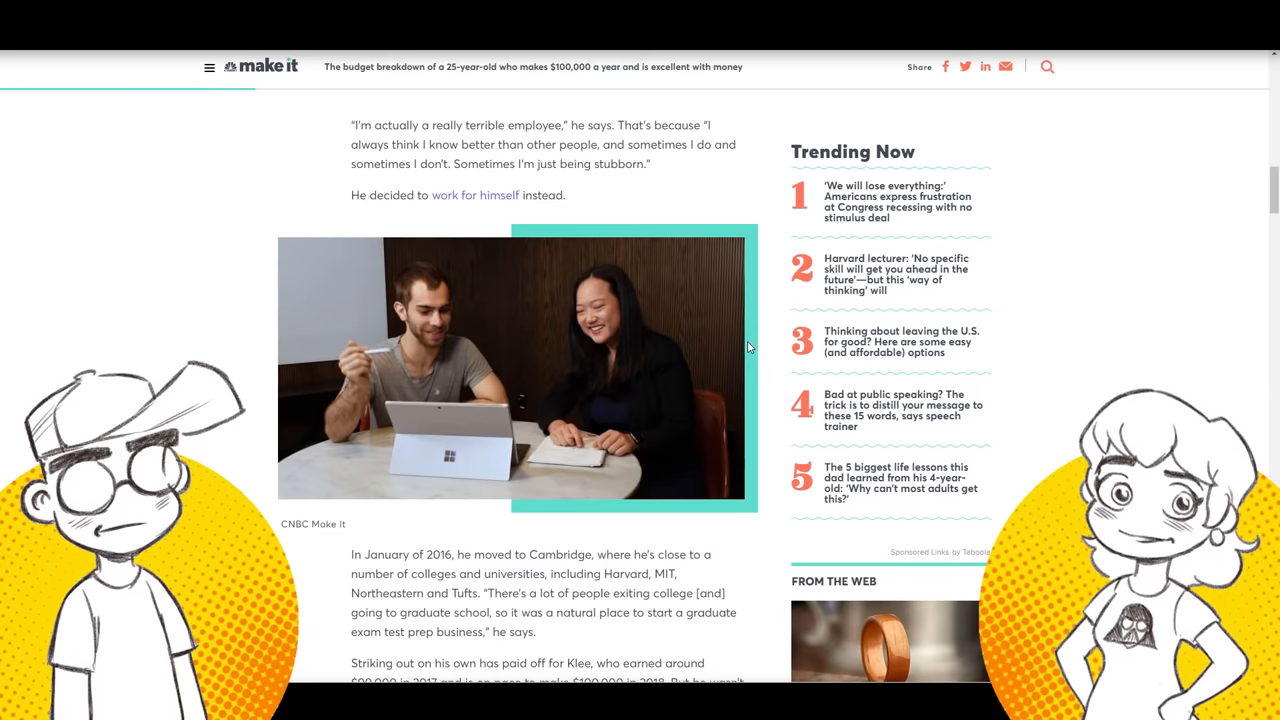
pyautogui.scroll(-3)
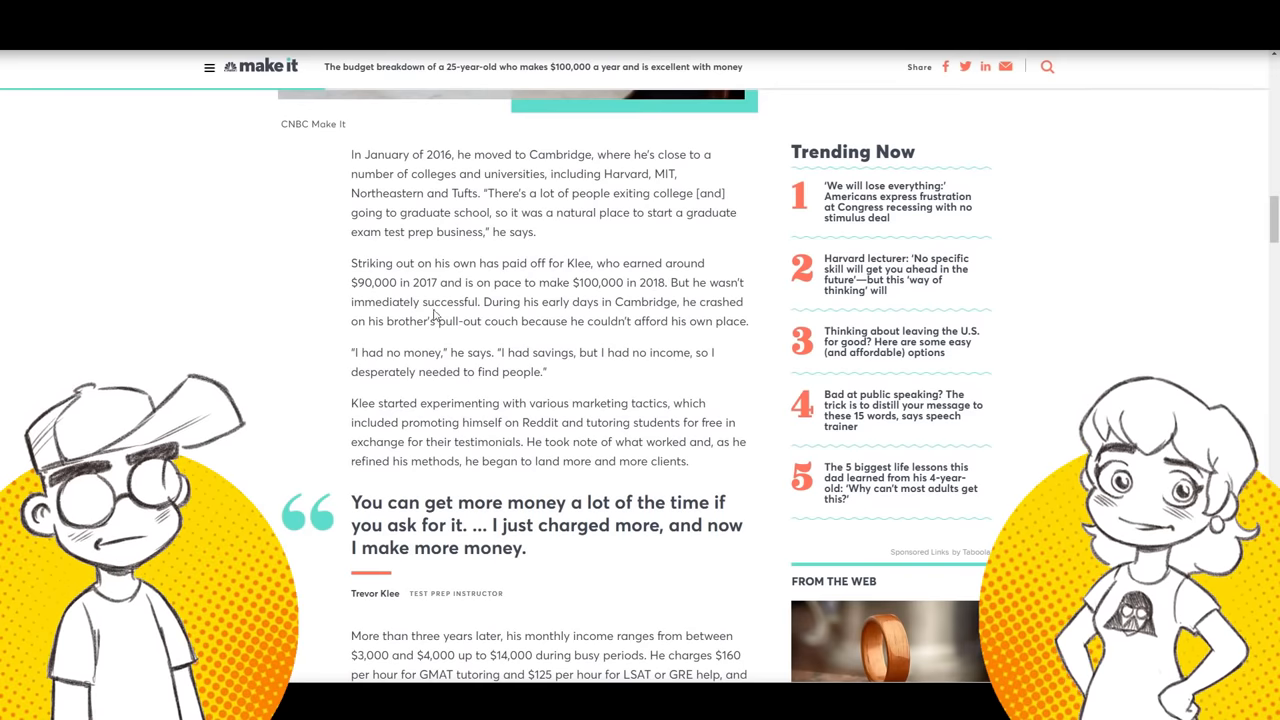
pyautogui.moveTo(575, 385)
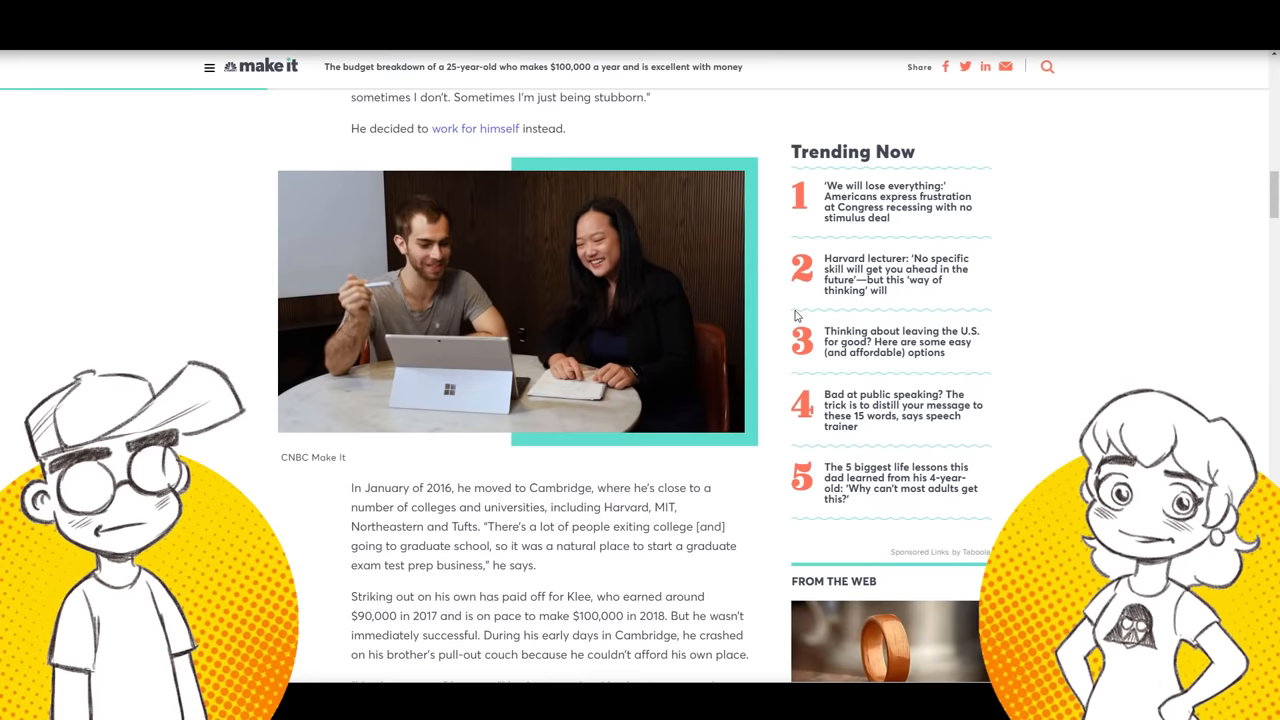
pyautogui.moveTo(645, 307)
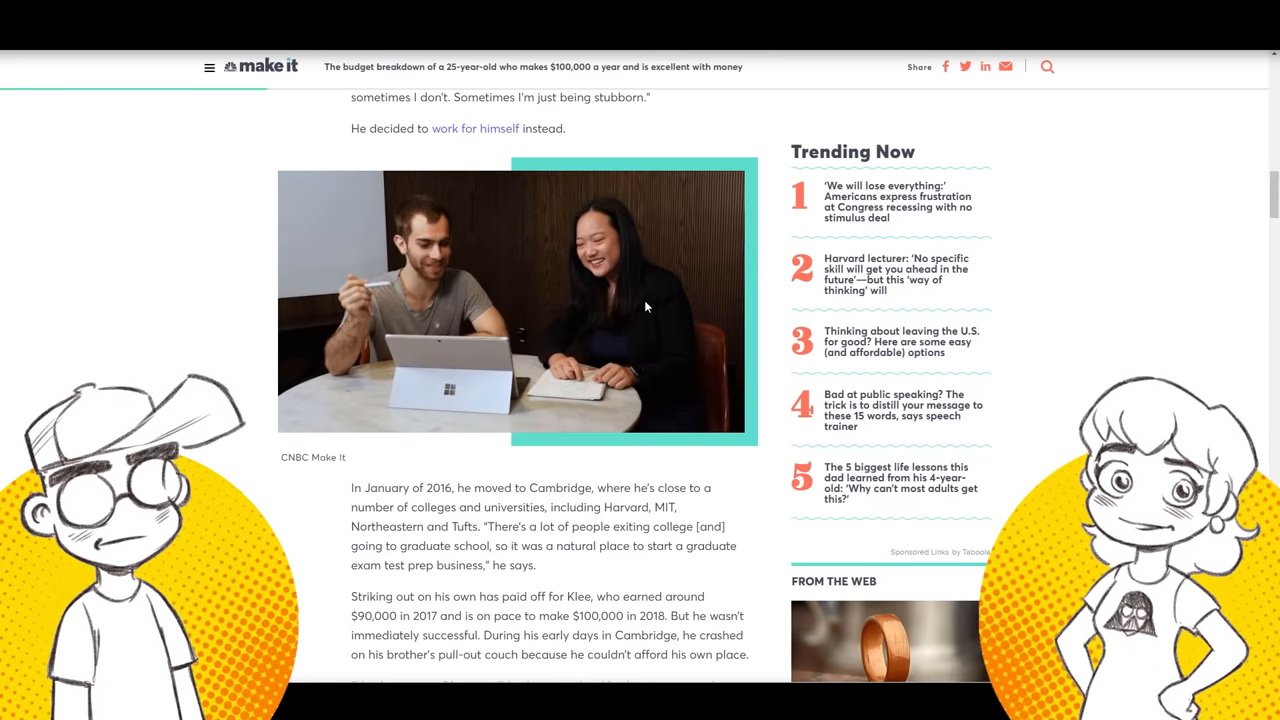
pyautogui.scroll(-3)
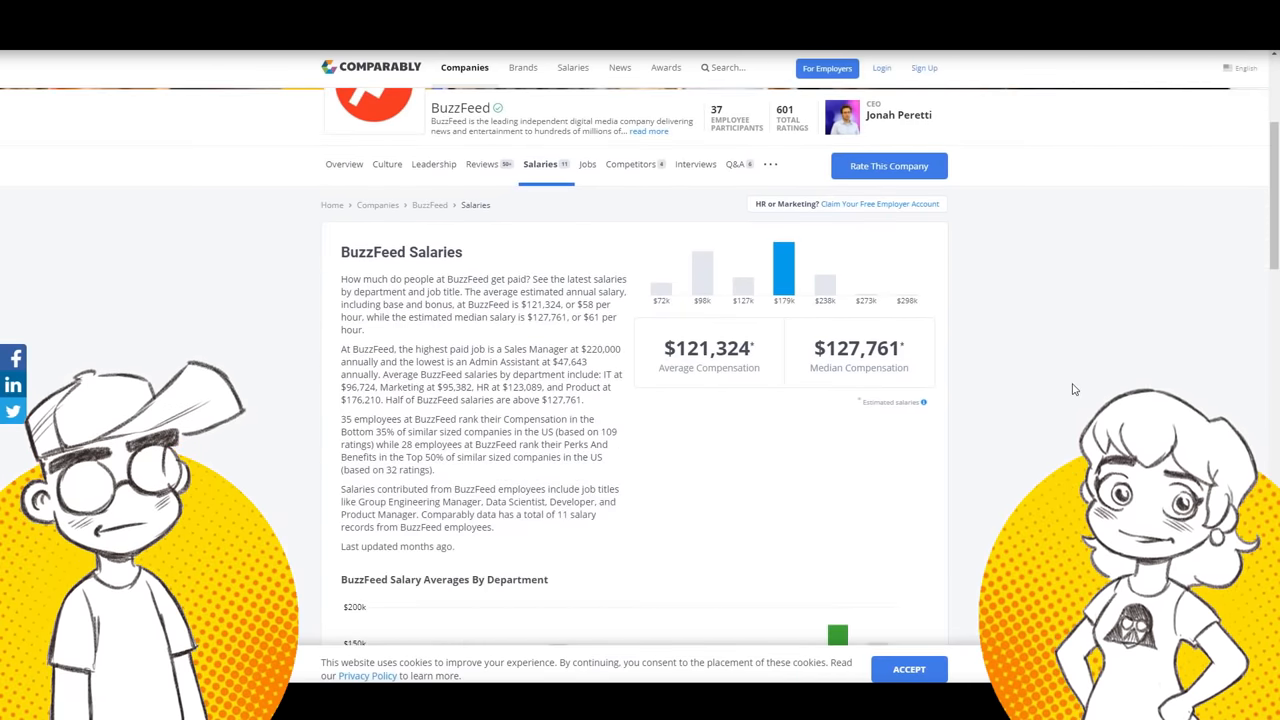
pyautogui.scroll(-3)
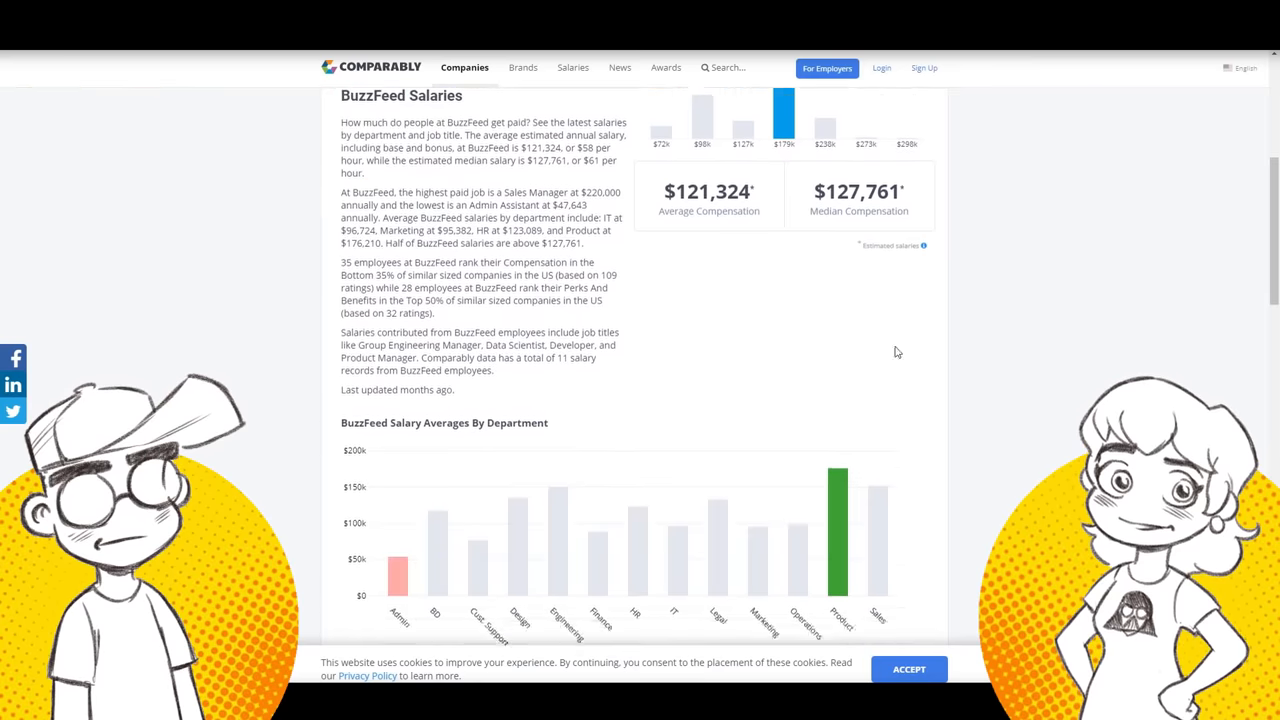
pyautogui.scroll(-3)
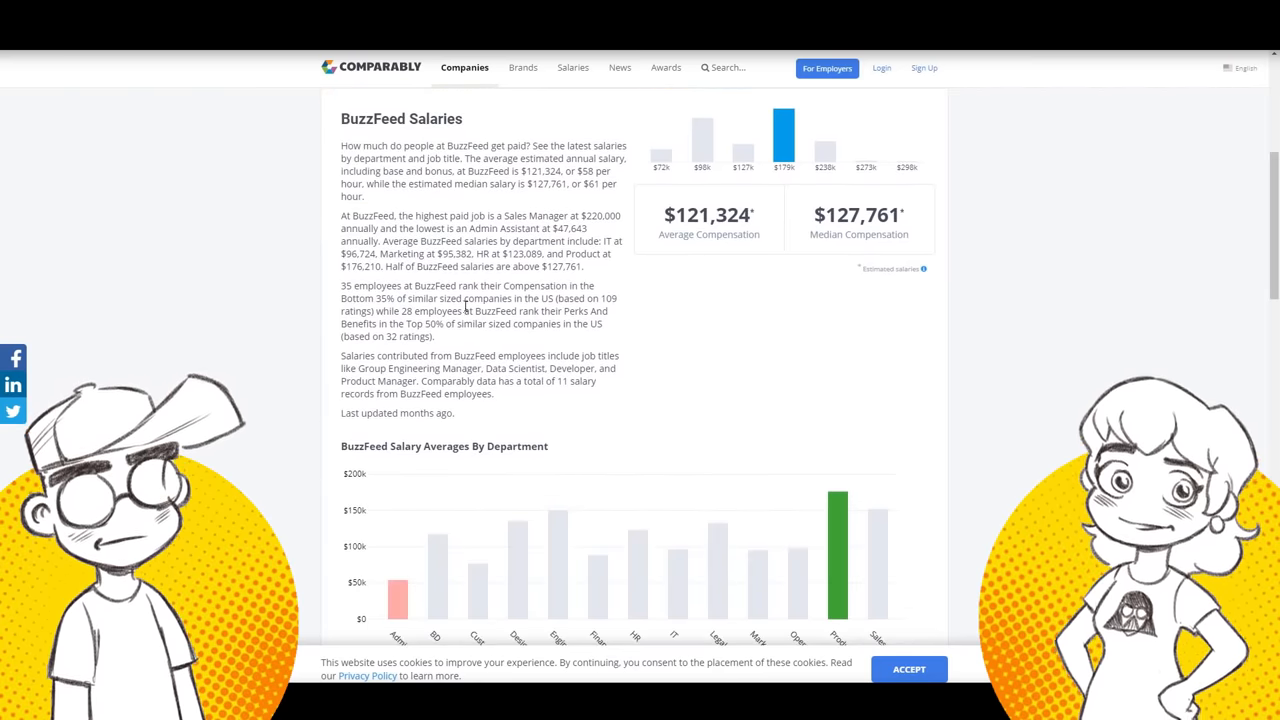
pyautogui.moveTo(625, 221)
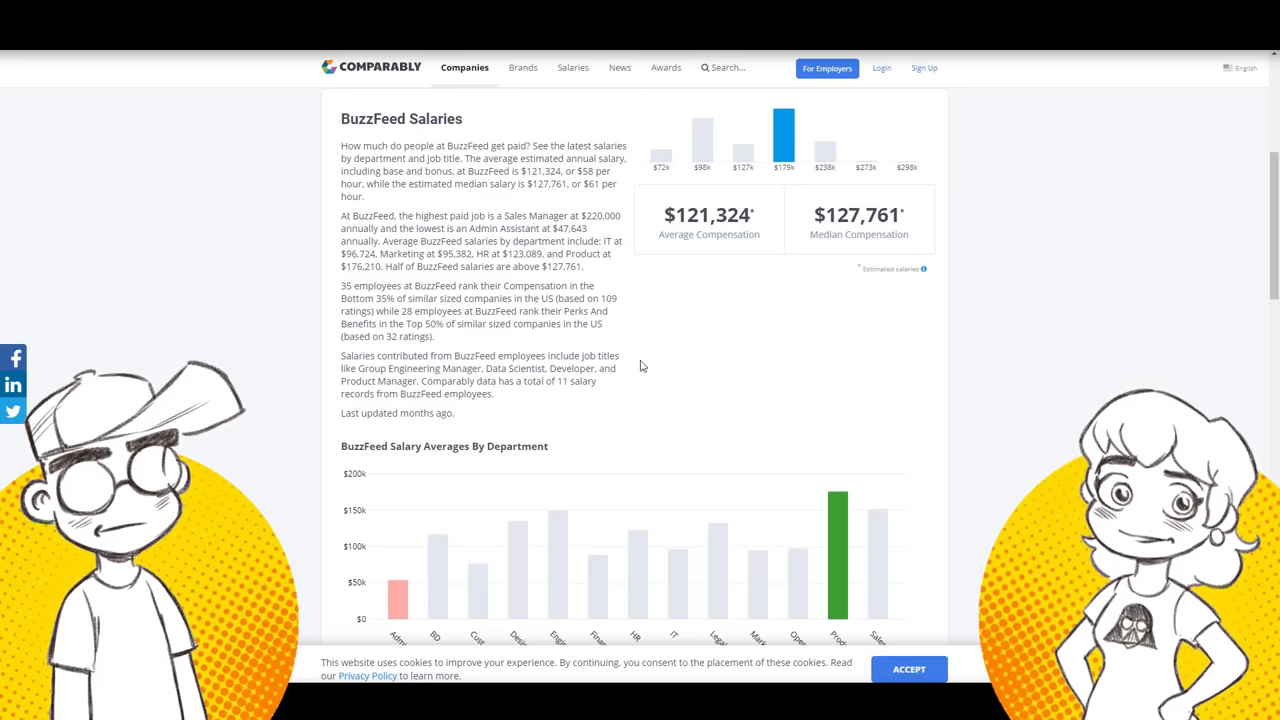
pyautogui.moveTo(335, 275)
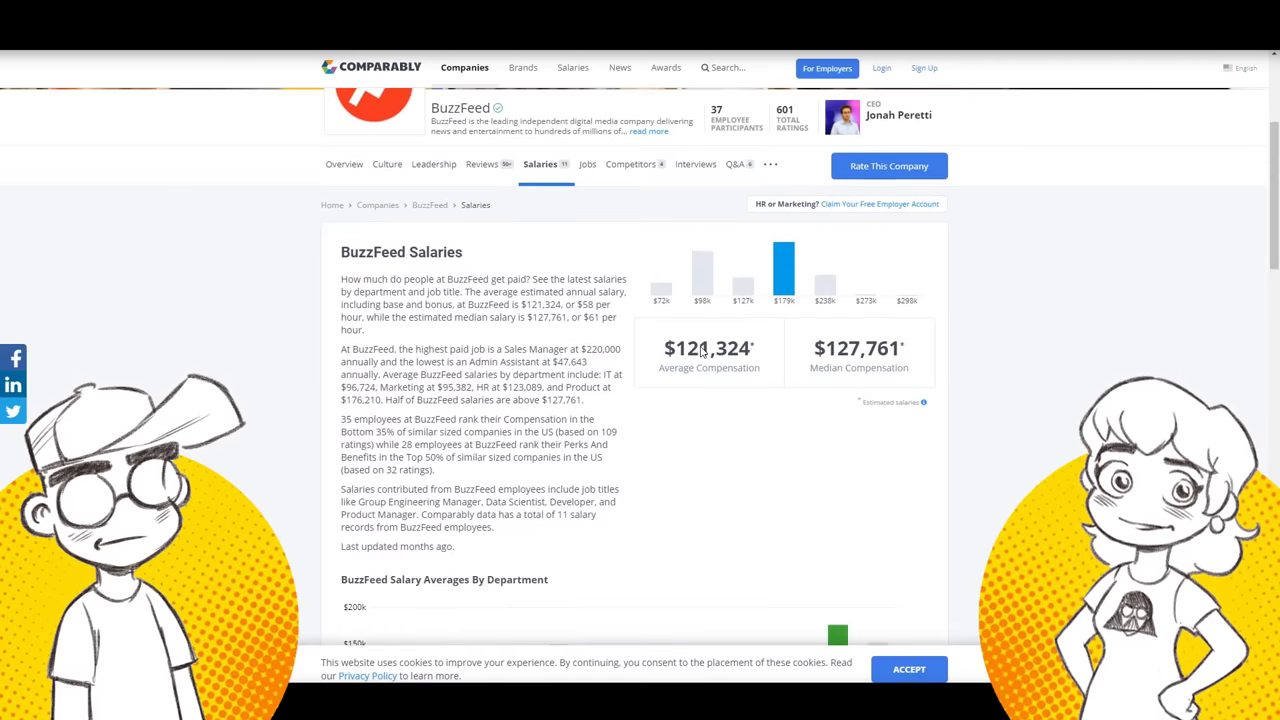
pyautogui.moveTo(1070, 390)
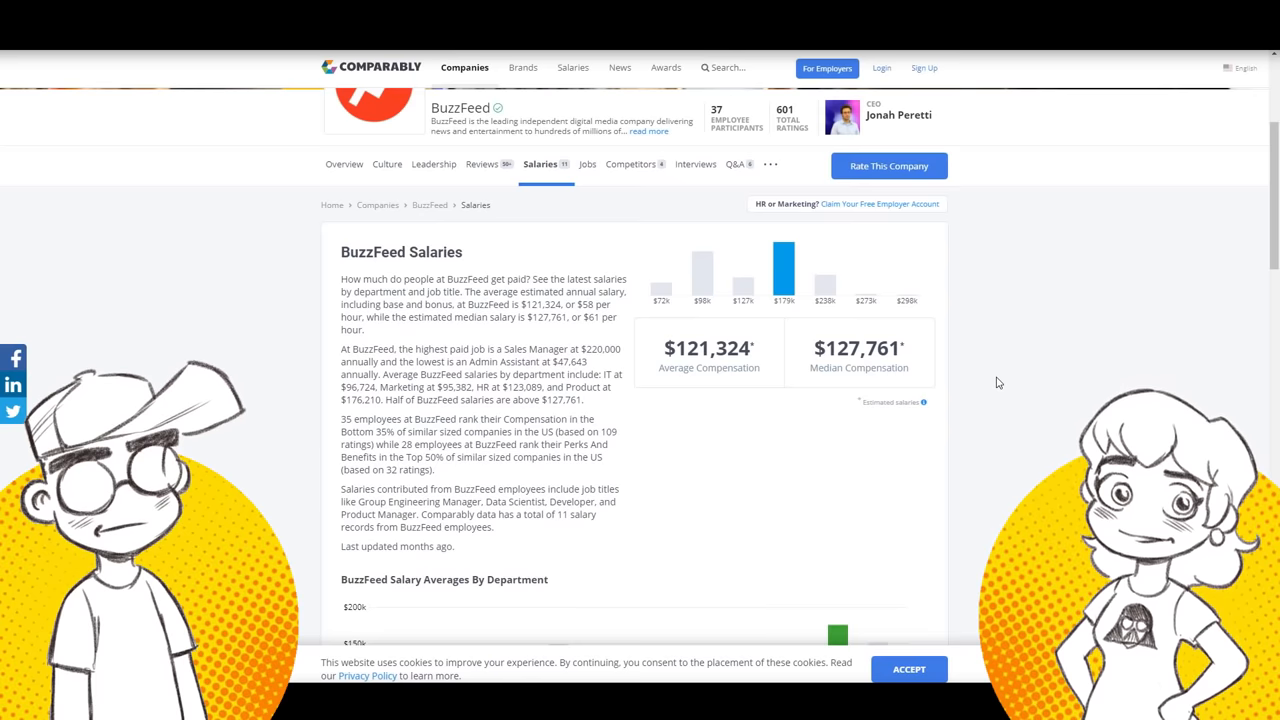
pyautogui.moveTo(1030, 362)
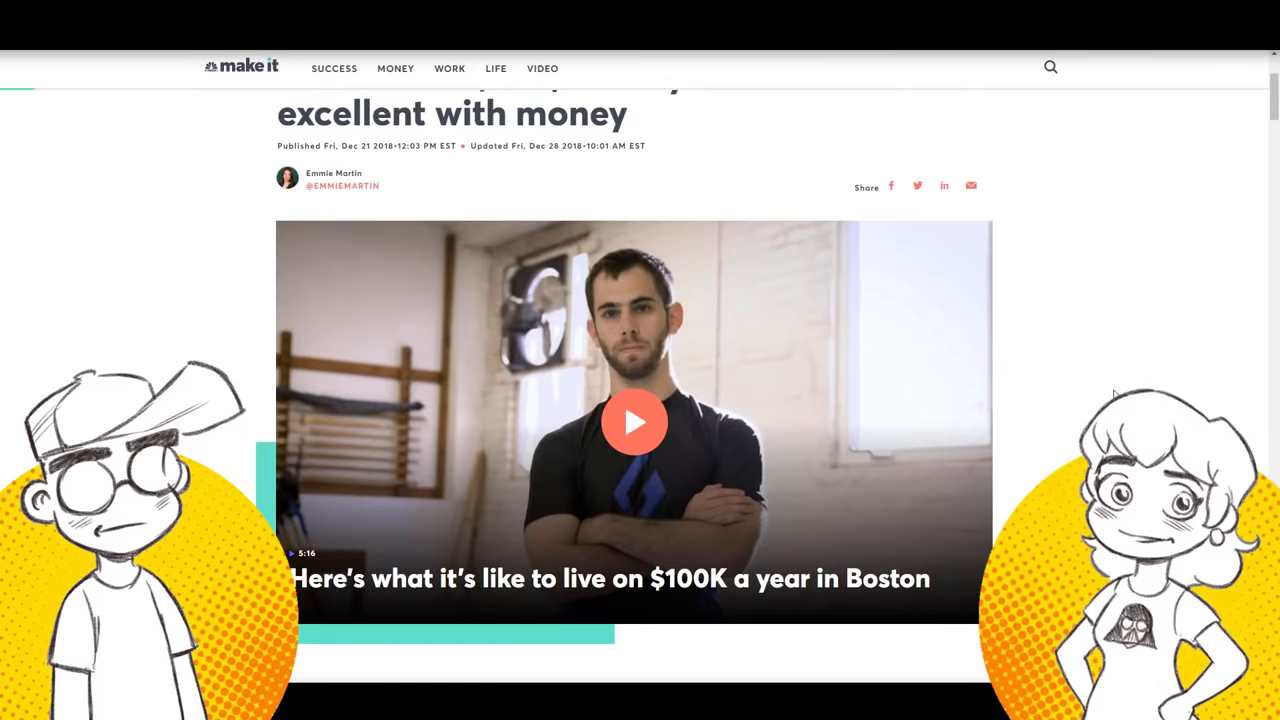
# Scroll past the photo to Klee's Cambridge move and his 'I just charged more' quote.
pyautogui.scroll(-3)
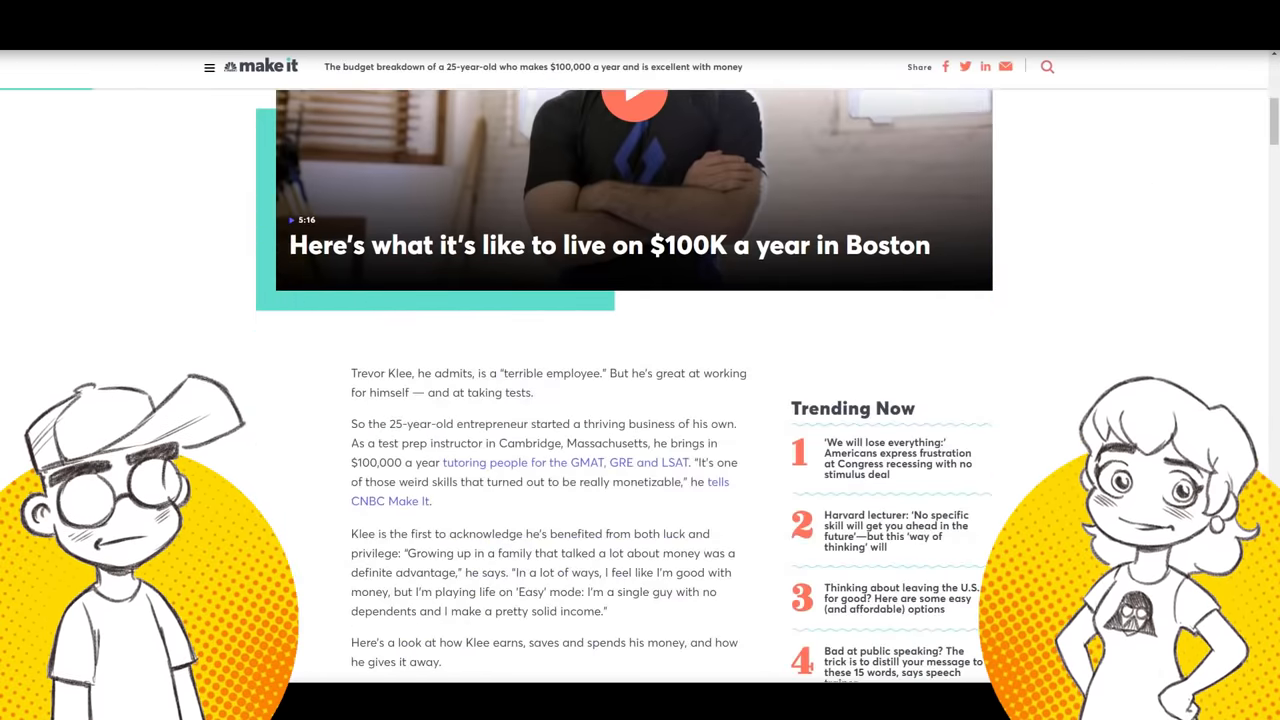
pyautogui.scroll(-3)
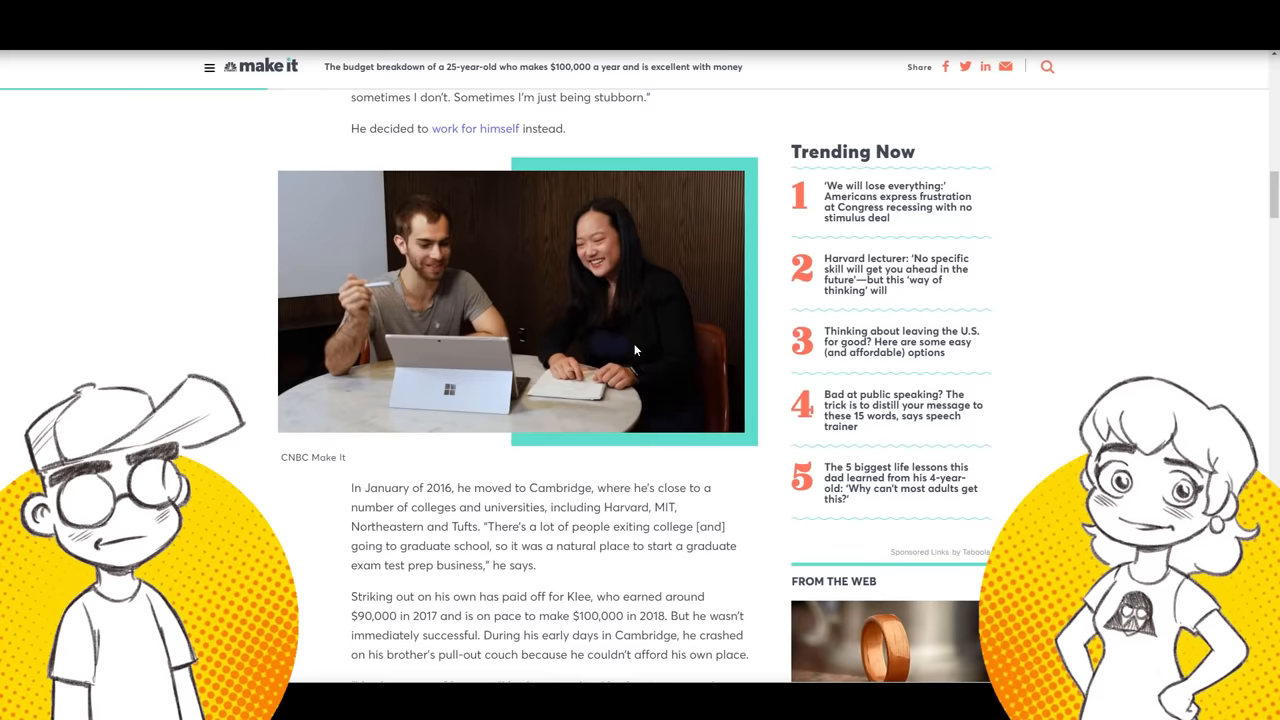
pyautogui.scroll(-3)
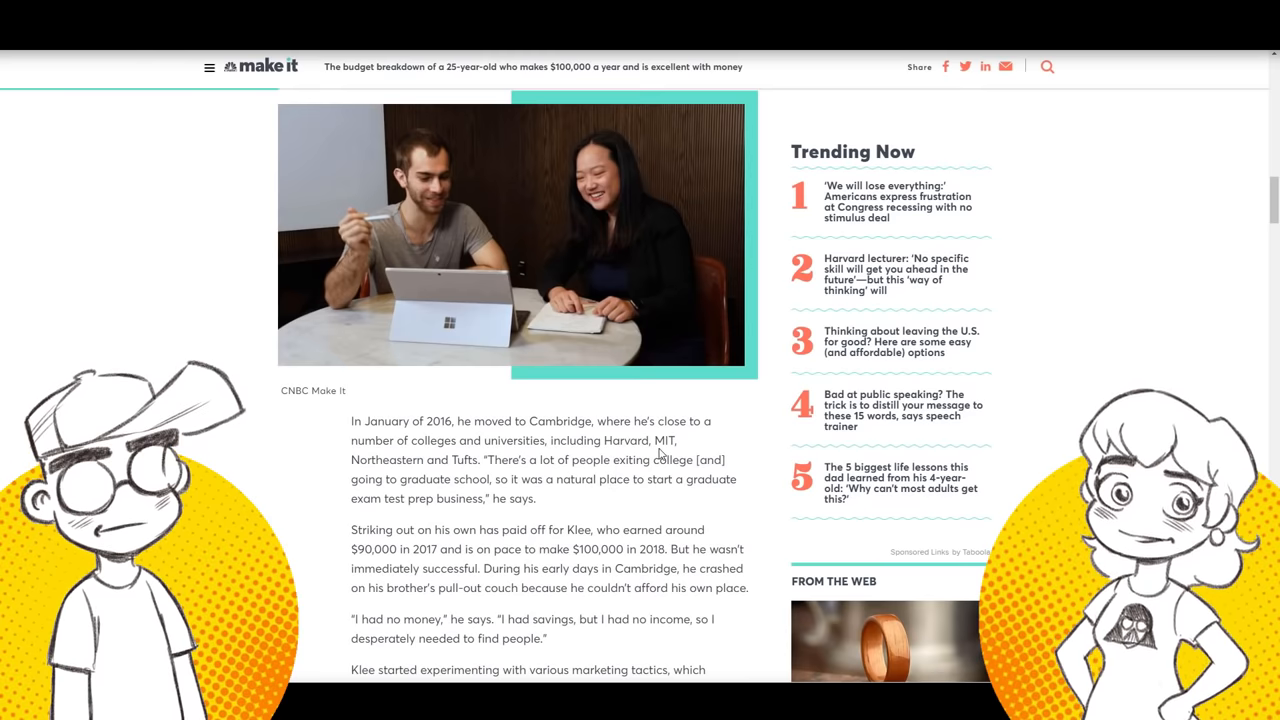
pyautogui.scroll(-3)
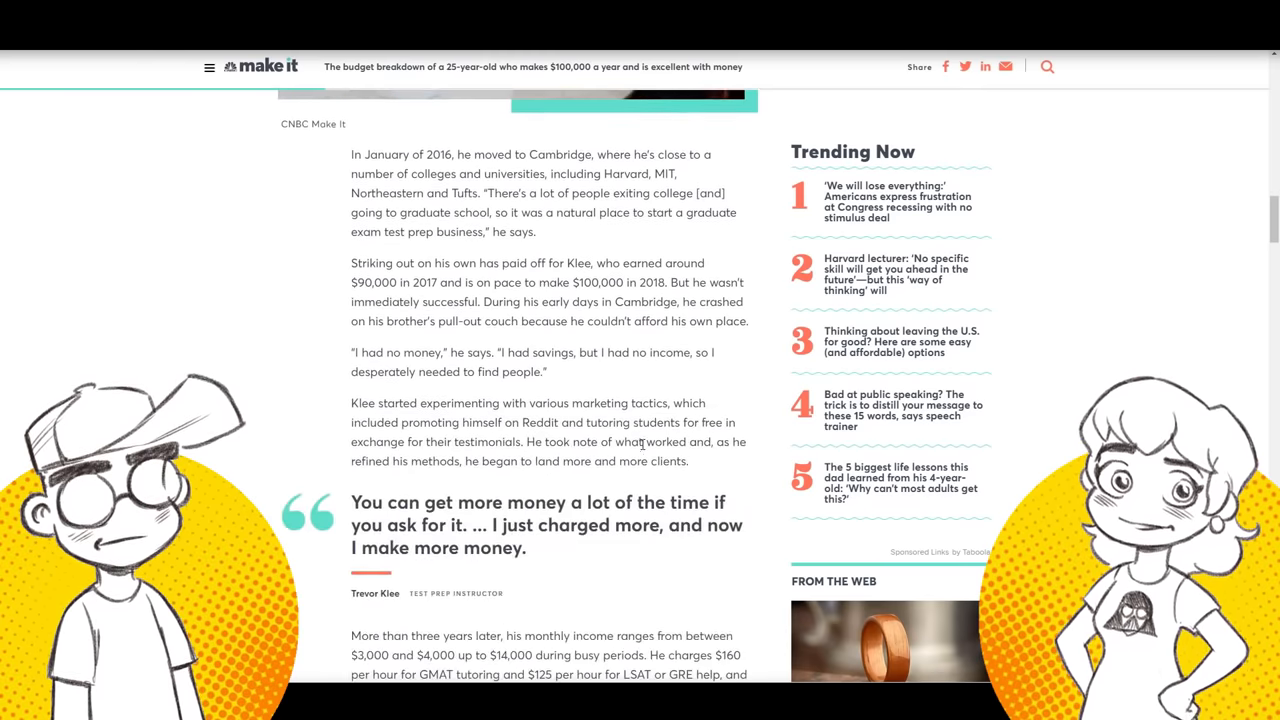
pyautogui.scroll(-3)
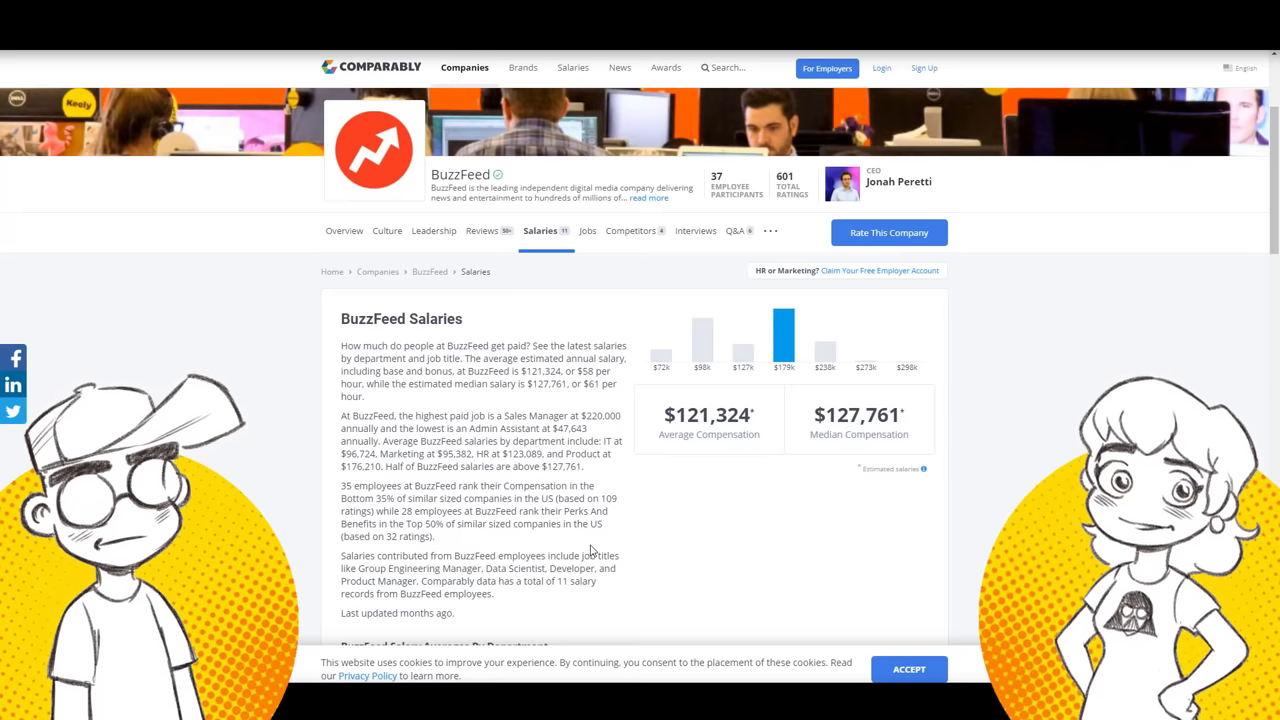
pyautogui.scroll(-3)
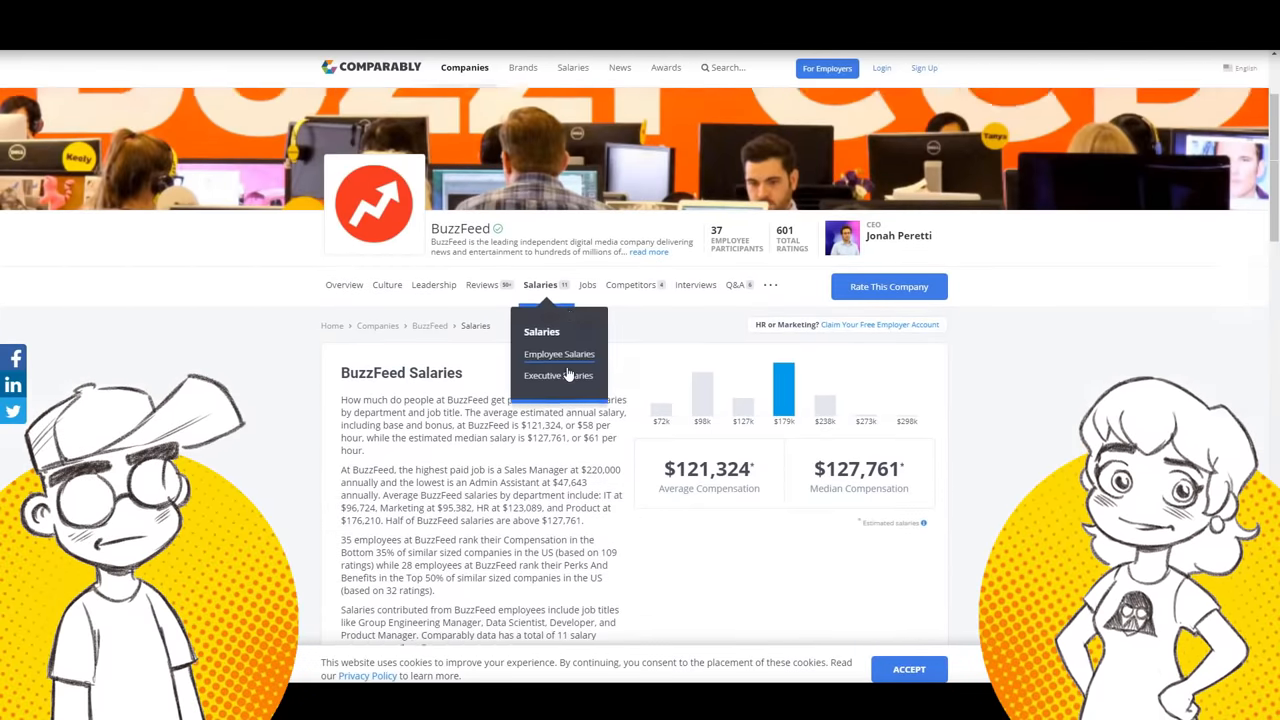
pyautogui.scroll(-3)
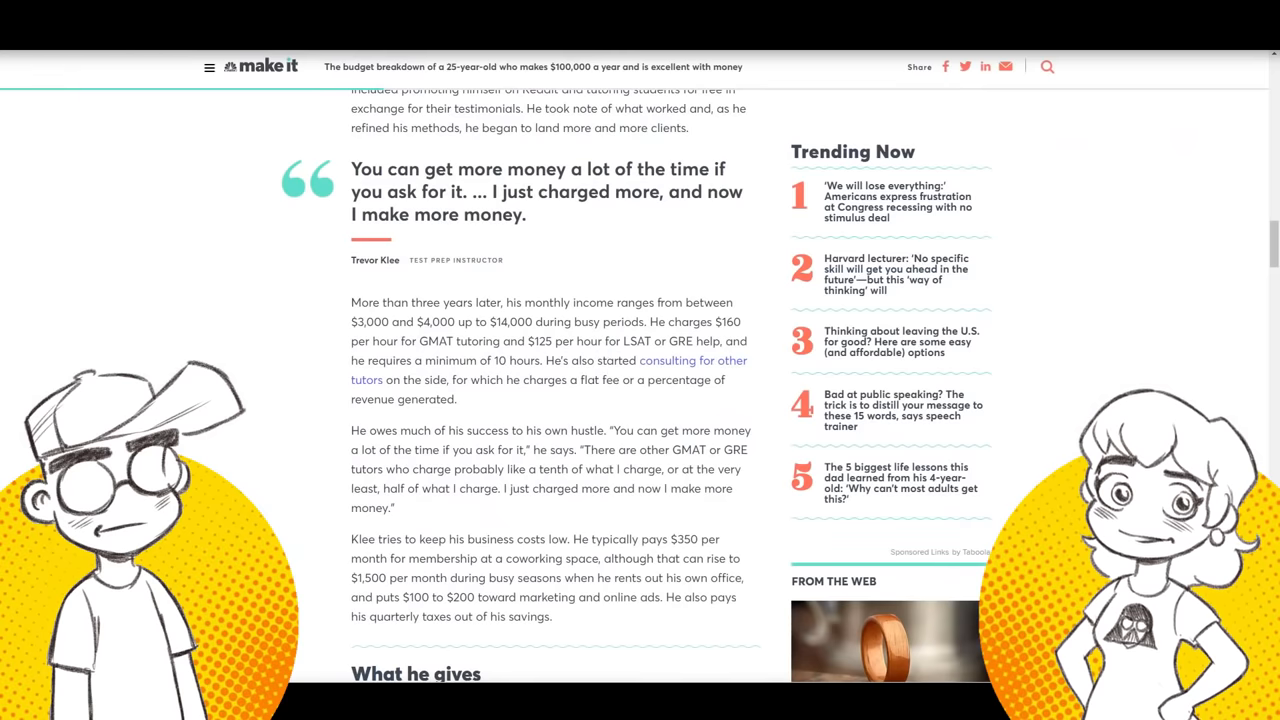
# Scroll below the pull quote to the 'What he gives' heading.
pyautogui.scroll(-3)
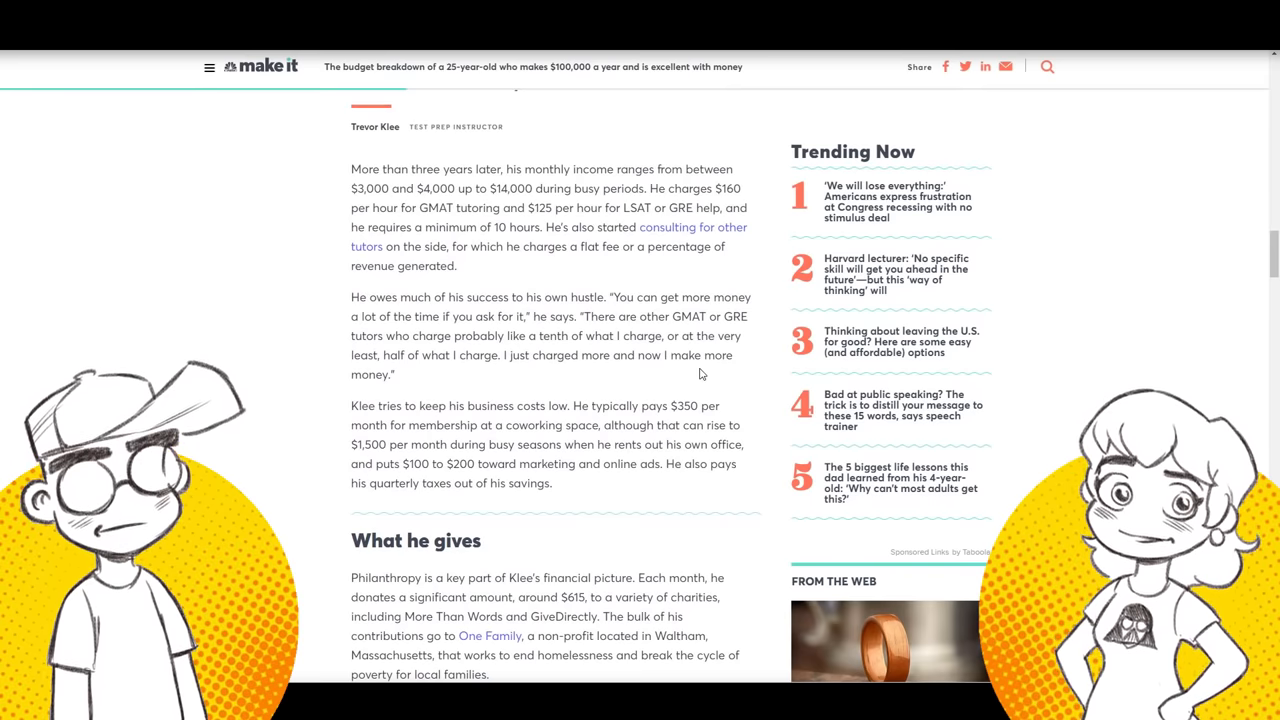
# Highlight the 'He owes much…' and 'Klee tries to keep…' paragraphs, then reach 'What he gives'.
pyautogui.moveTo(351, 297); pyautogui.dragTo(395, 374)
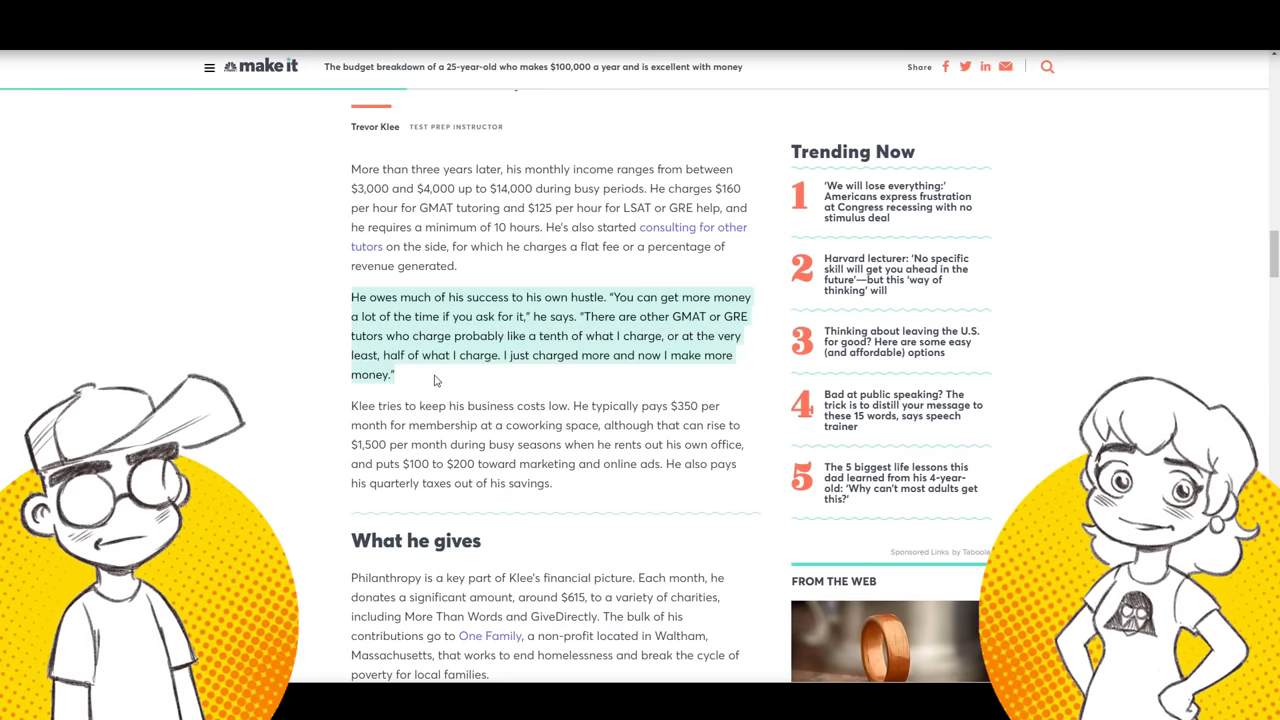
pyautogui.moveTo(435, 379); pyautogui.dragTo(570, 490)
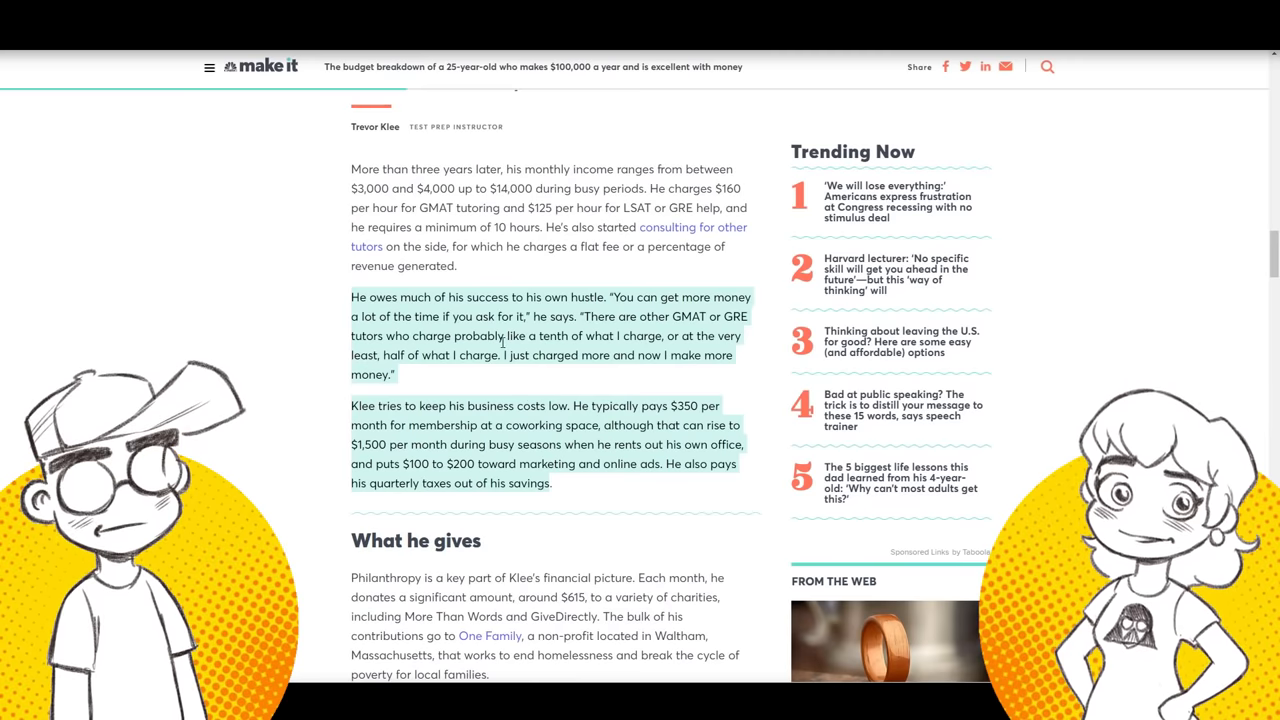
pyautogui.scroll(-3)
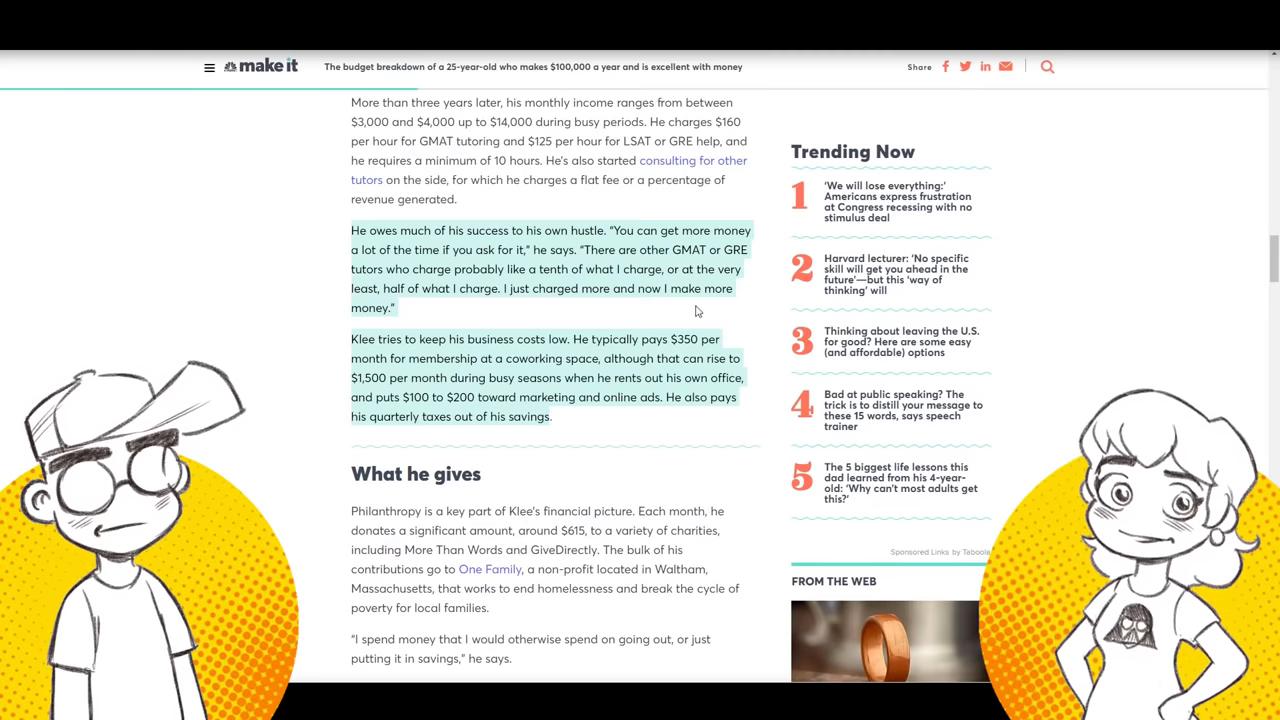
pyautogui.scroll(-3)
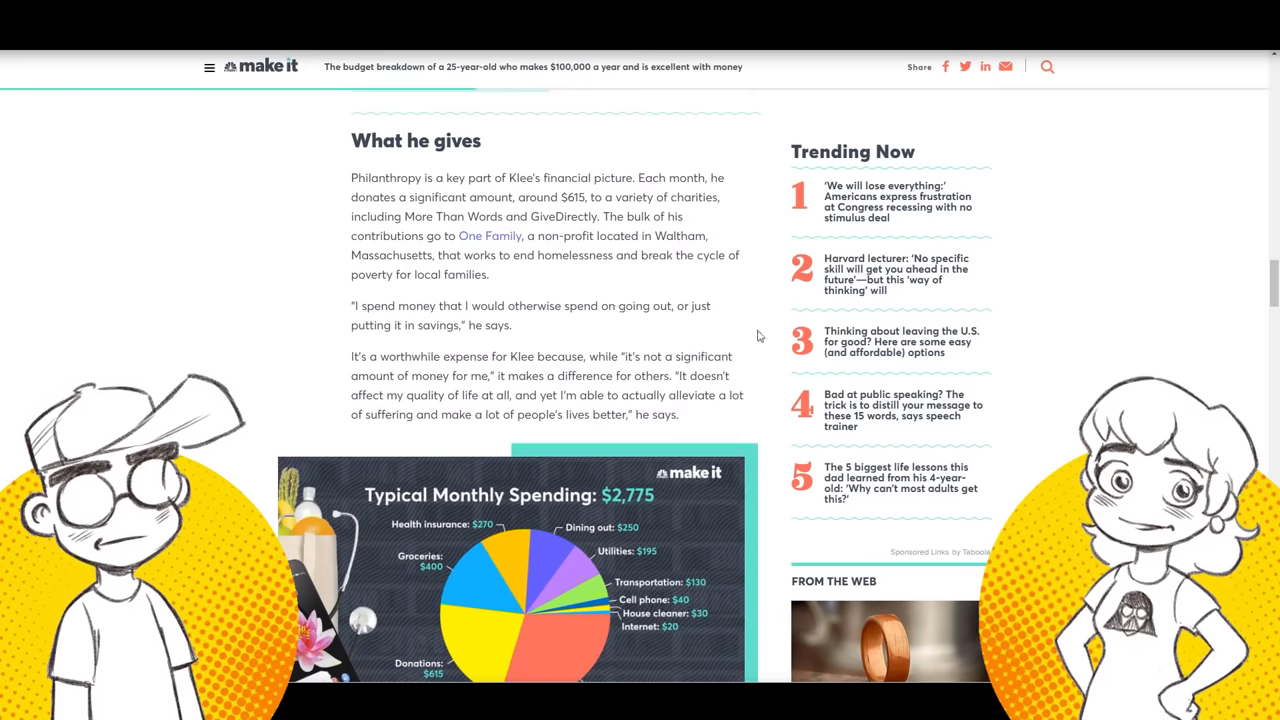
# Scroll past the philanthropy section to the Typical Monthly Spending chart and 'What he spends'.
pyautogui.scroll(-3)
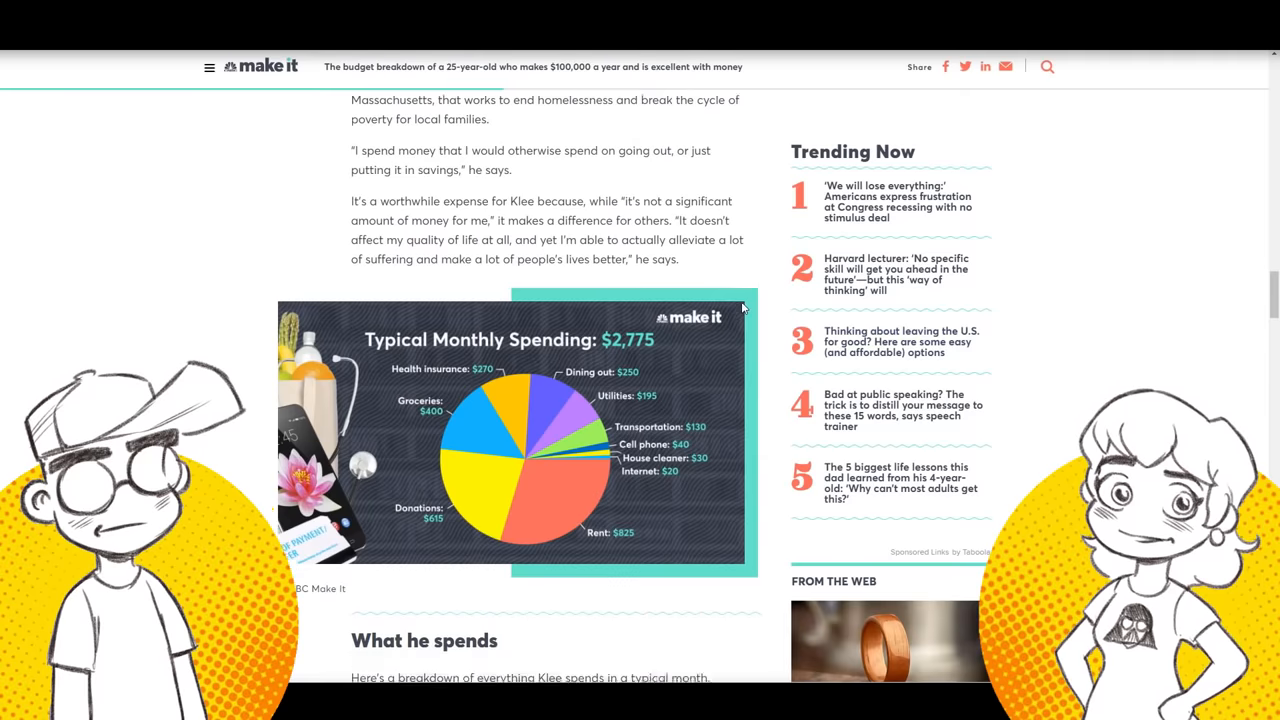
pyautogui.scroll(-3)
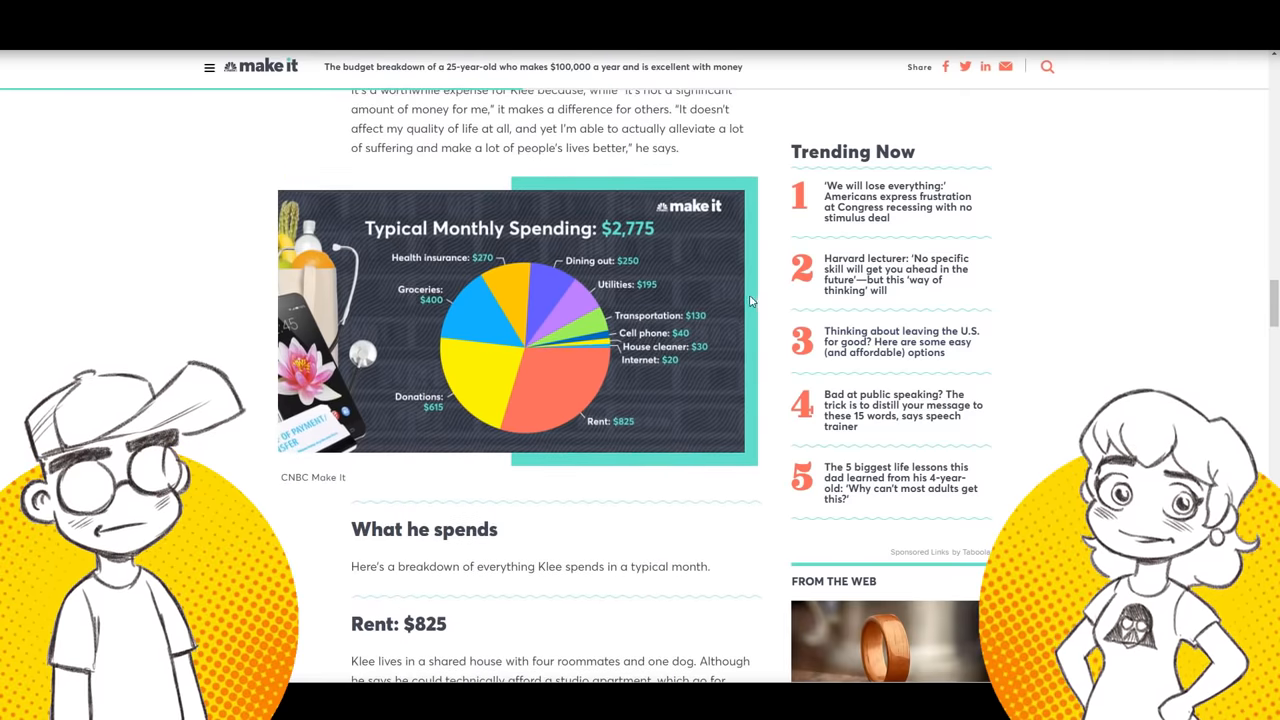
pyautogui.scroll(-3)
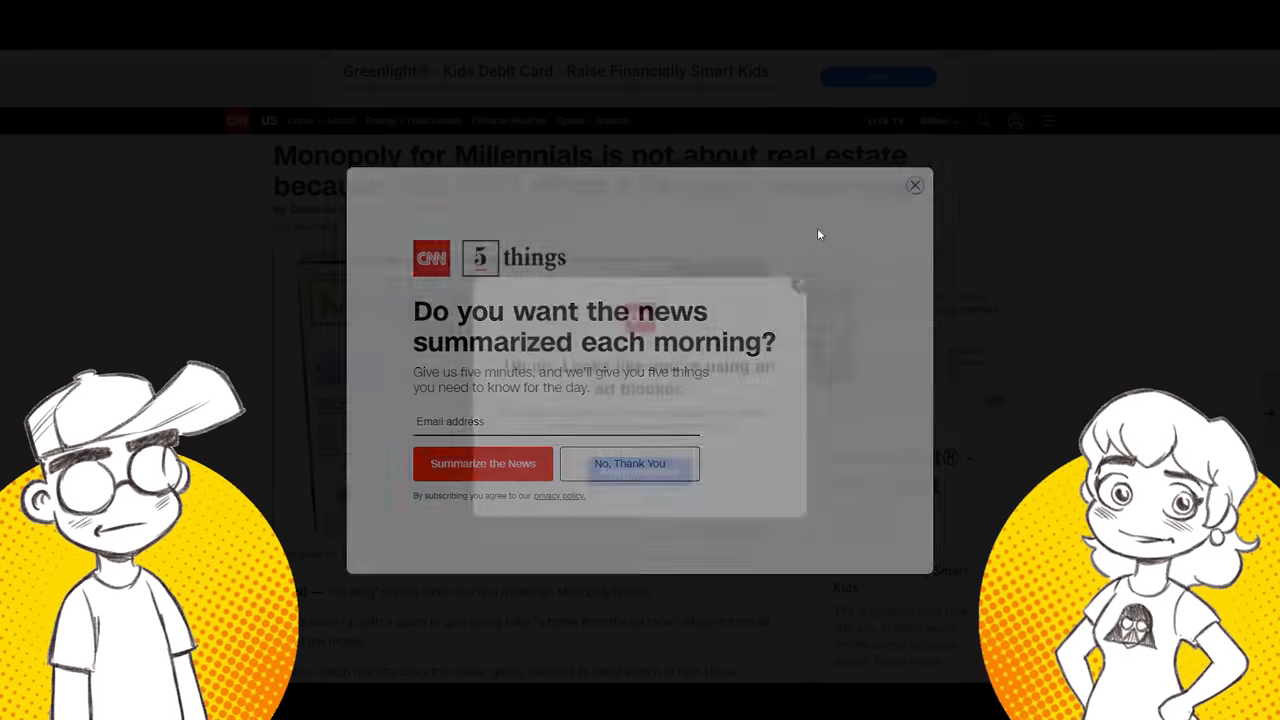
# Dismiss CNN's 5 Things newsletter popup with 'No, Thank You'.
pyautogui.click(629, 463)
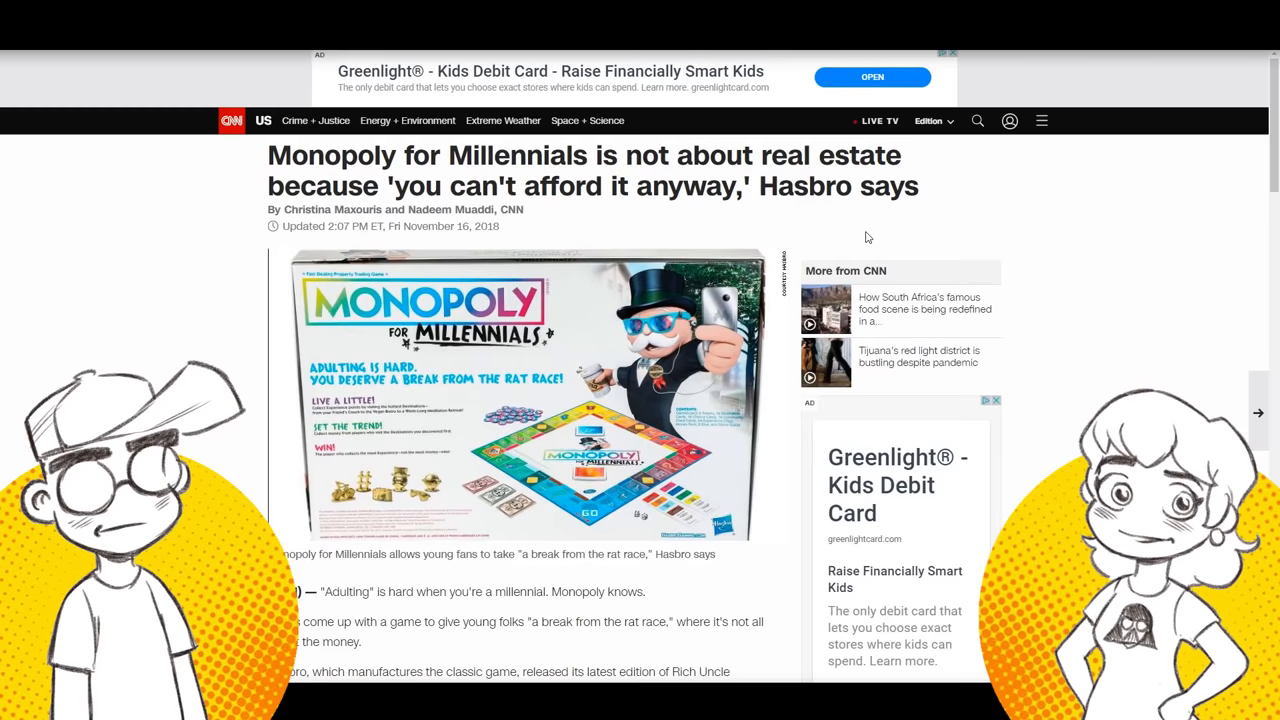
pyautogui.moveTo(655, 255)
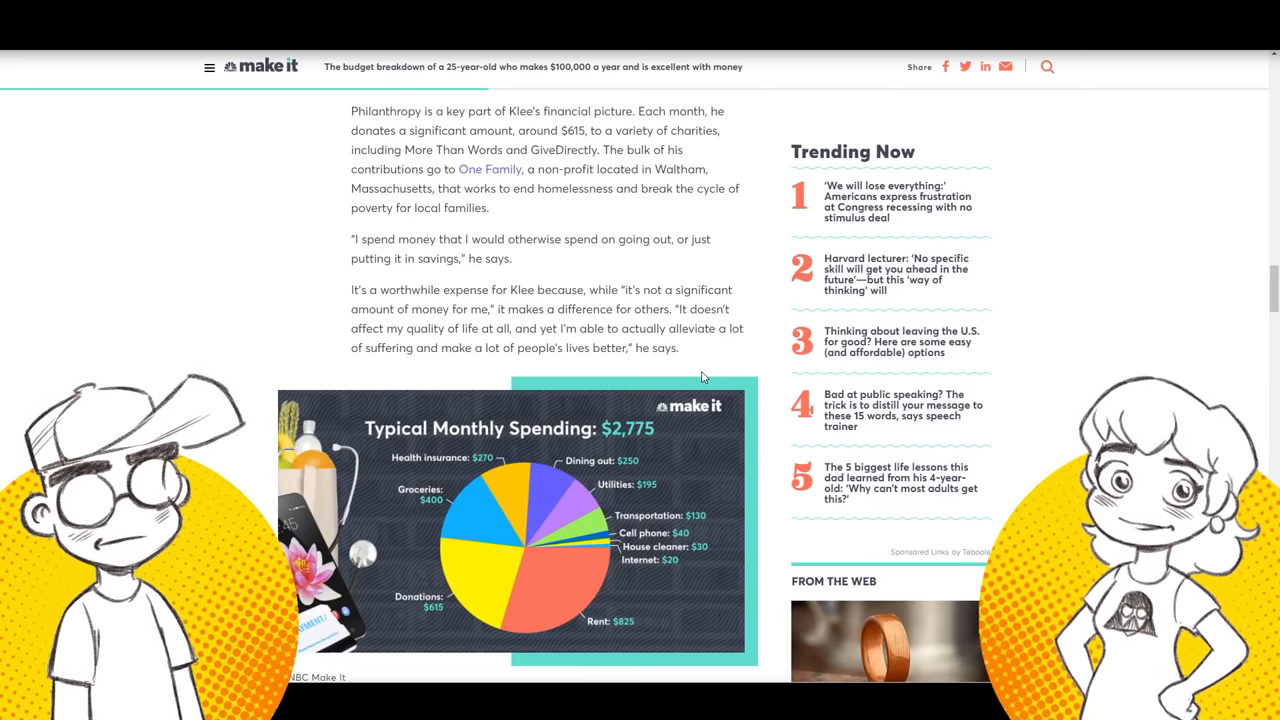
# Highlight the sentence on Klee's hustle, then scroll past the spending chart to 'What he spends'.
pyautogui.scroll(3)
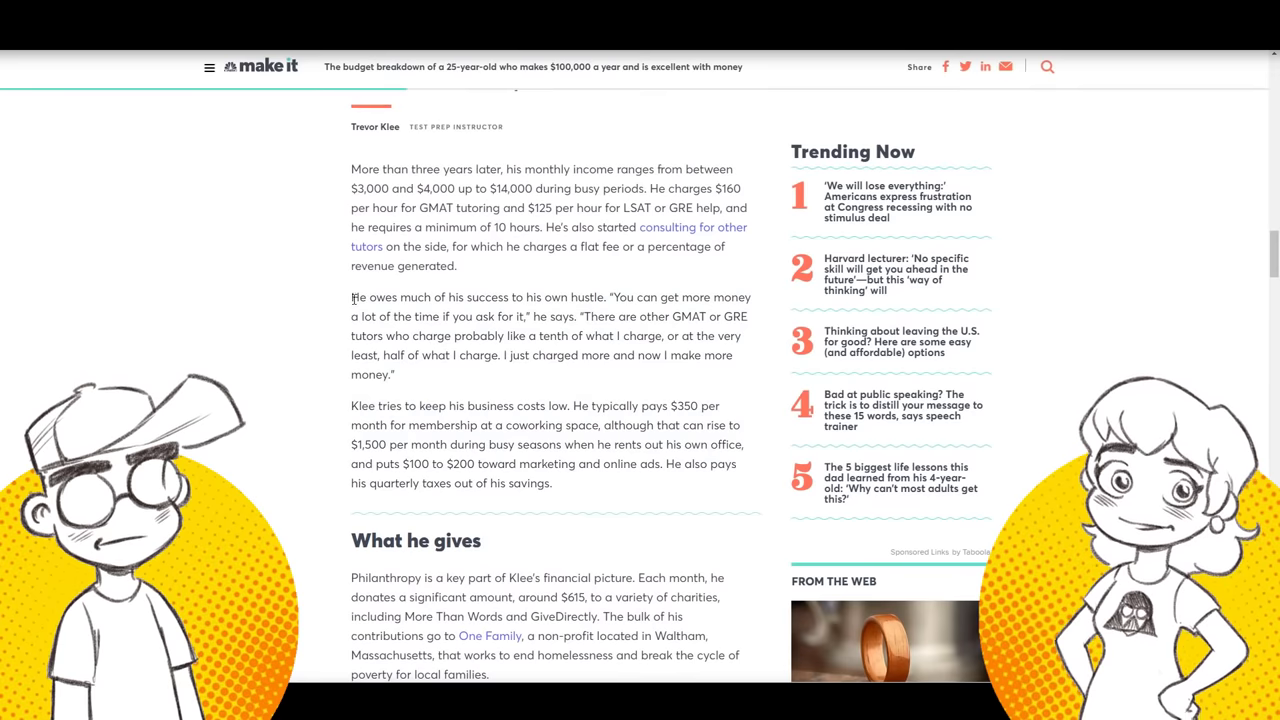
pyautogui.moveTo(351, 297); pyautogui.dragTo(607, 297)
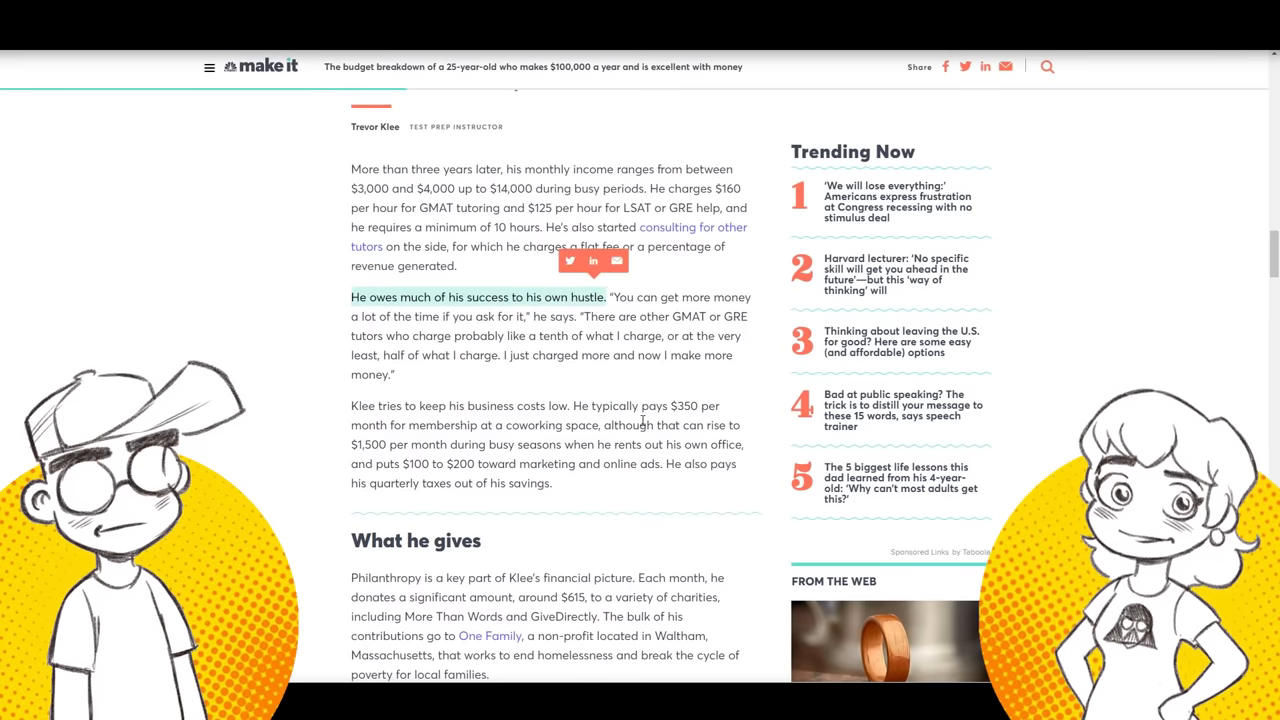
pyautogui.scroll(-3)
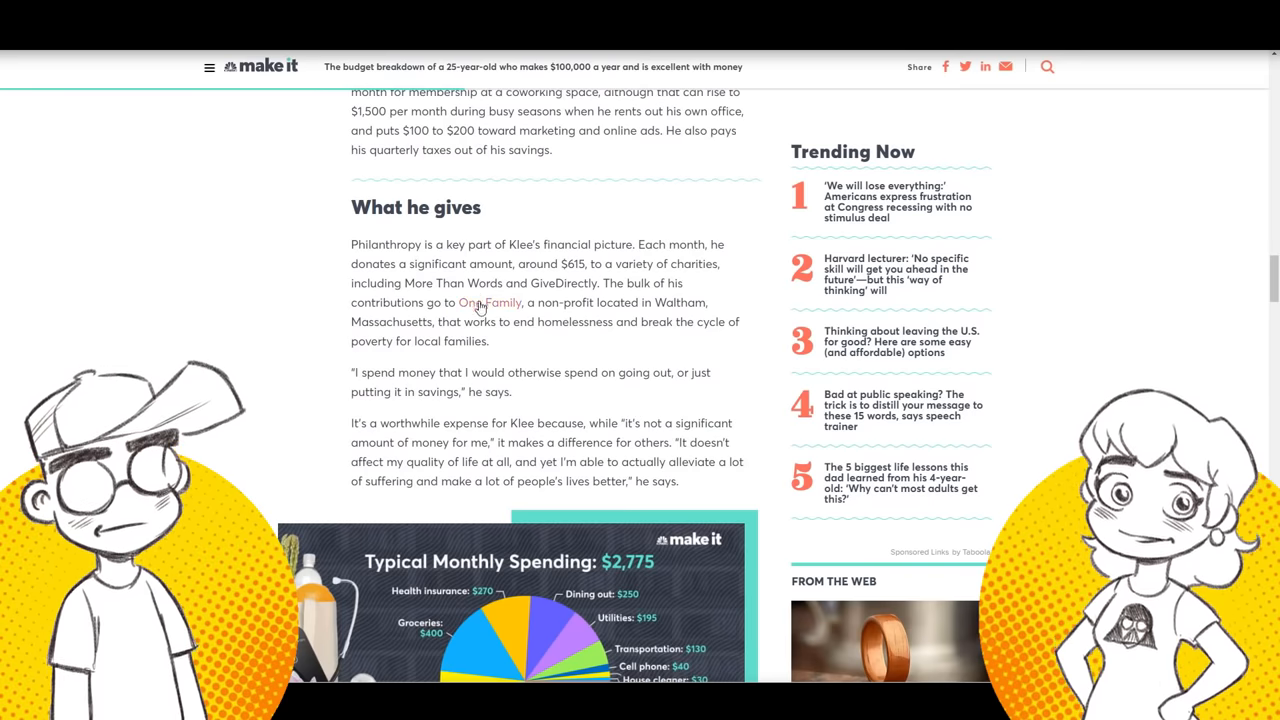
pyautogui.scroll(-3)
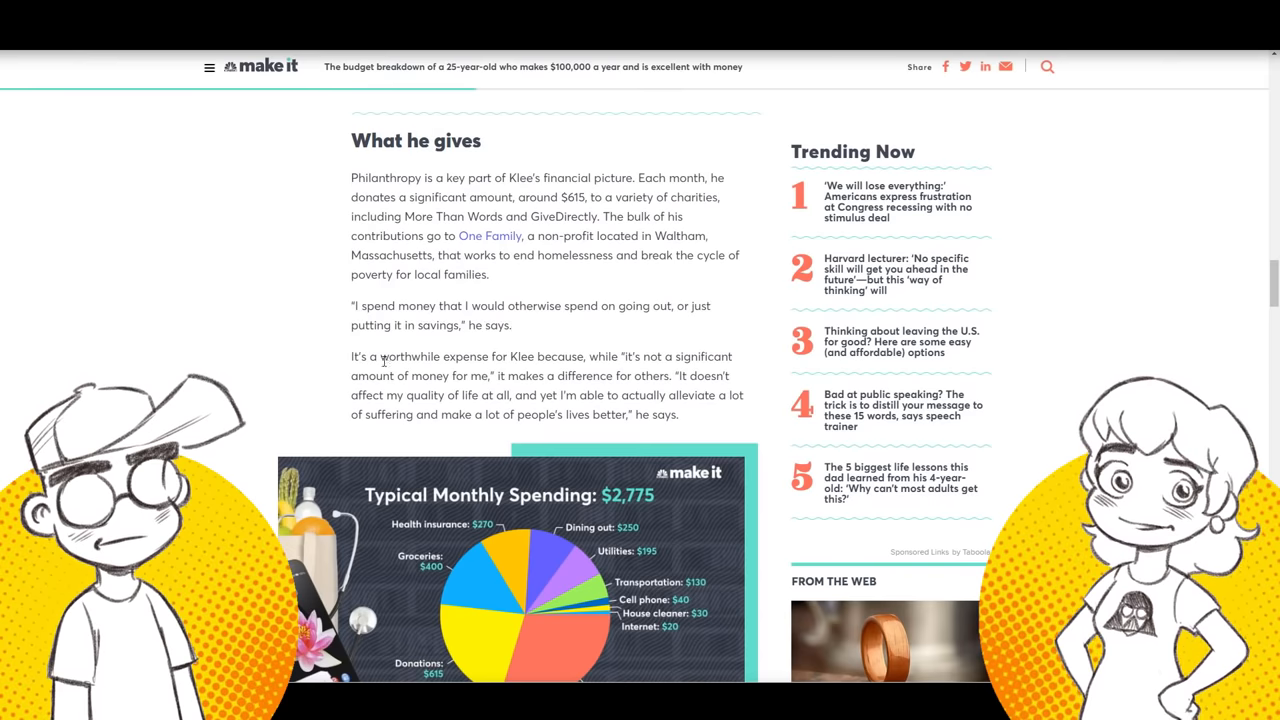
pyautogui.scroll(-3)
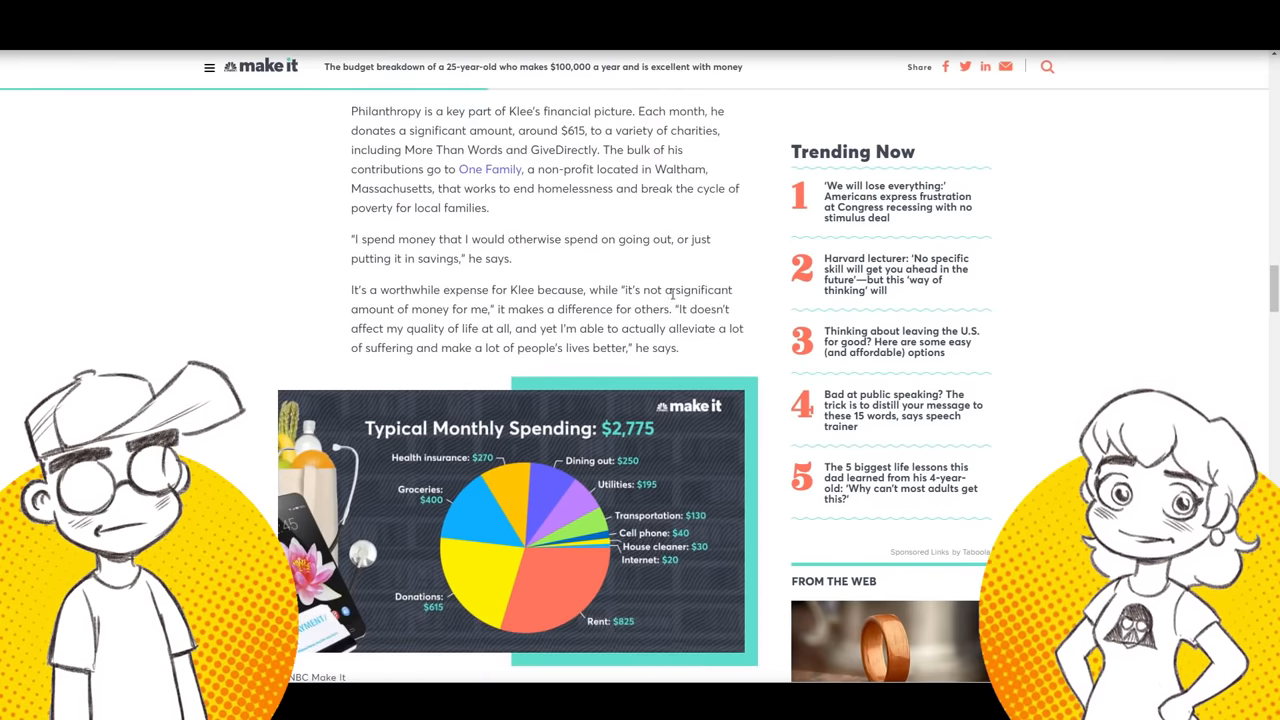
pyautogui.scroll(-3)
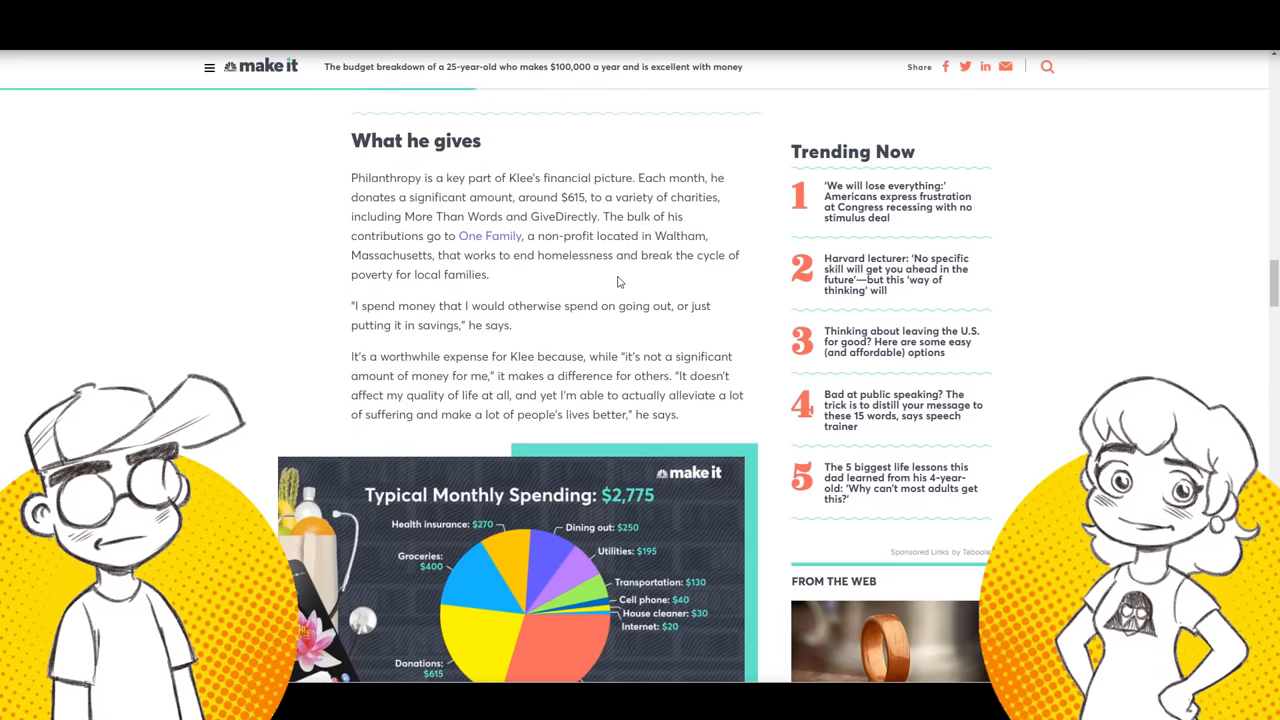
pyautogui.scroll(-3)
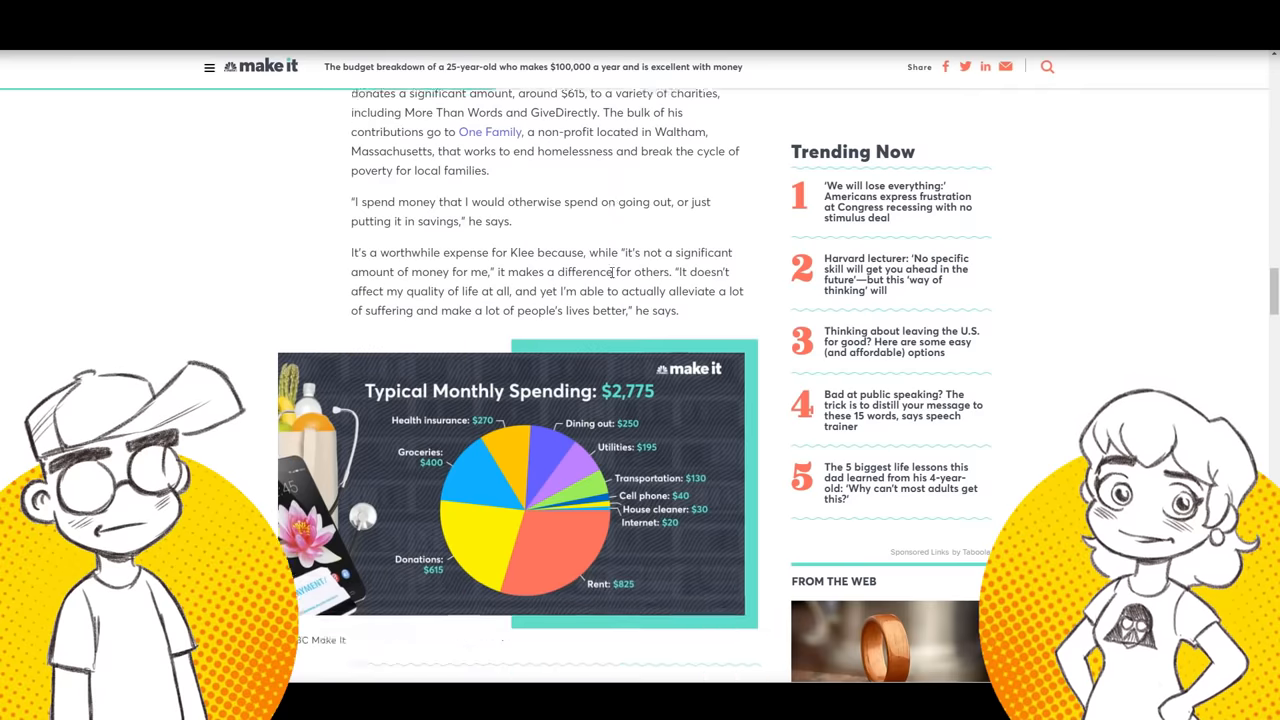
pyautogui.scroll(-3)
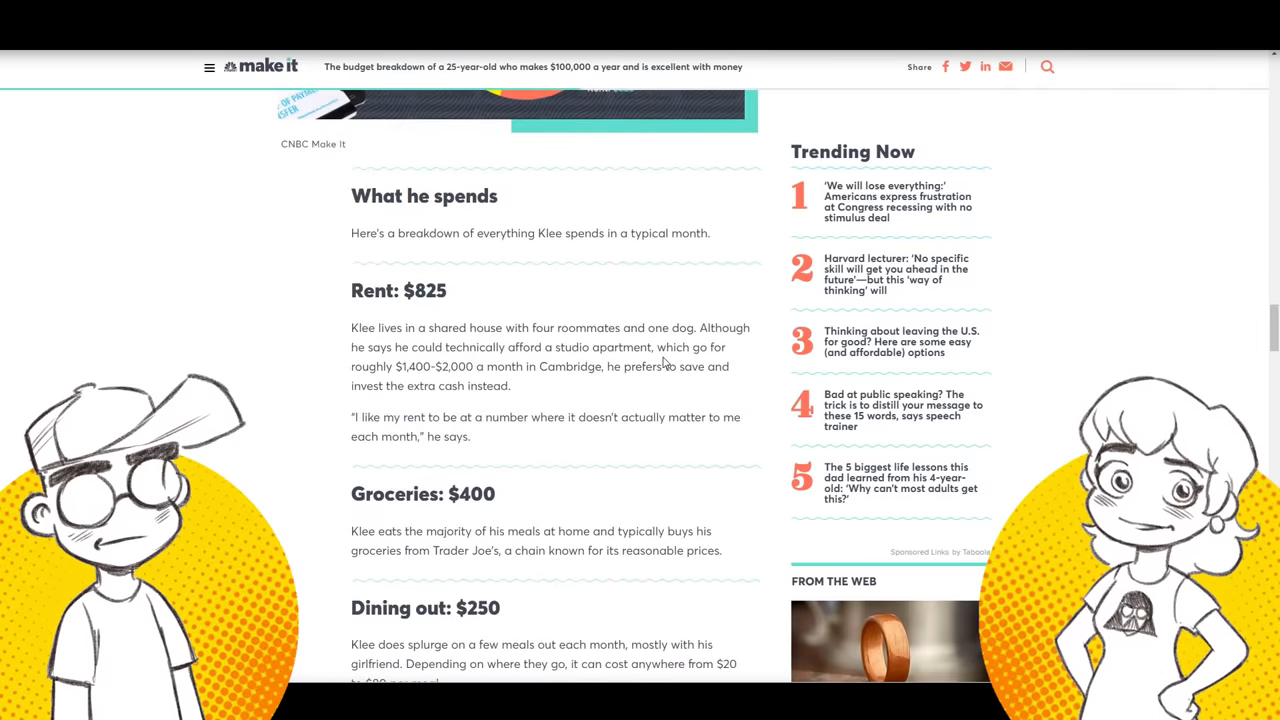
# Highlight and clear the $1,400-$2,000 studio price range, then scroll to Transportation: $130.
pyautogui.scroll(-3)
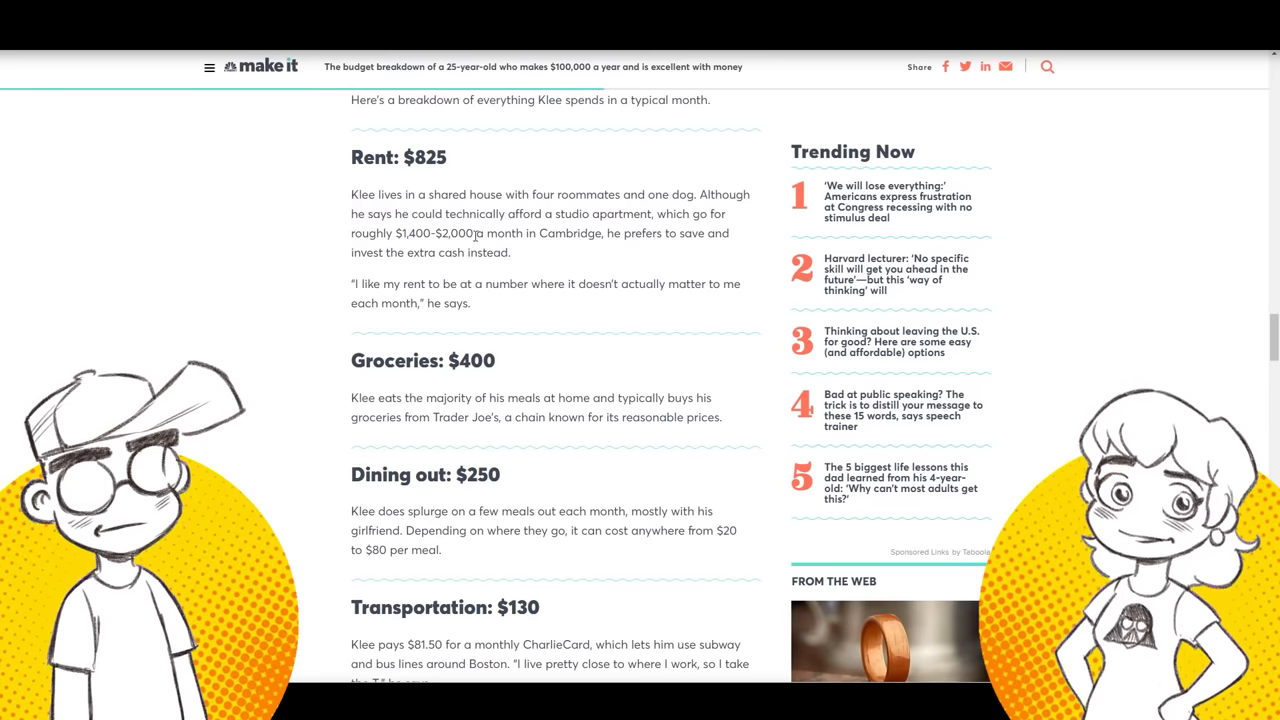
pyautogui.doubleClick(434, 233)
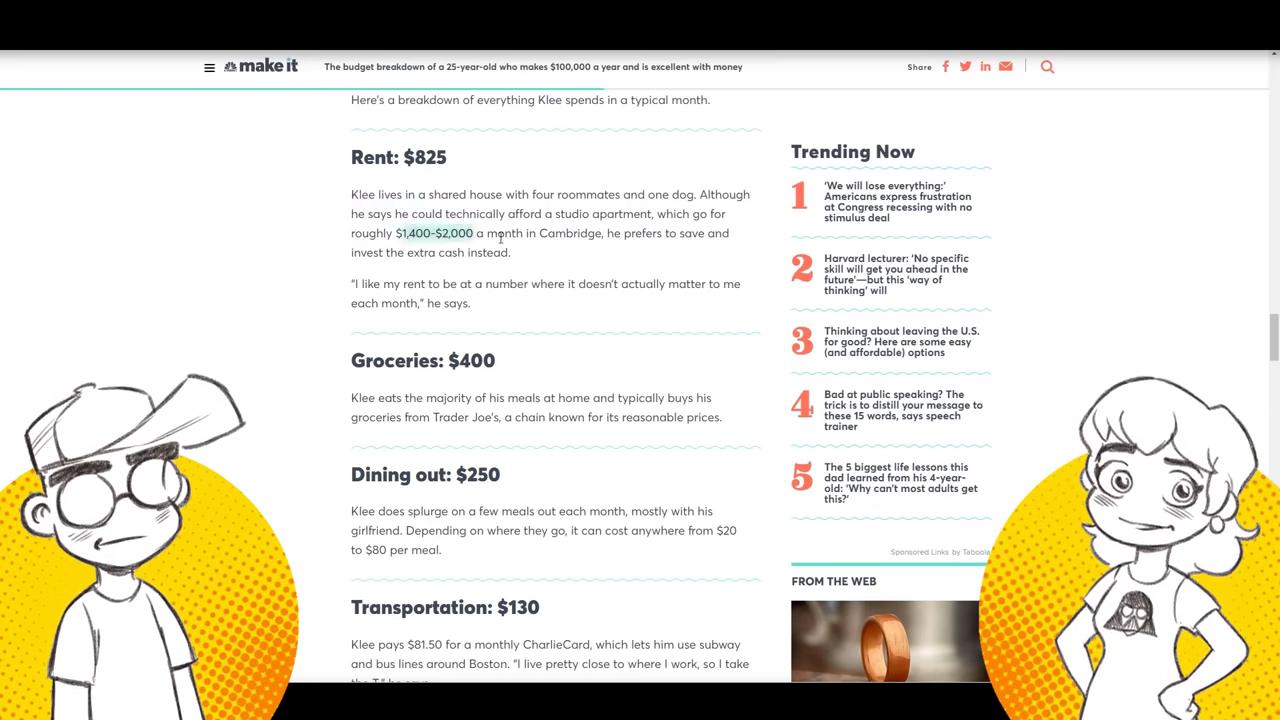
pyautogui.moveTo(397, 233); pyautogui.dragTo(603, 233)
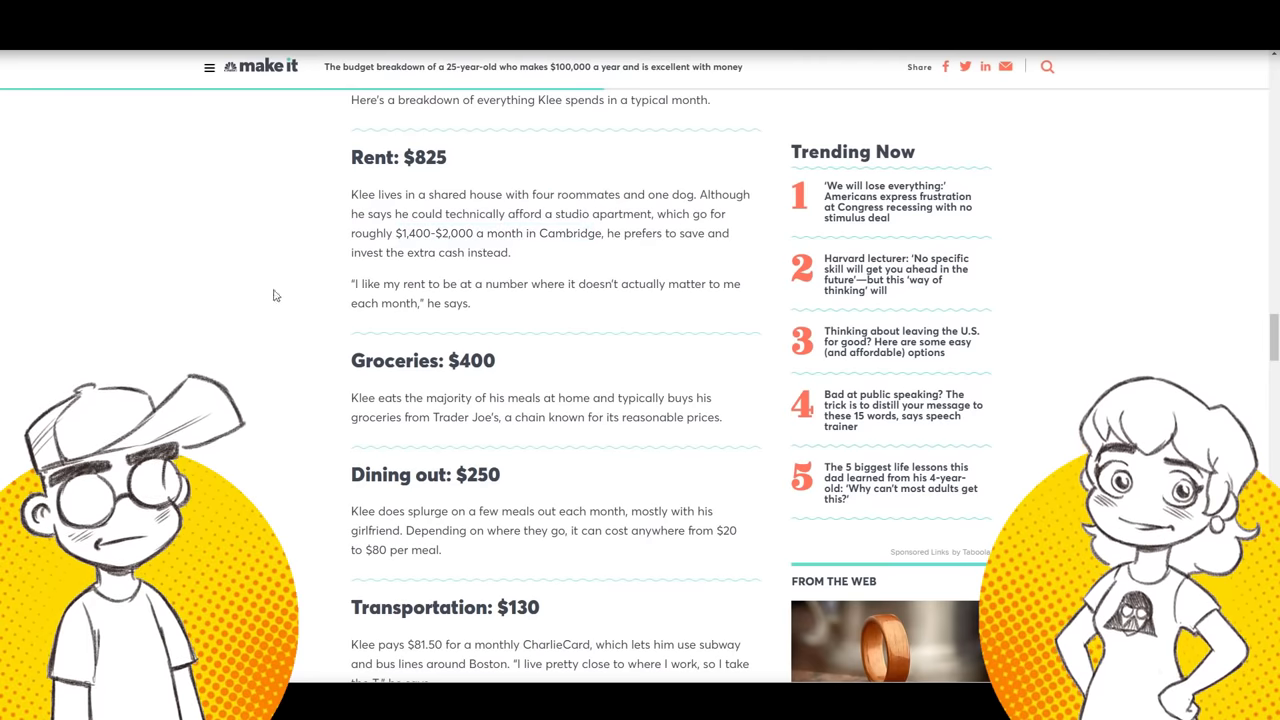
pyautogui.scroll(-3)
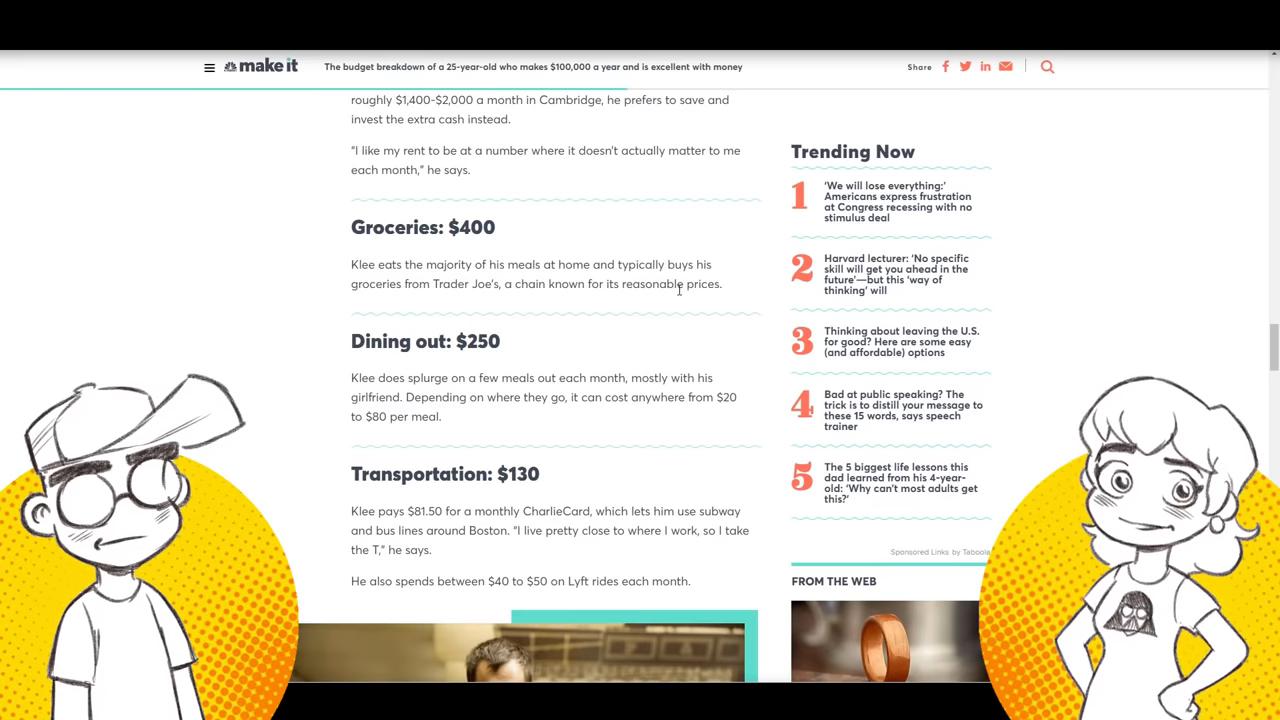
pyautogui.moveTo(495, 252)
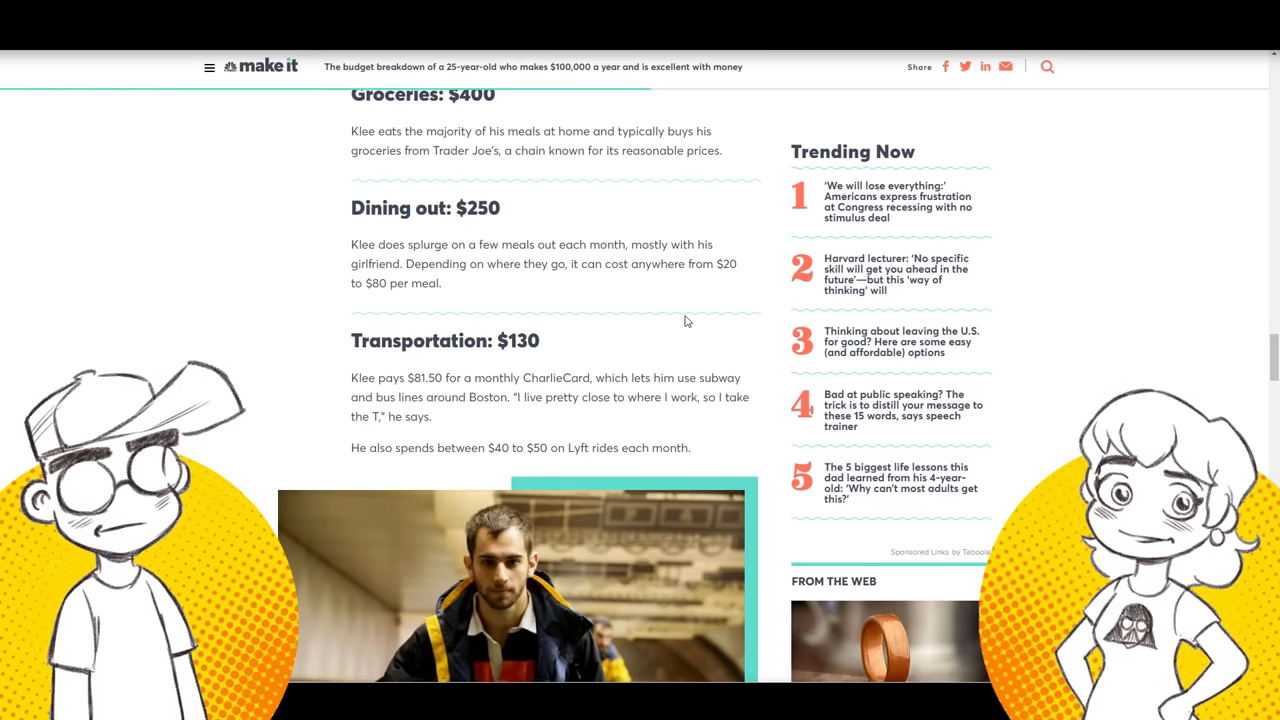
# Scroll down to Phone: $40 and the start of the 'Everything else' expenses.
pyautogui.scroll(-3)
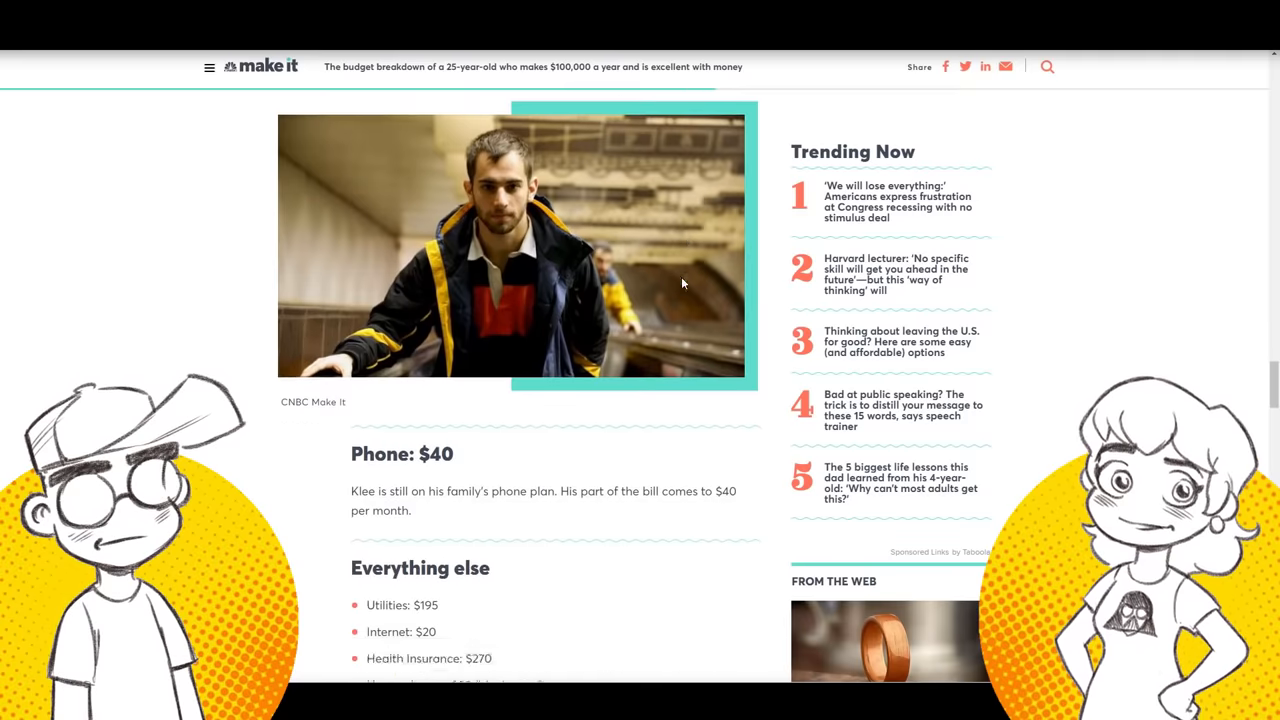
pyautogui.scroll(-3)
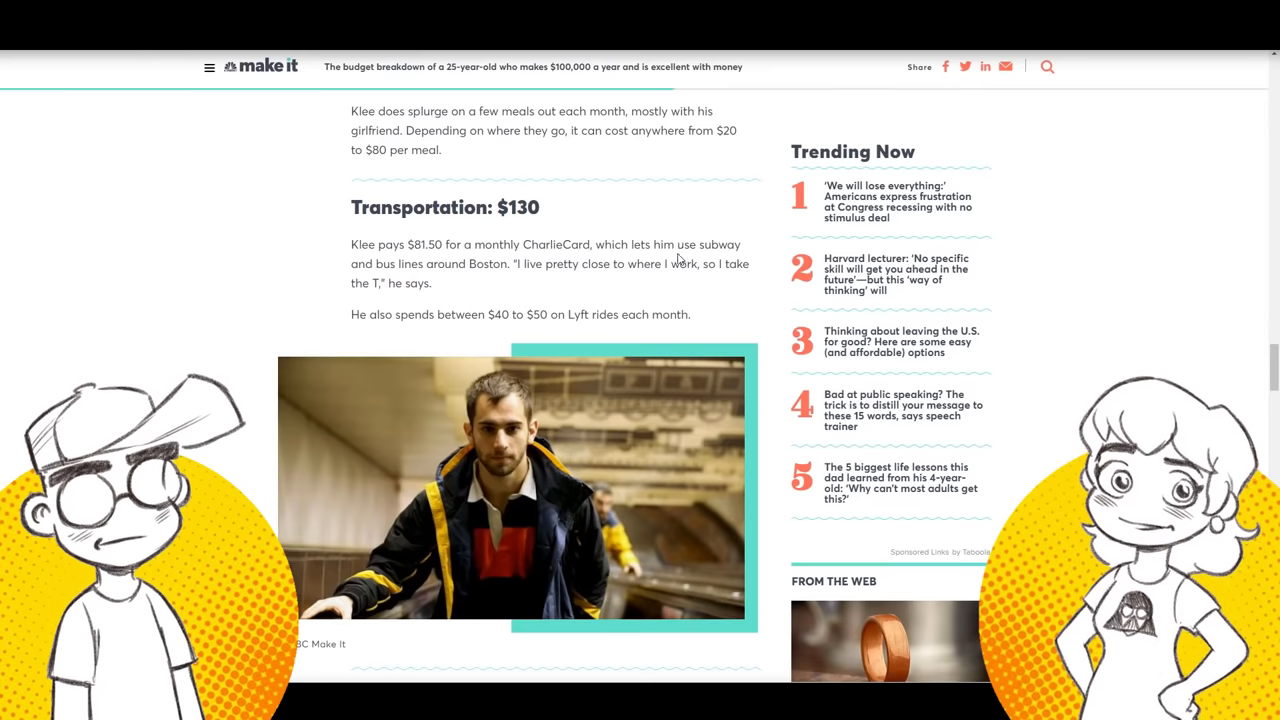
pyautogui.scroll(-3)
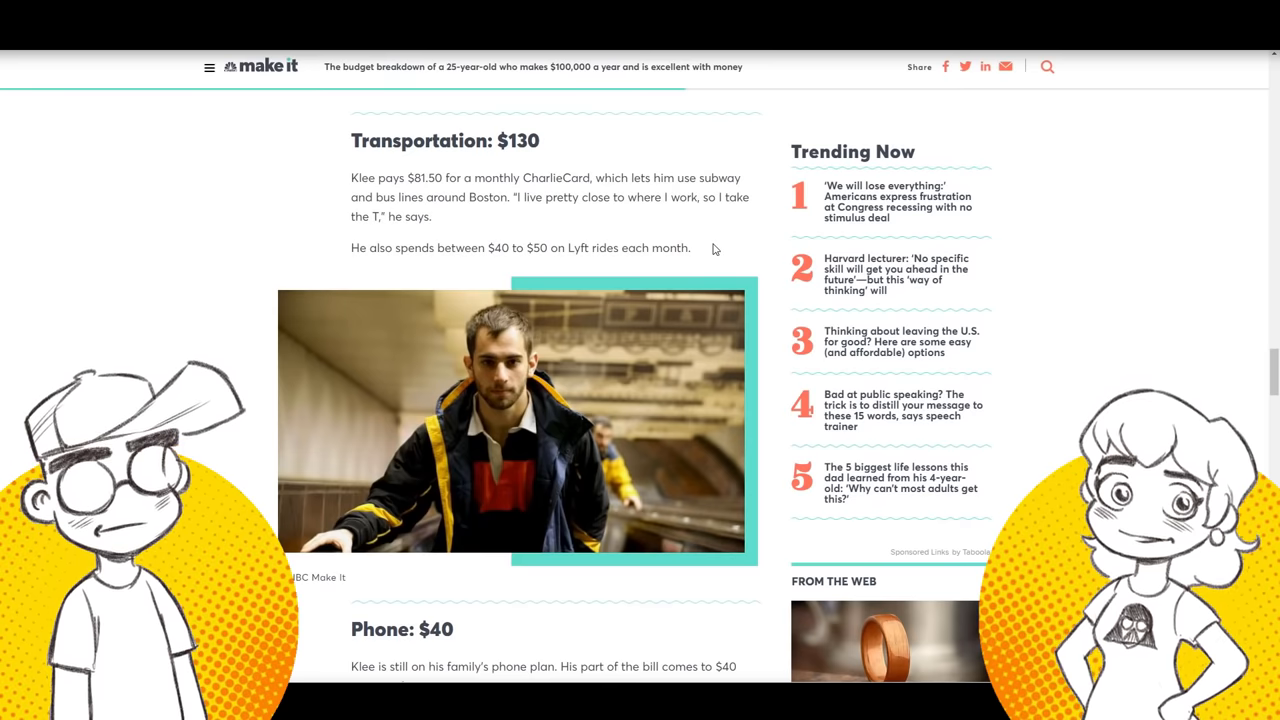
pyautogui.scroll(-3)
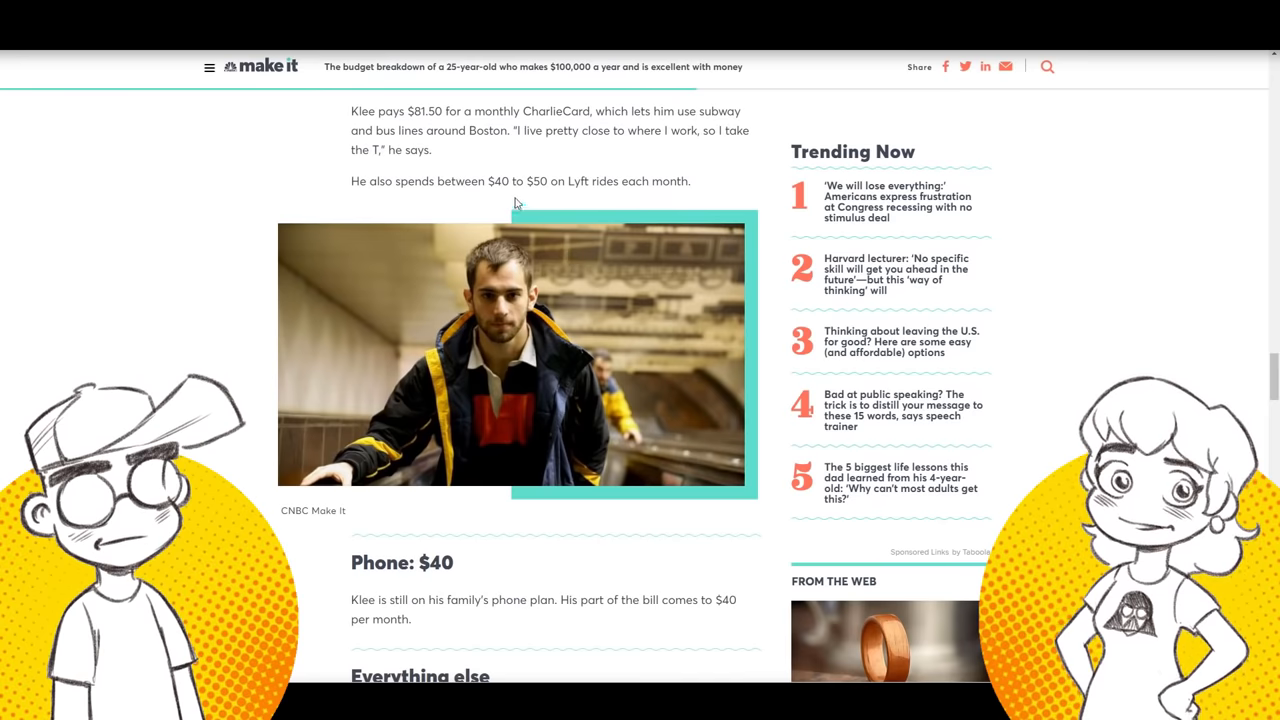
pyautogui.moveTo(578, 185)
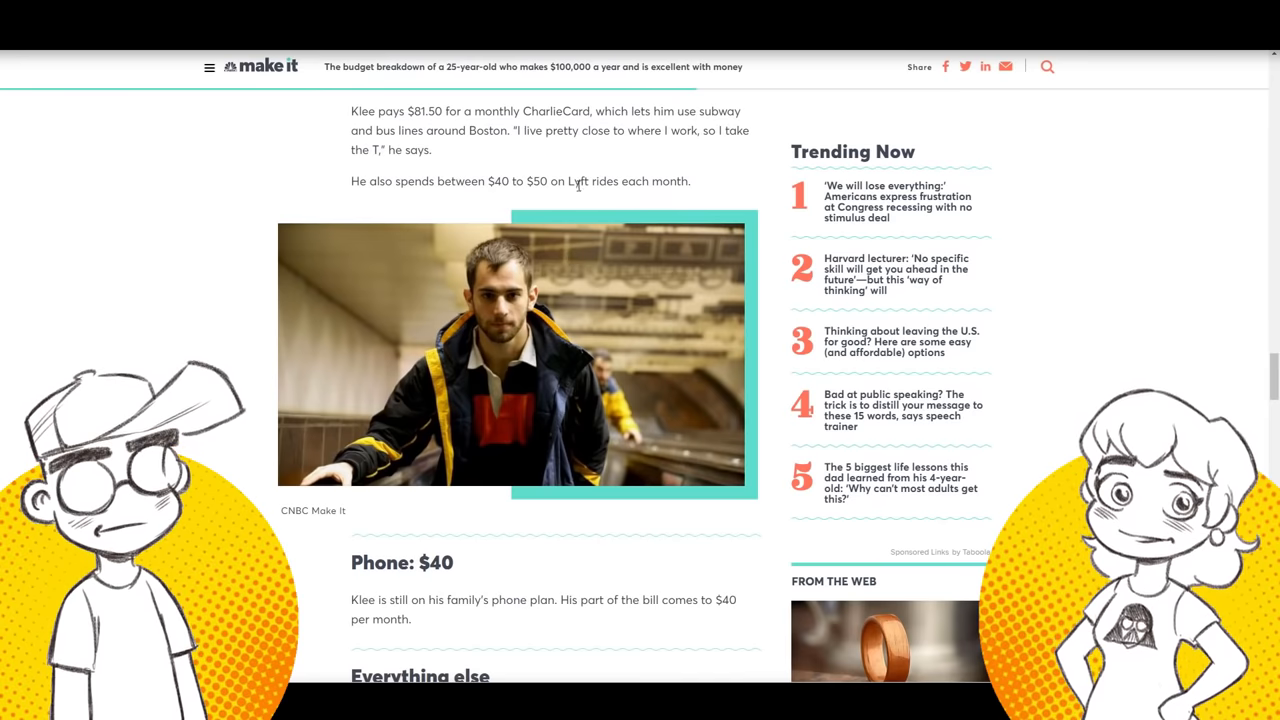
pyautogui.scroll(-3)
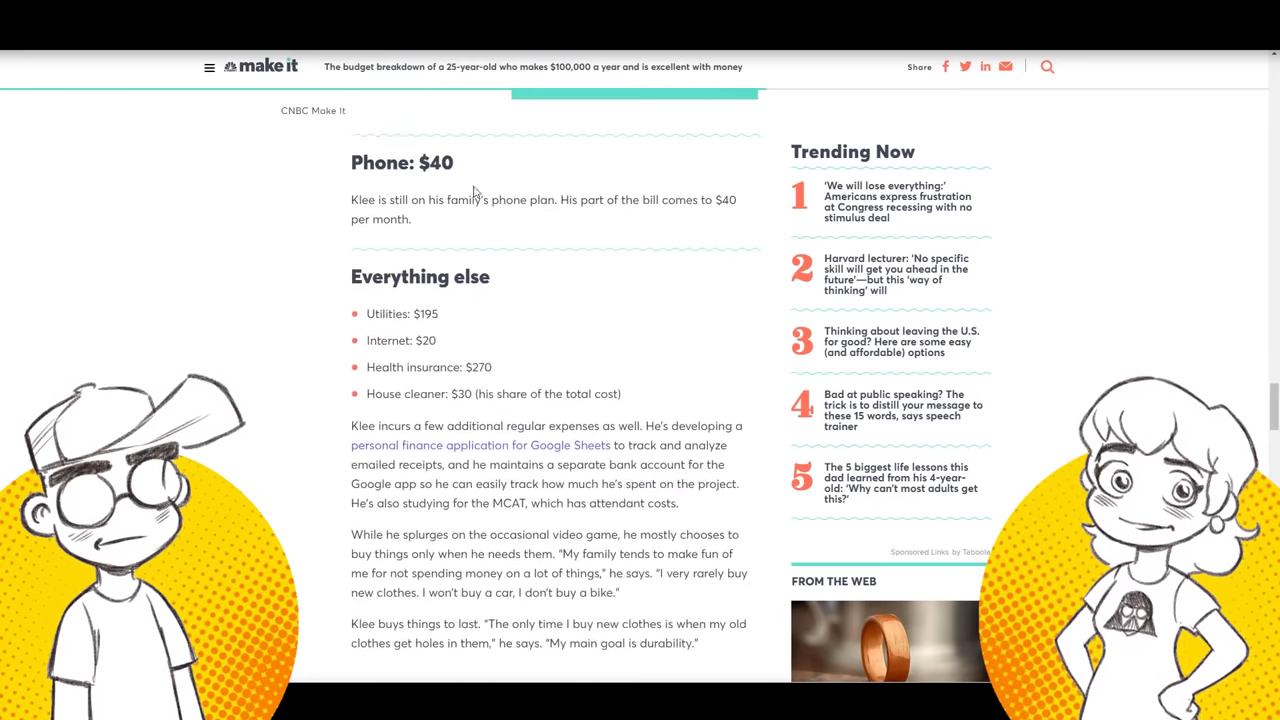
# Select a line in the 'Everything else' list and scroll on toward the savings article.
pyautogui.moveTo(432, 199); pyautogui.dragTo(556, 199)
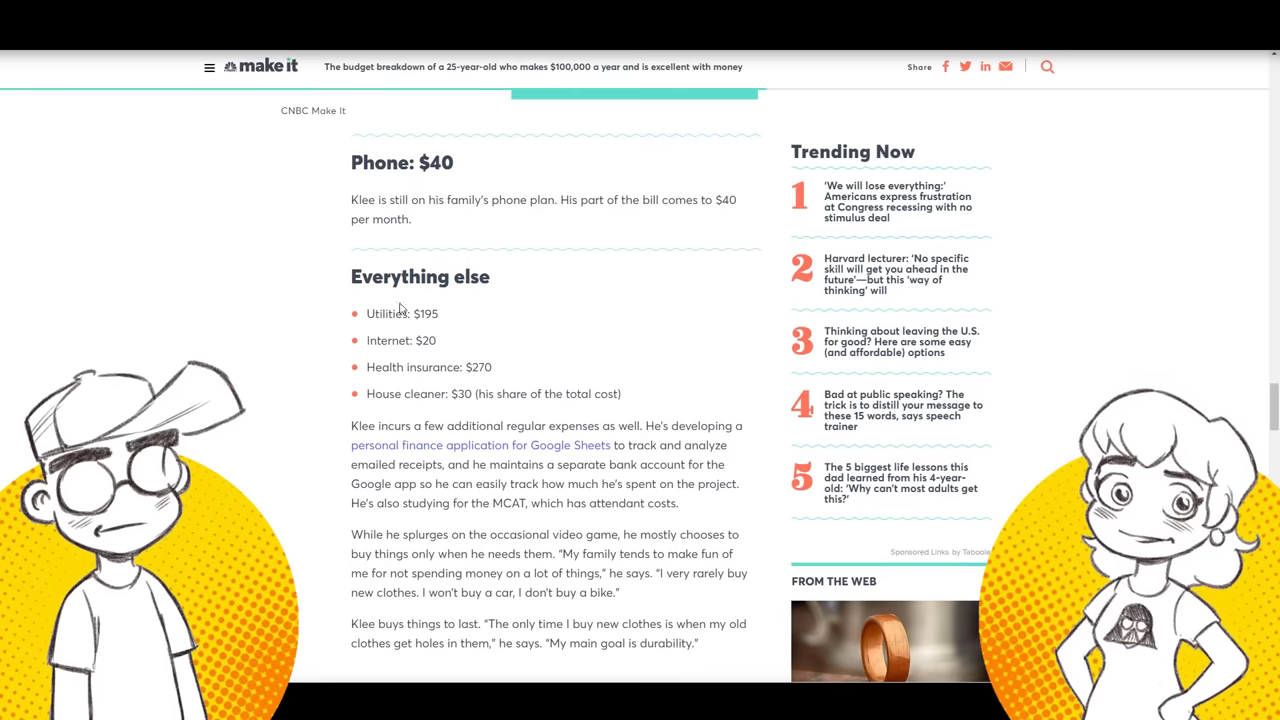
pyautogui.scroll(-3)
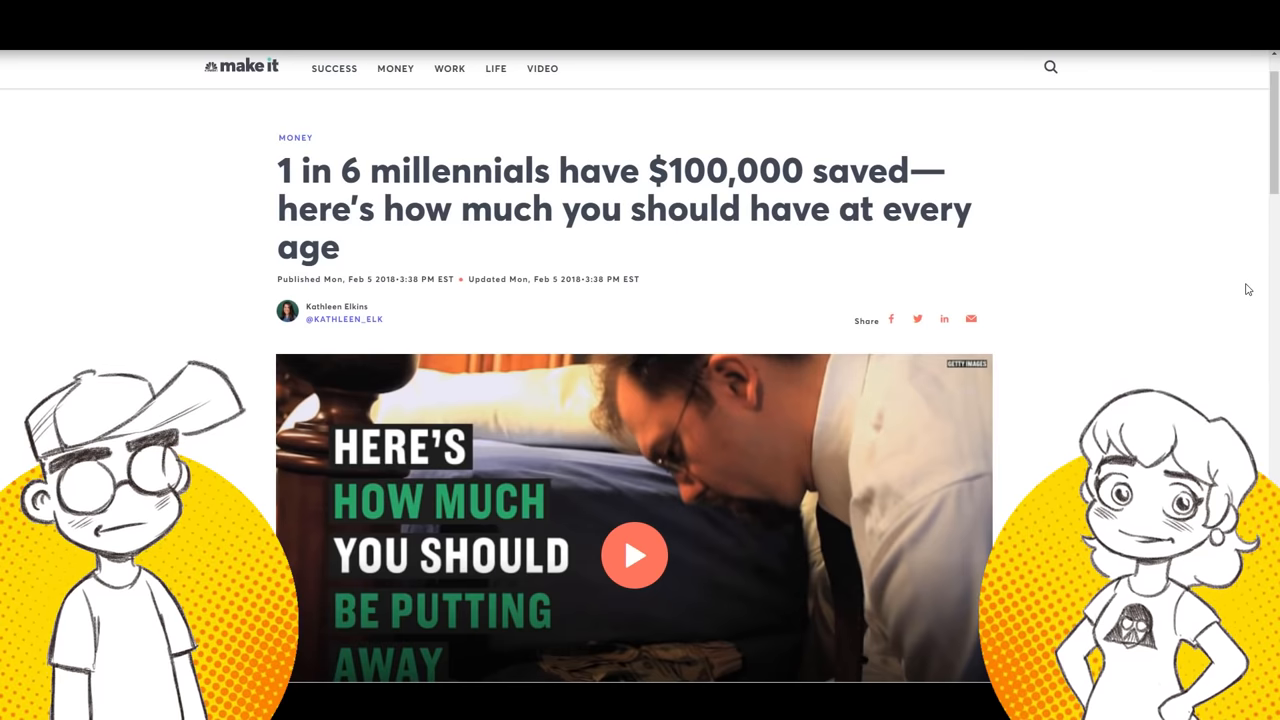
pyautogui.moveTo(1203, 341)
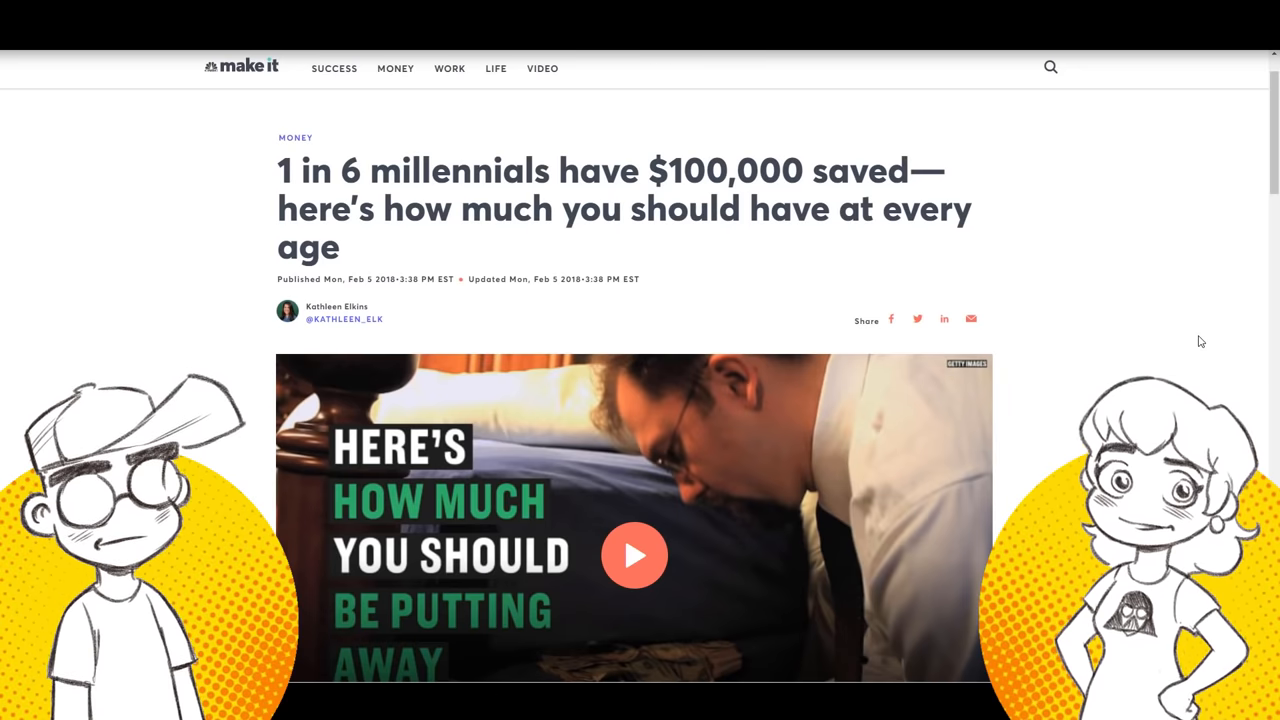
pyautogui.moveTo(1257, 359)
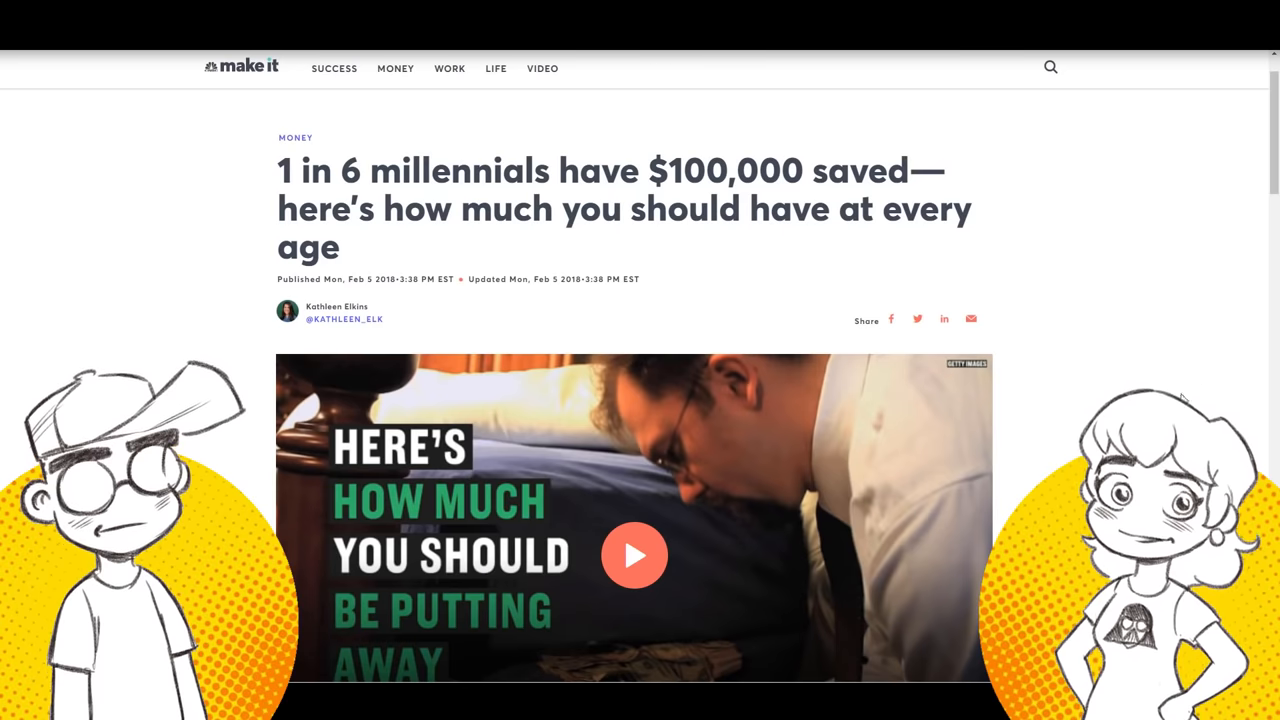
pyautogui.click(635, 555)
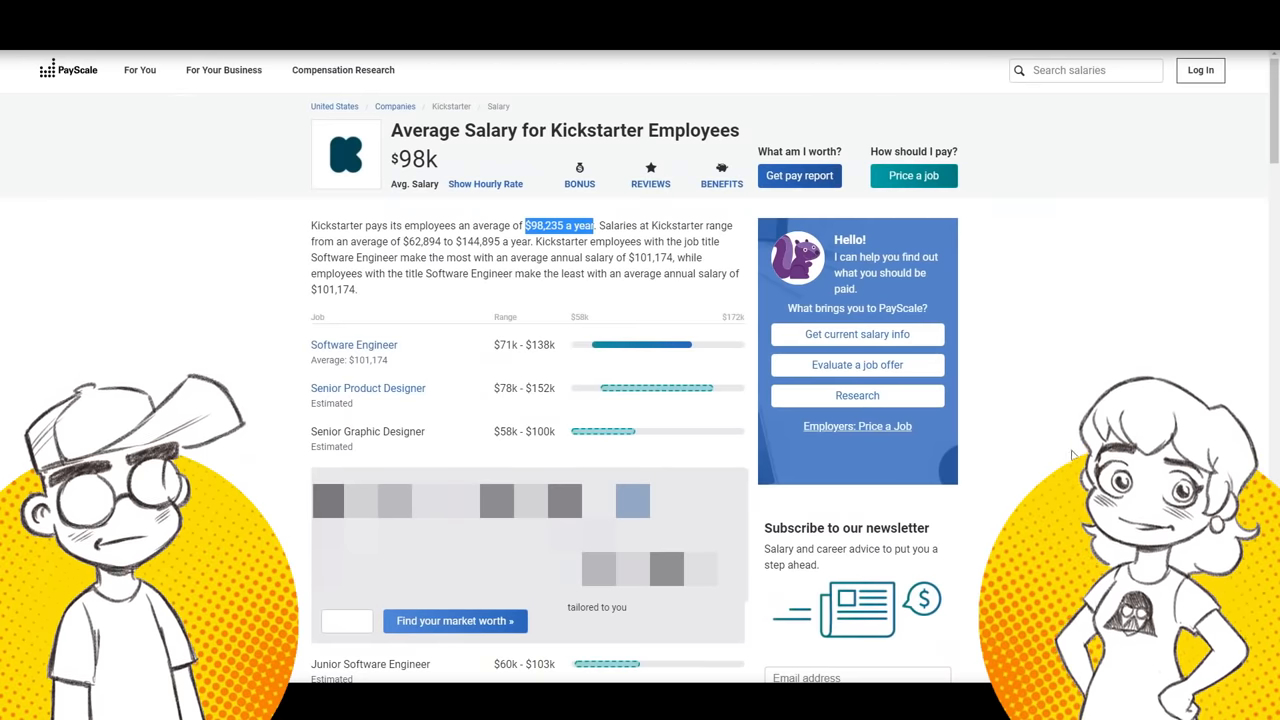
pyautogui.moveTo(628, 207)
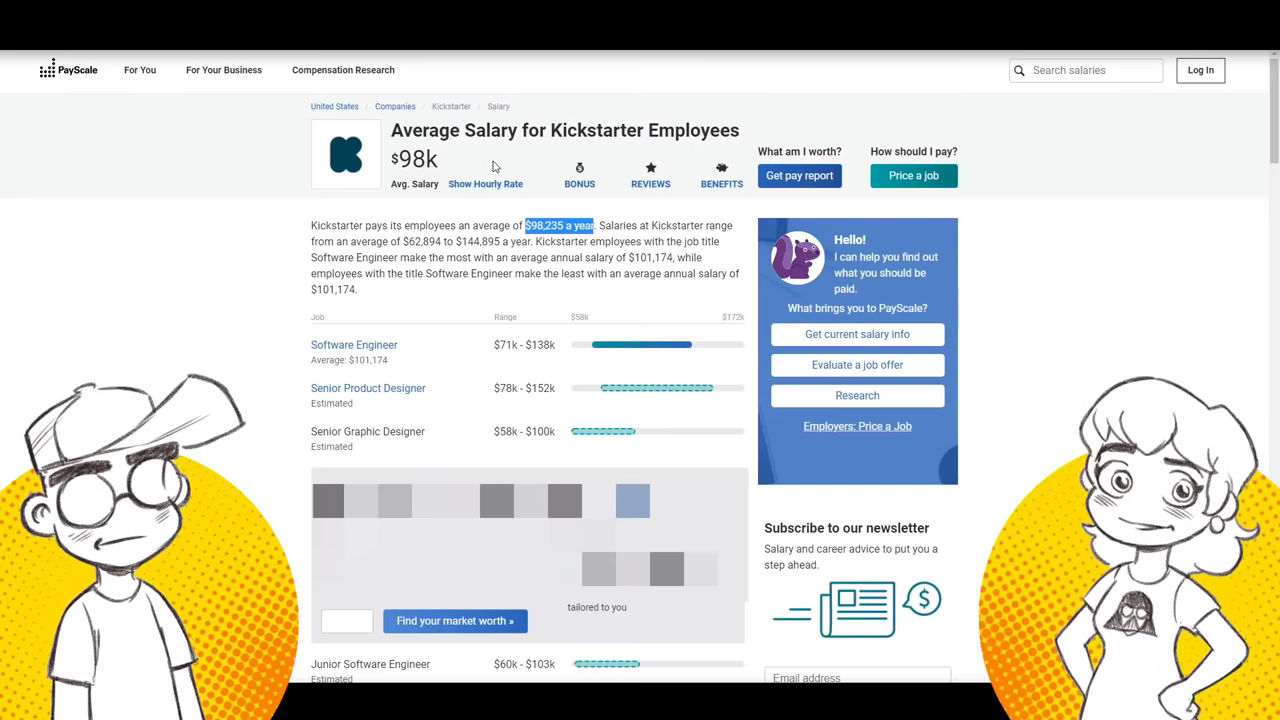
pyautogui.moveTo(514, 170)
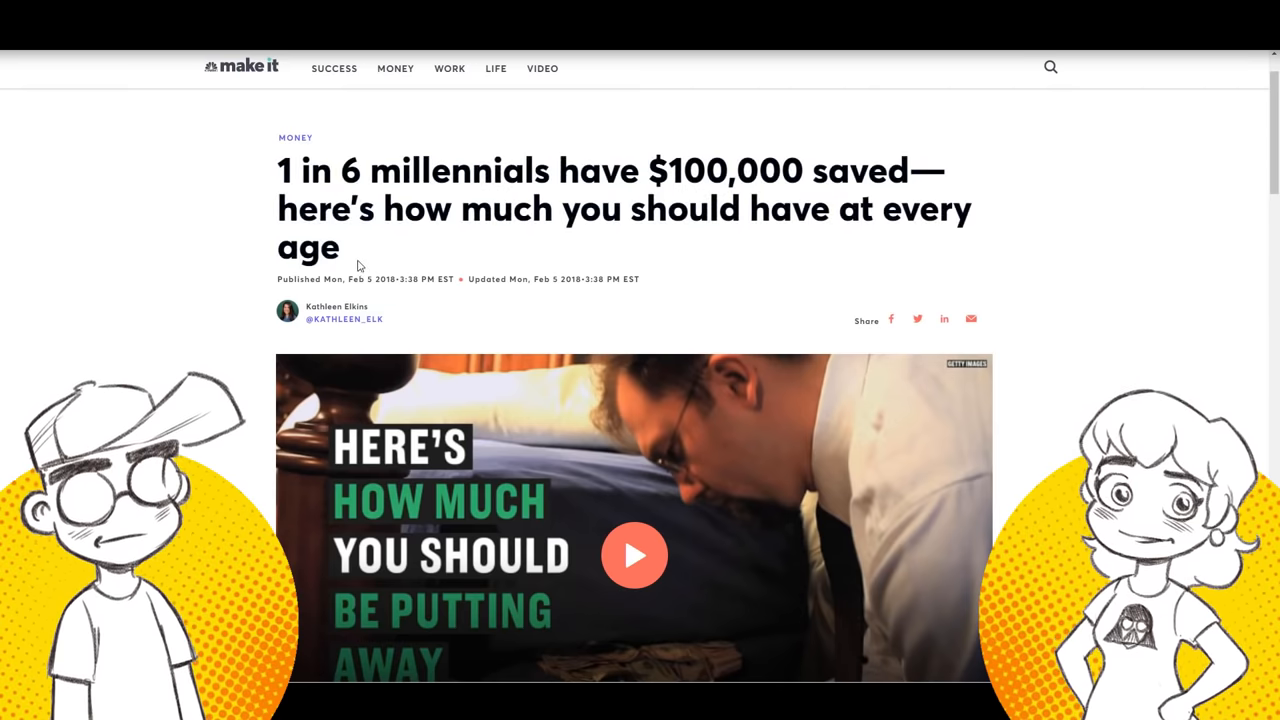
pyautogui.moveTo(565, 247)
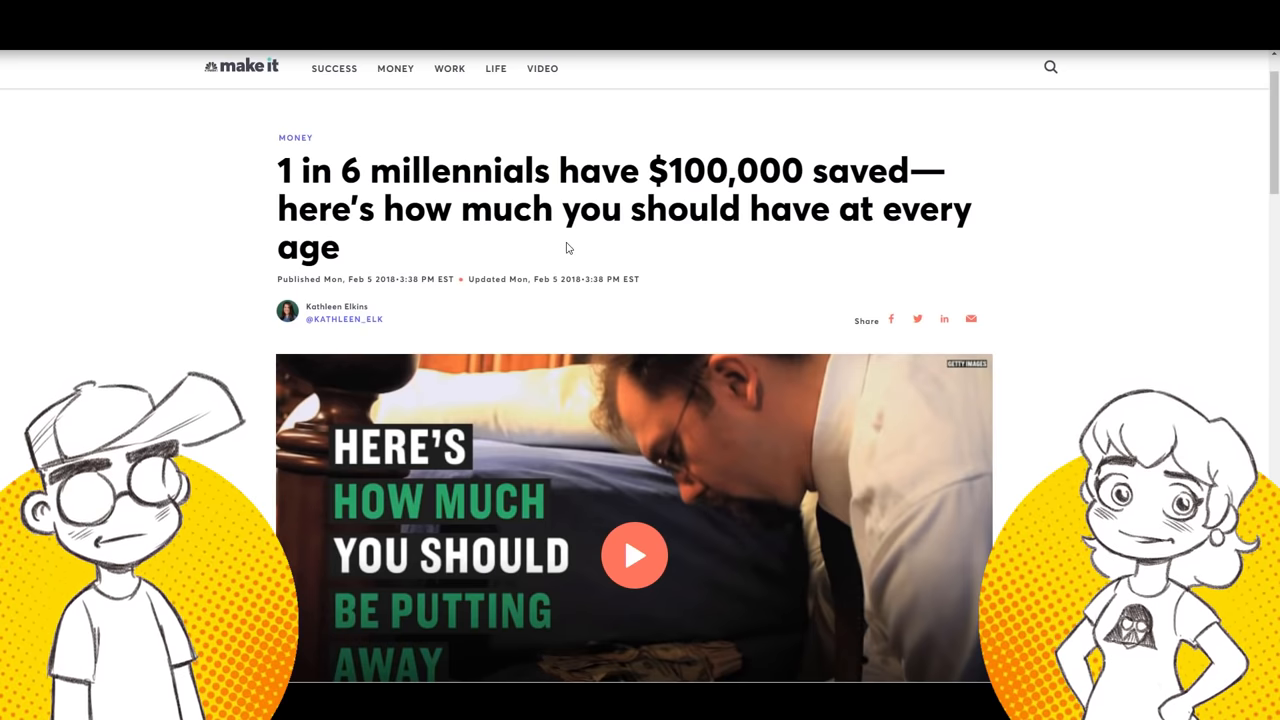
pyautogui.moveTo(617, 247)
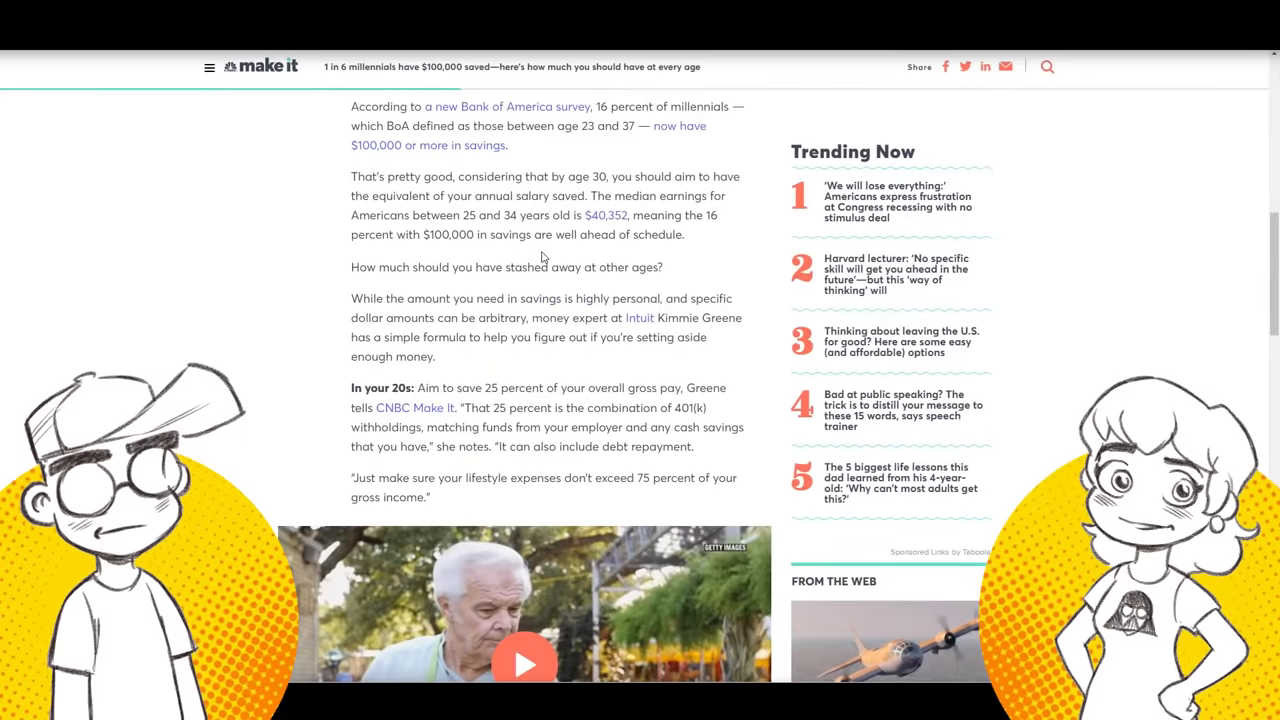
# Scroll the millennial savings article down to the savings-by-age timeline, ages 30 through 65.
pyautogui.scroll(-3)
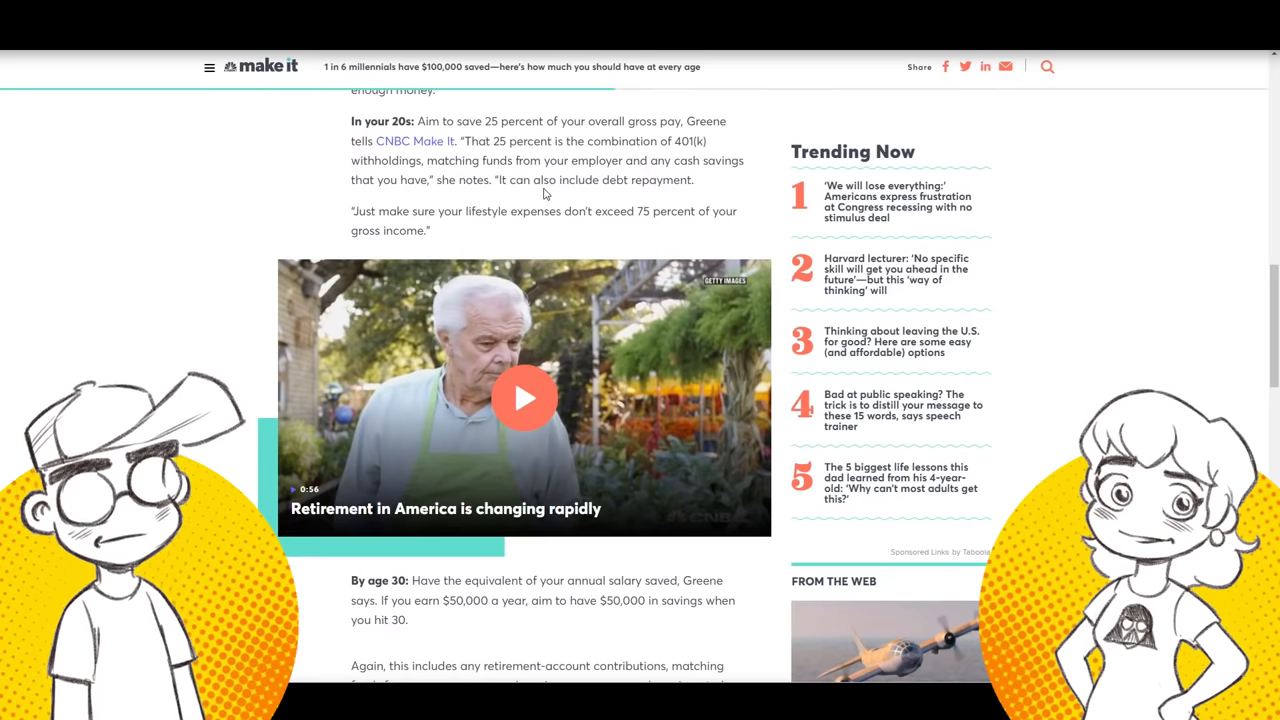
pyautogui.scroll(-3)
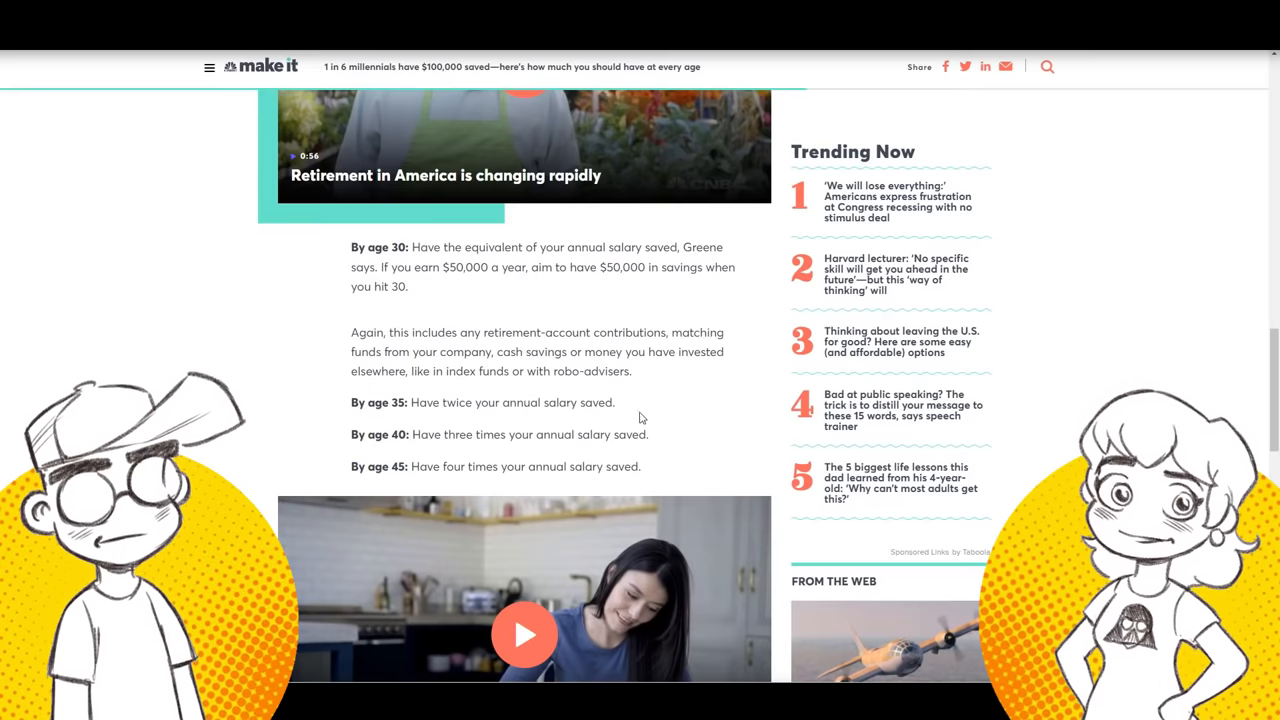
pyautogui.scroll(-3)
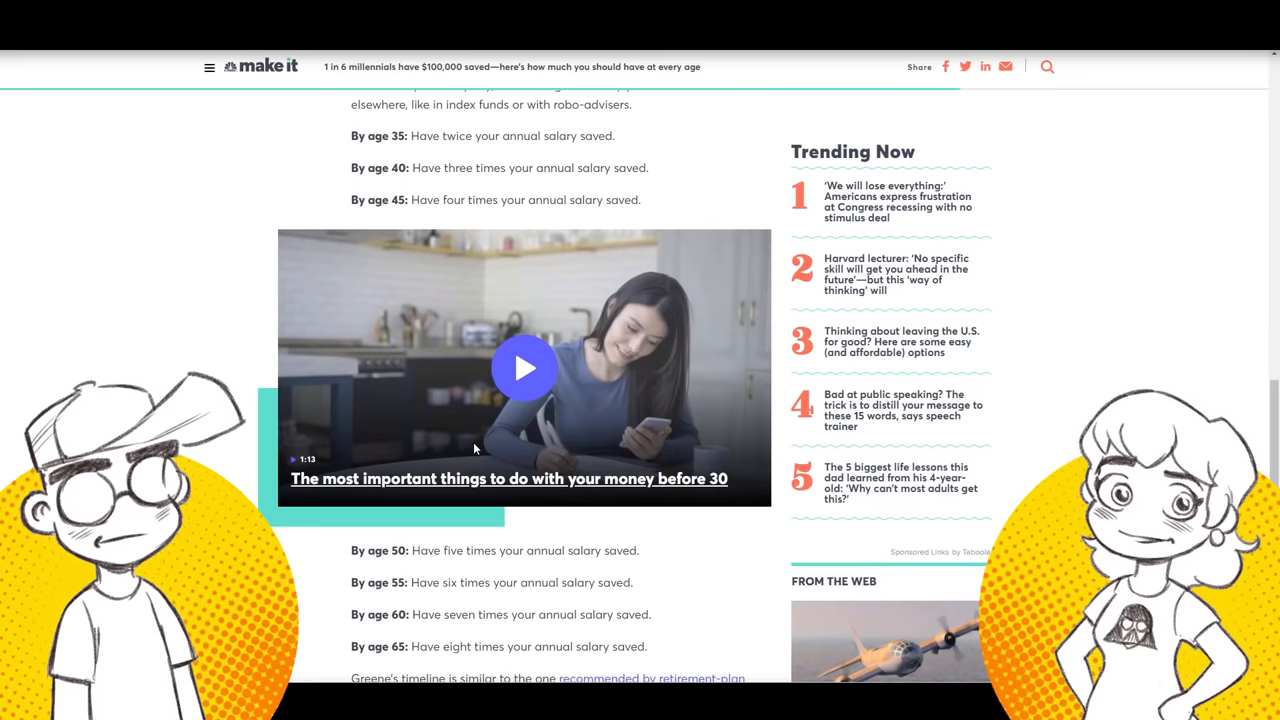
pyautogui.scroll(3)
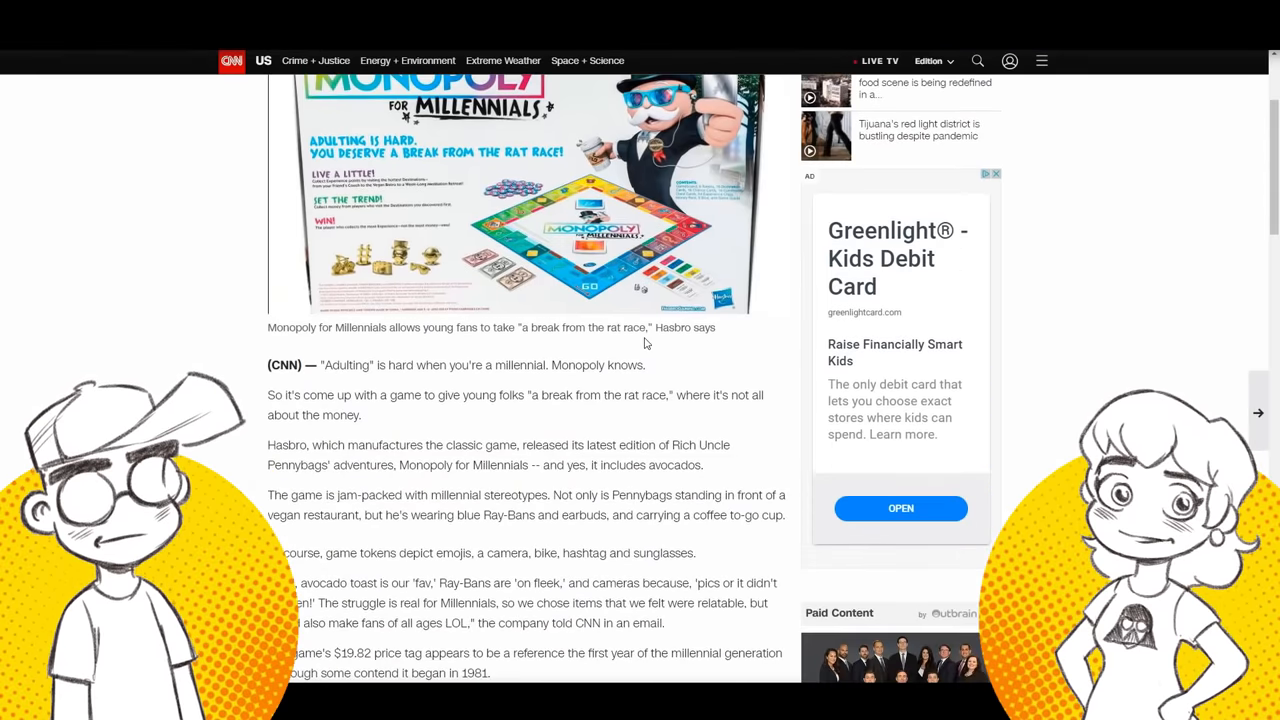
# Scroll CNN's Monopoly for Millennials article to 'It's not about the money', then back up.
pyautogui.scroll(-3)
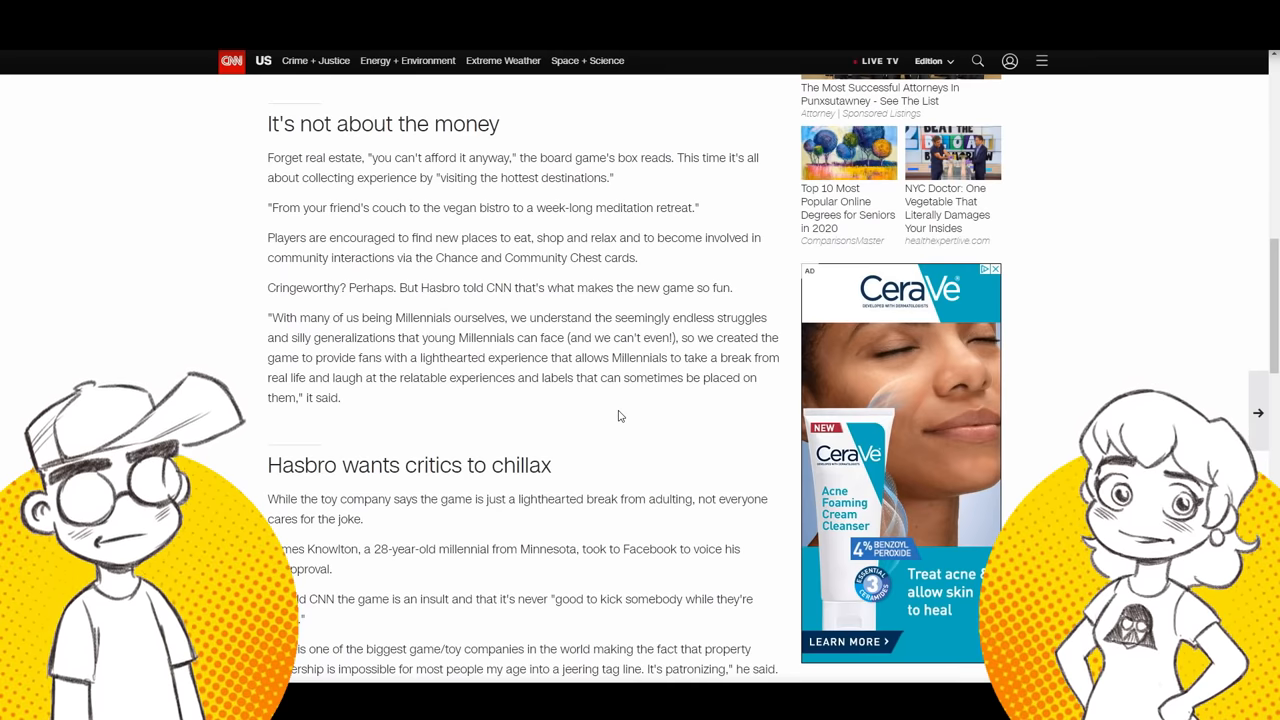
pyautogui.moveTo(645, 424)
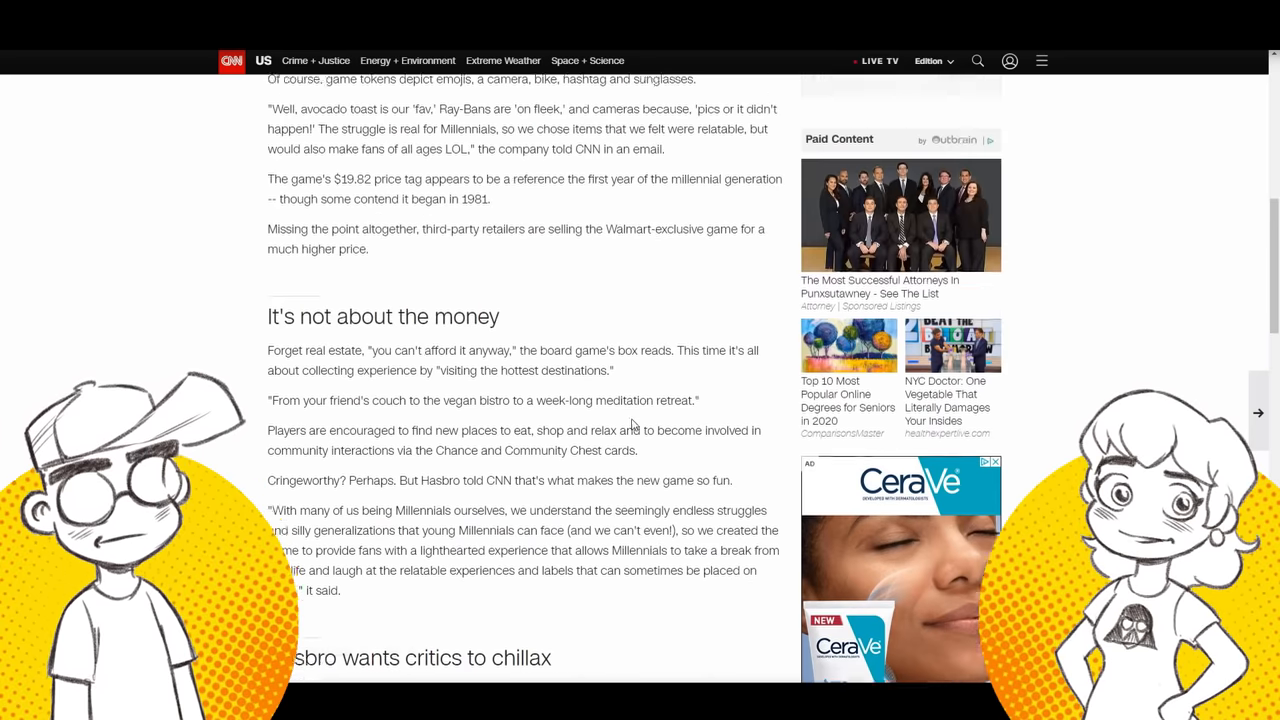
pyautogui.scroll(3)
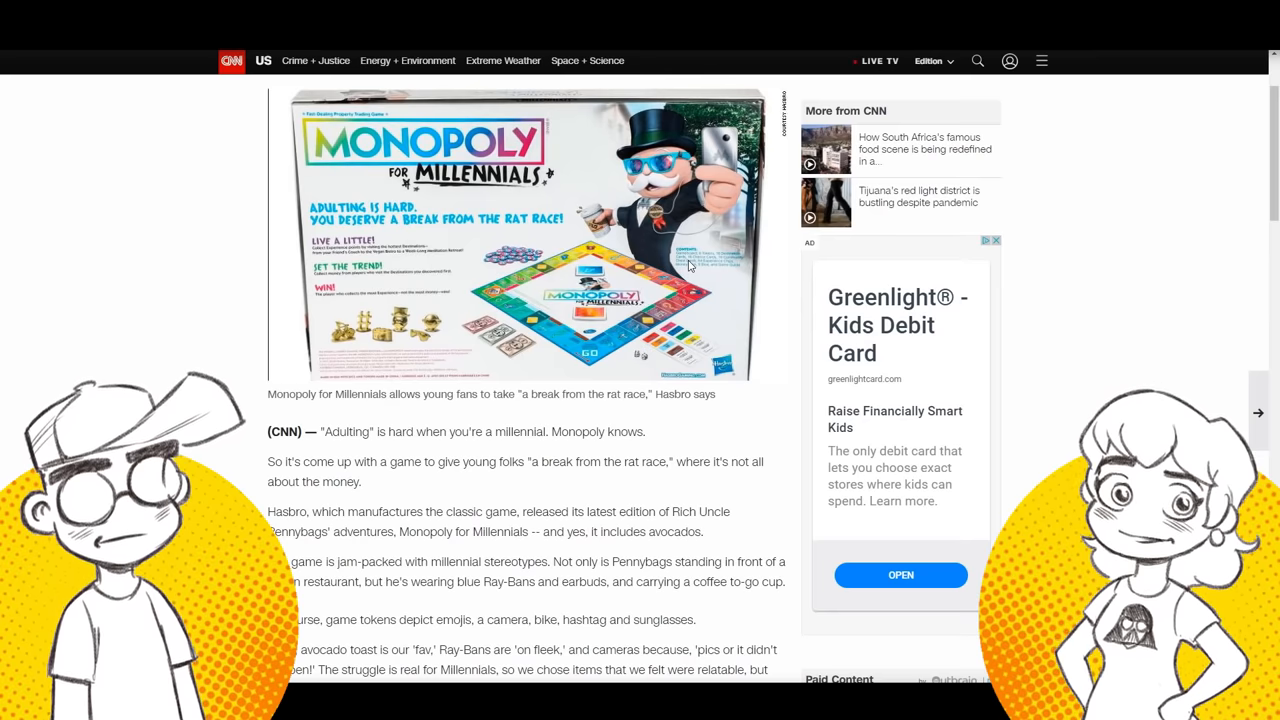
pyautogui.moveTo(940, 360)
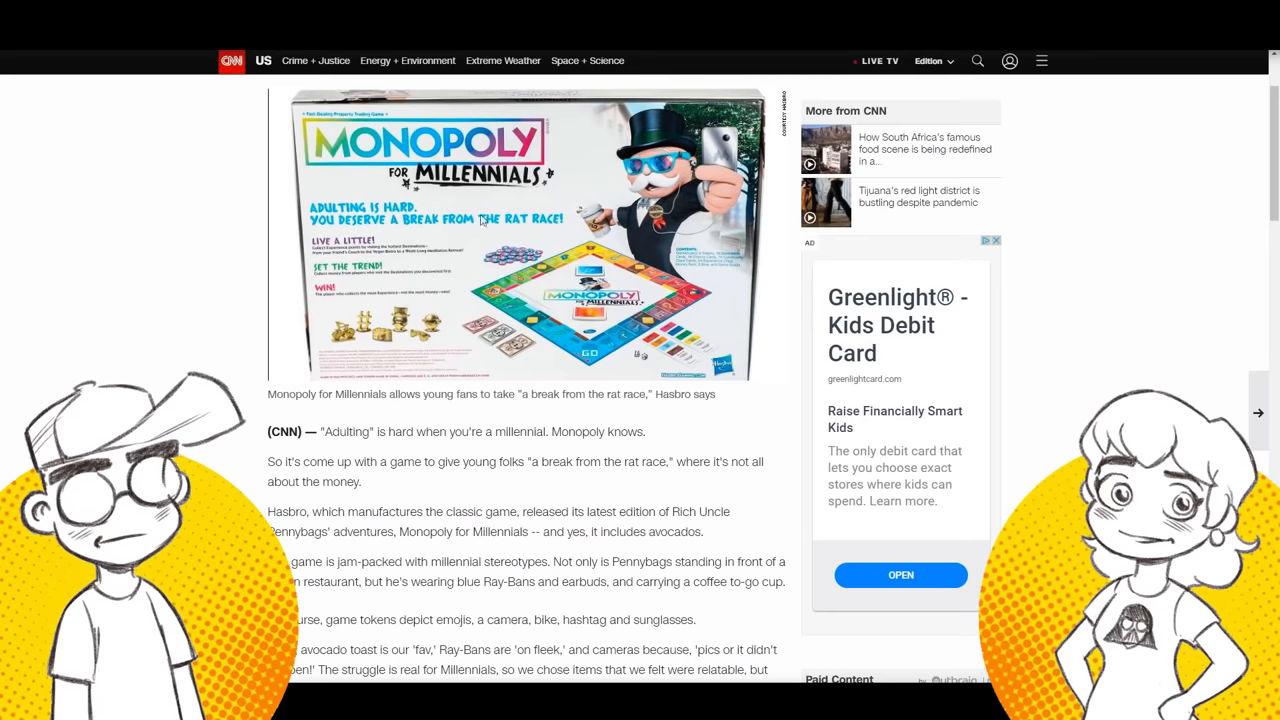
# Scroll down through the 'Hasbro wants critics to chillax' section, then drag across the page.
pyautogui.scroll(-3)
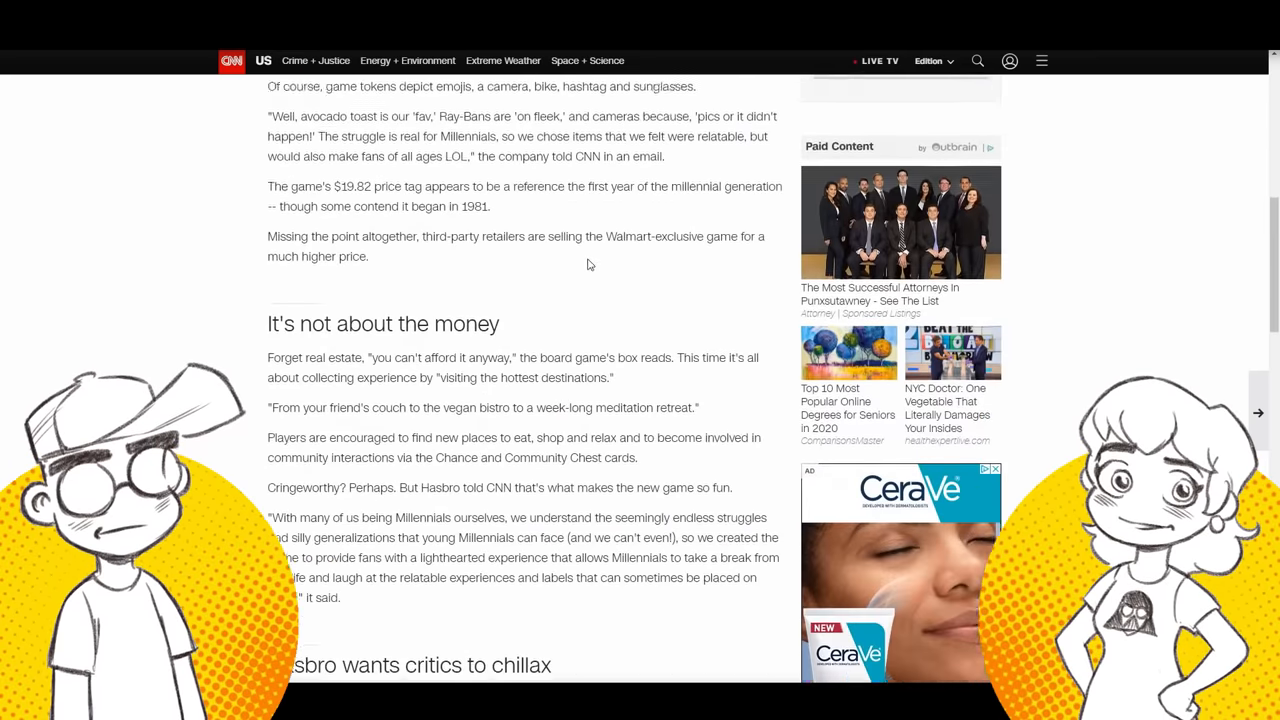
pyautogui.scroll(-3)
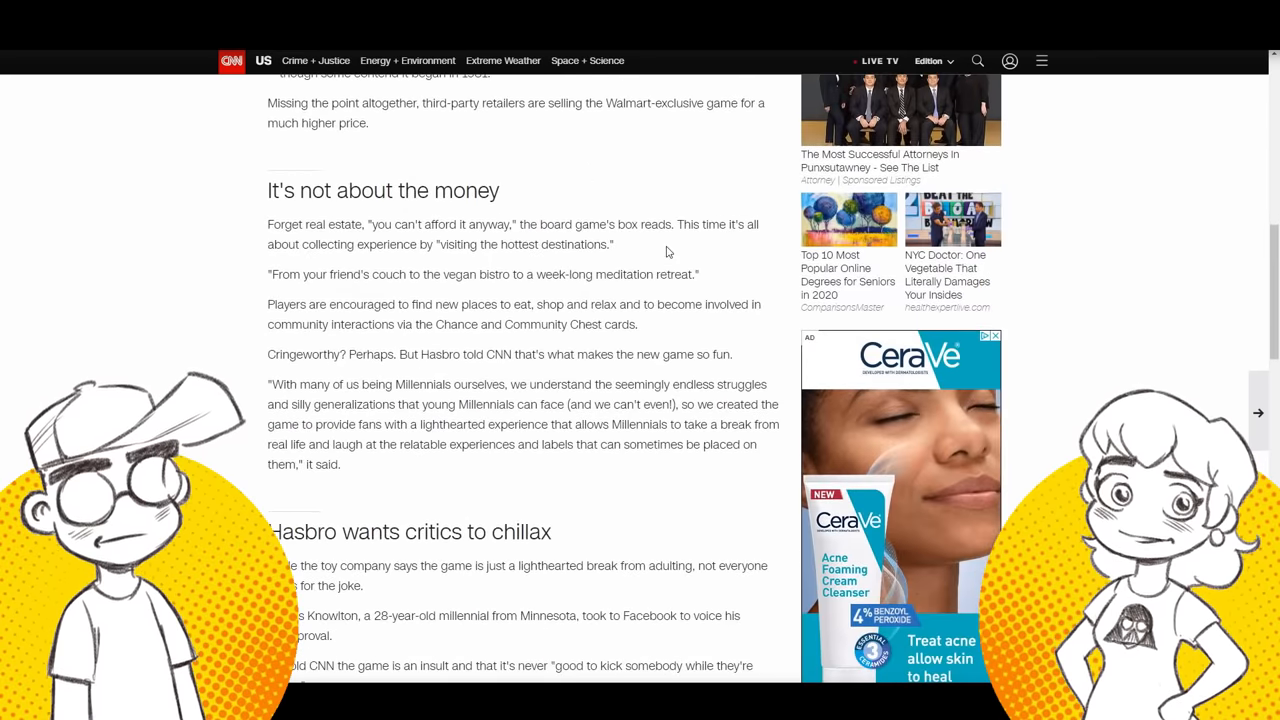
pyautogui.scroll(-3)
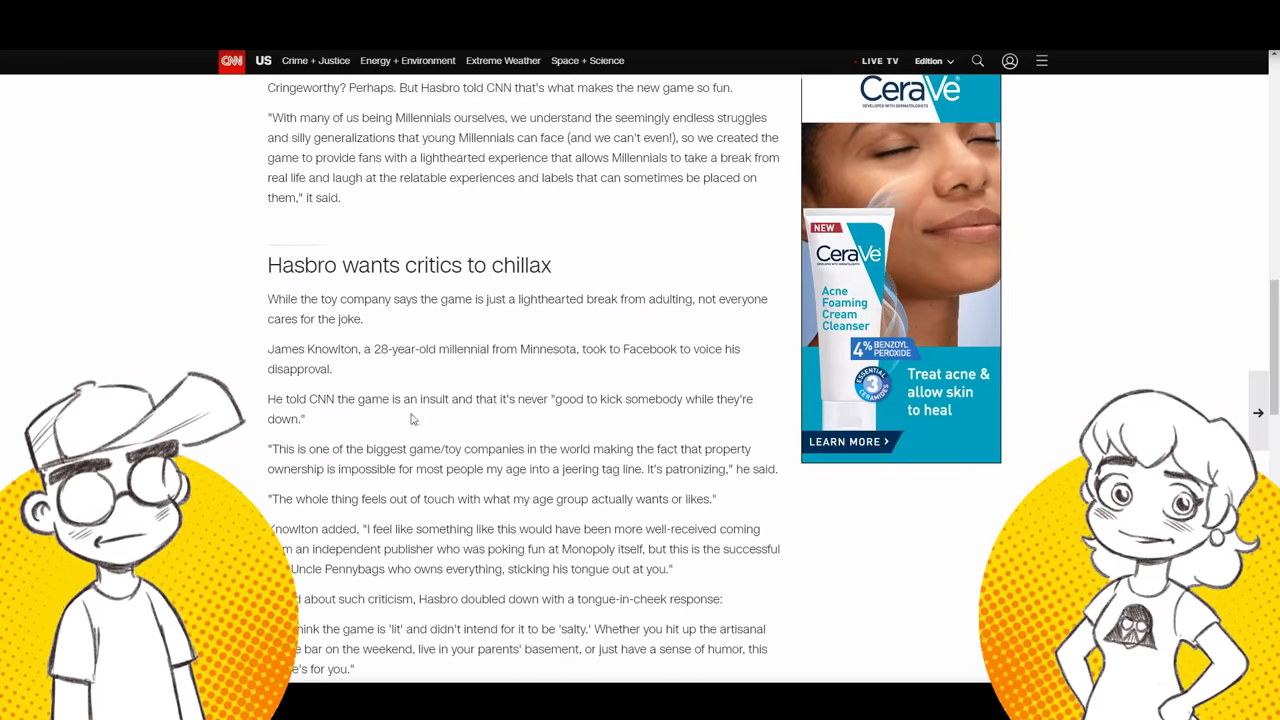
pyautogui.scroll(-3)
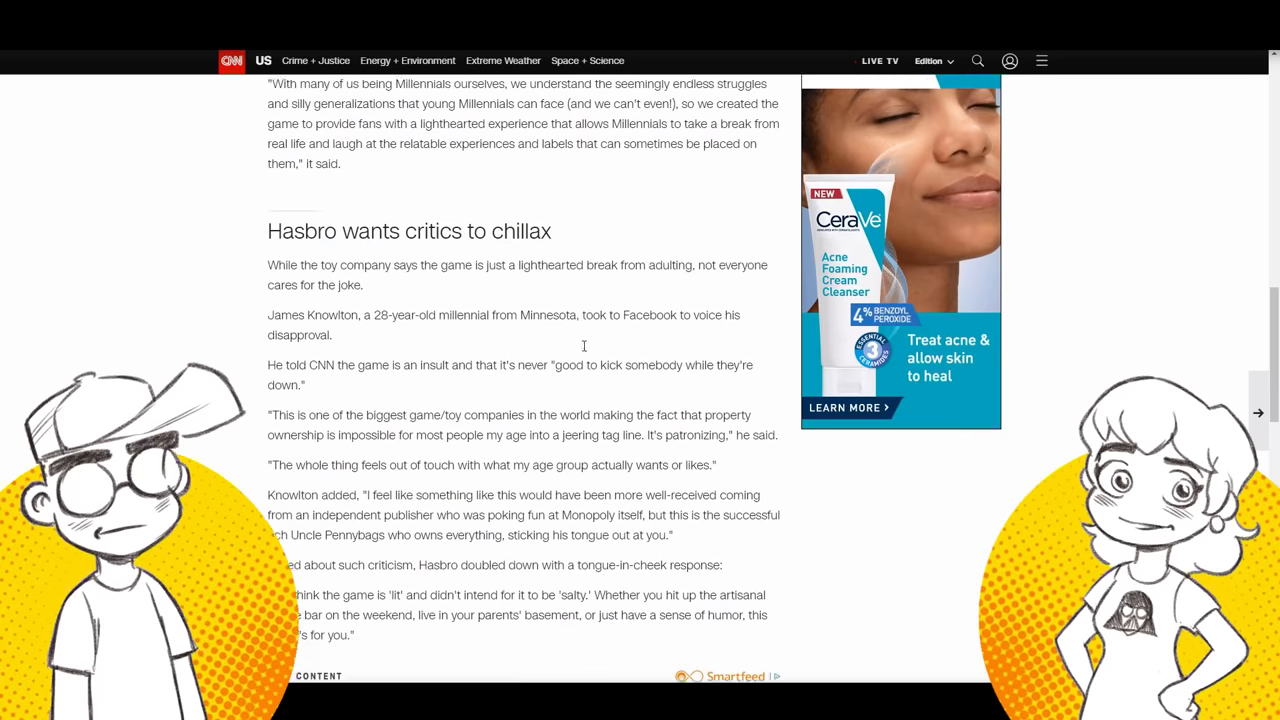
pyautogui.scroll(-3)
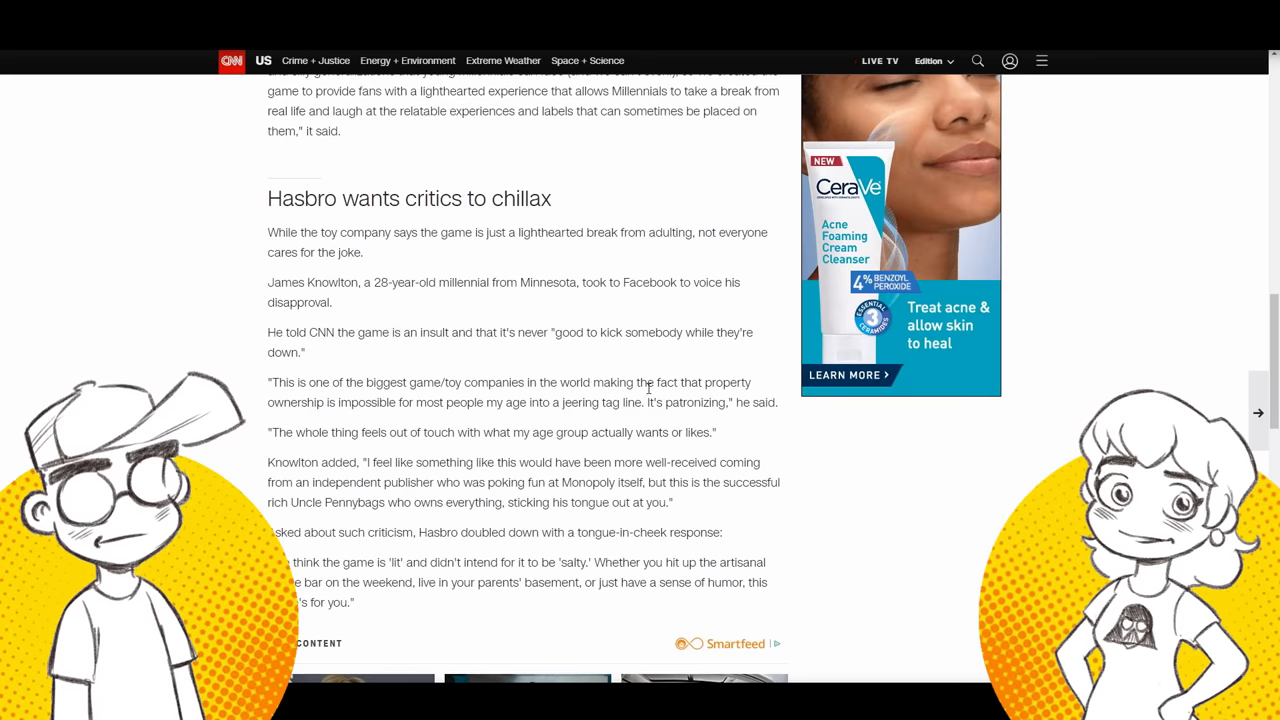
pyautogui.moveTo(267, 402); pyautogui.dragTo(388, 402)
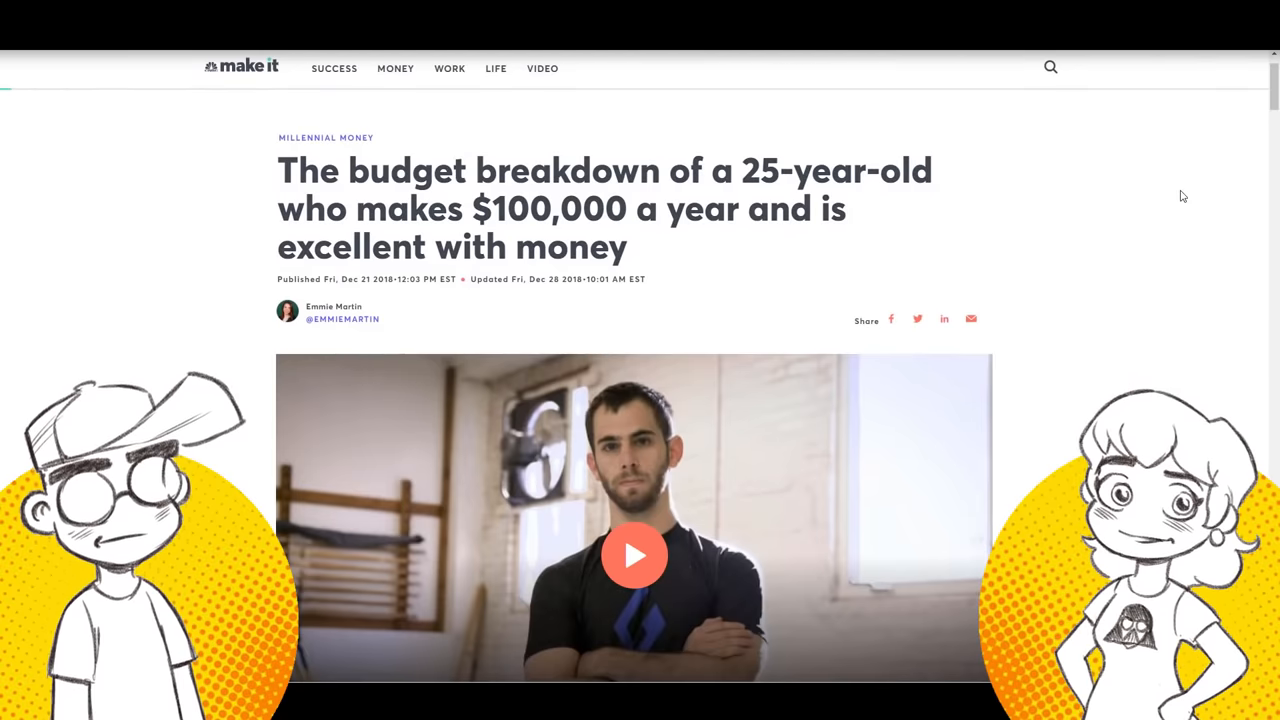
# Scroll past the headline to the 'live on $100K a year in Boston' video.
pyautogui.scroll(-3)
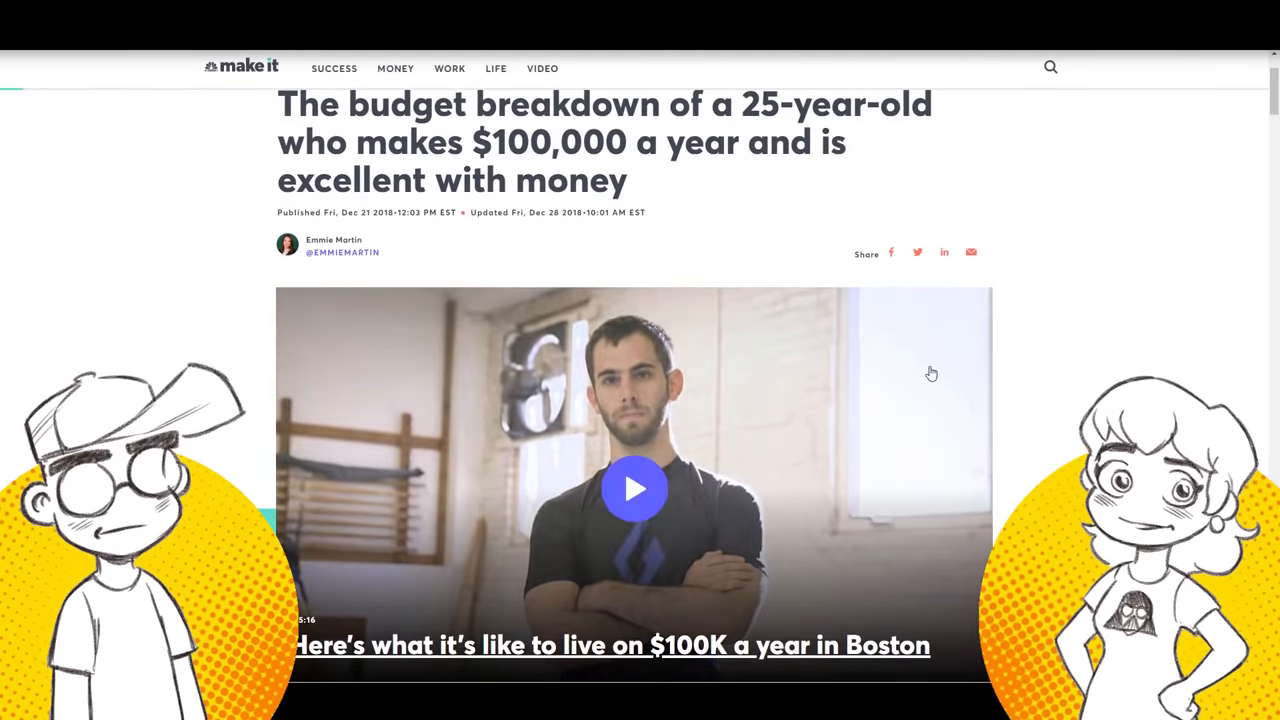